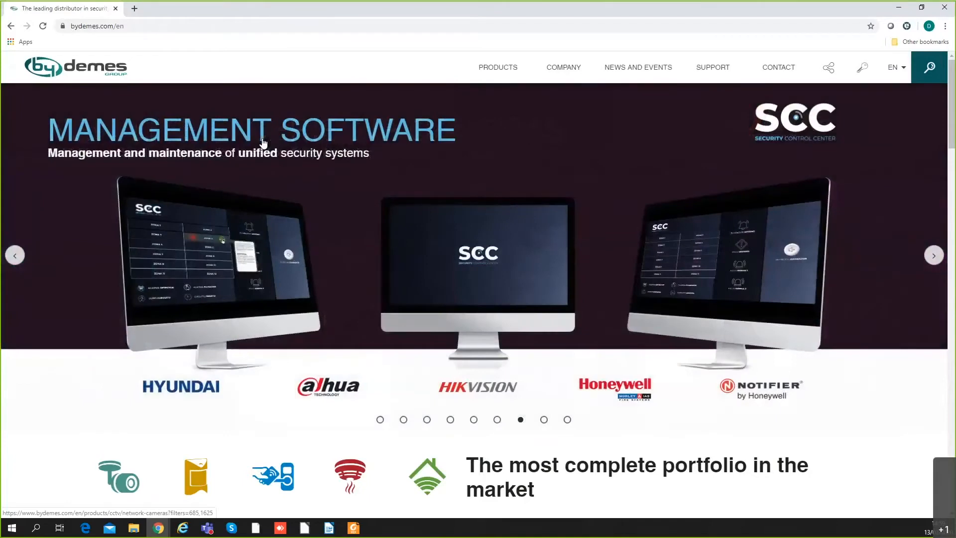
mouse_move(141, 275)
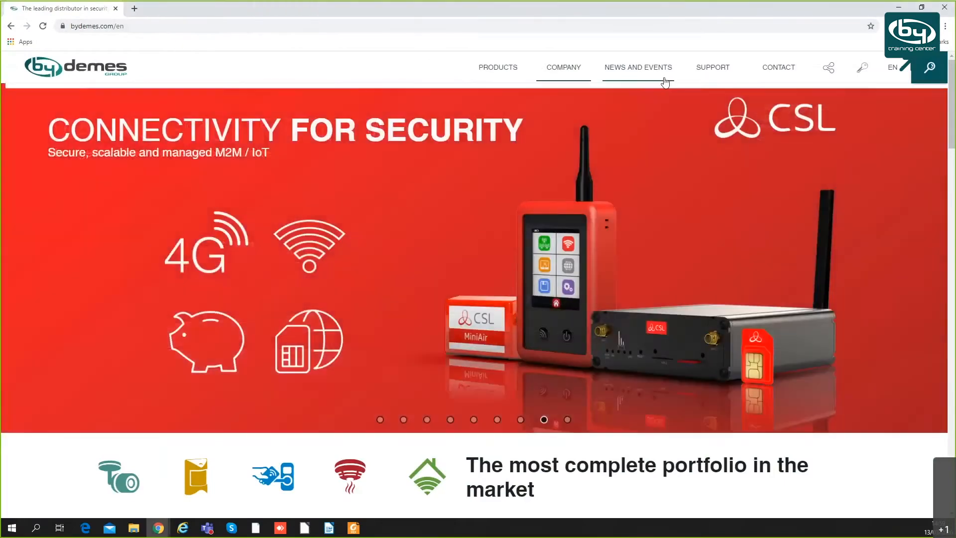
Search the By Demes site for 'hyu-677'
left_click(929, 67)
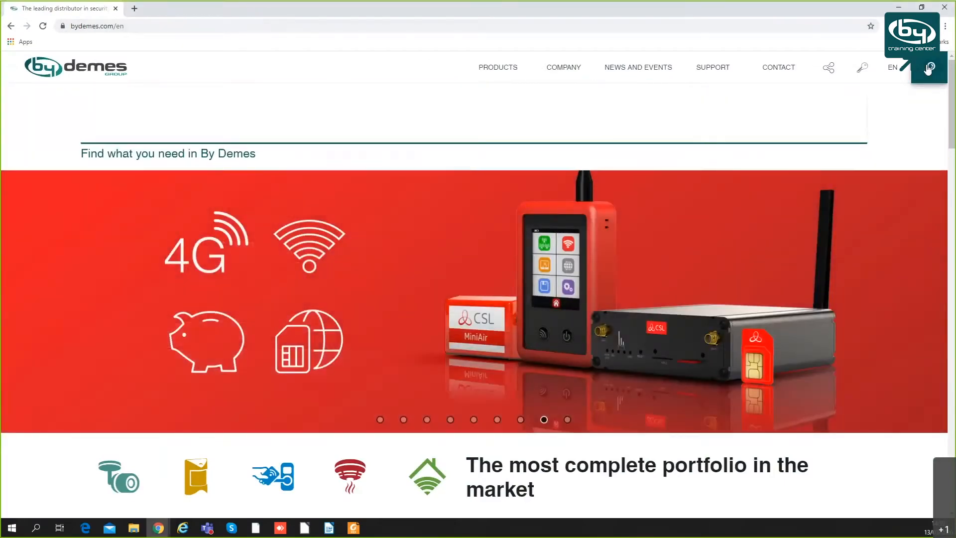
type("h")
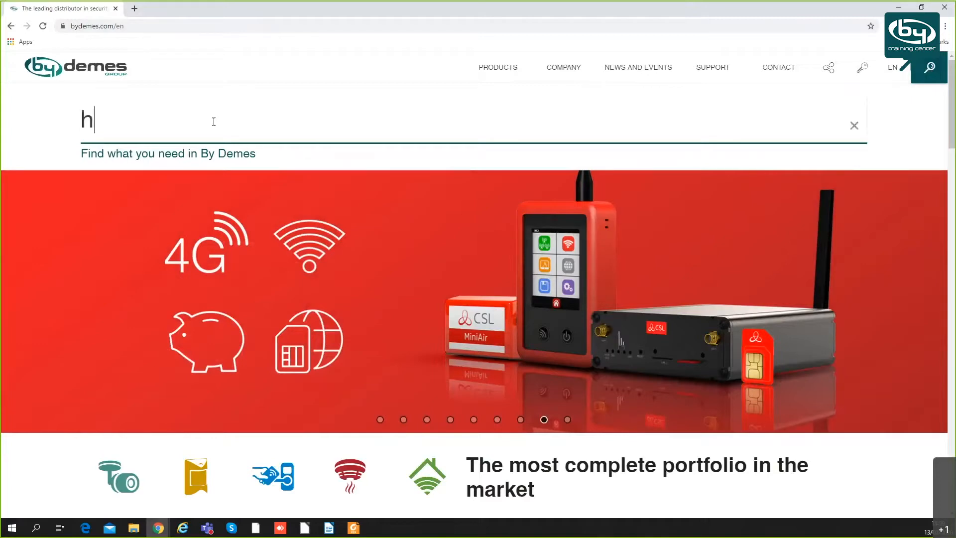
type("yu-677")
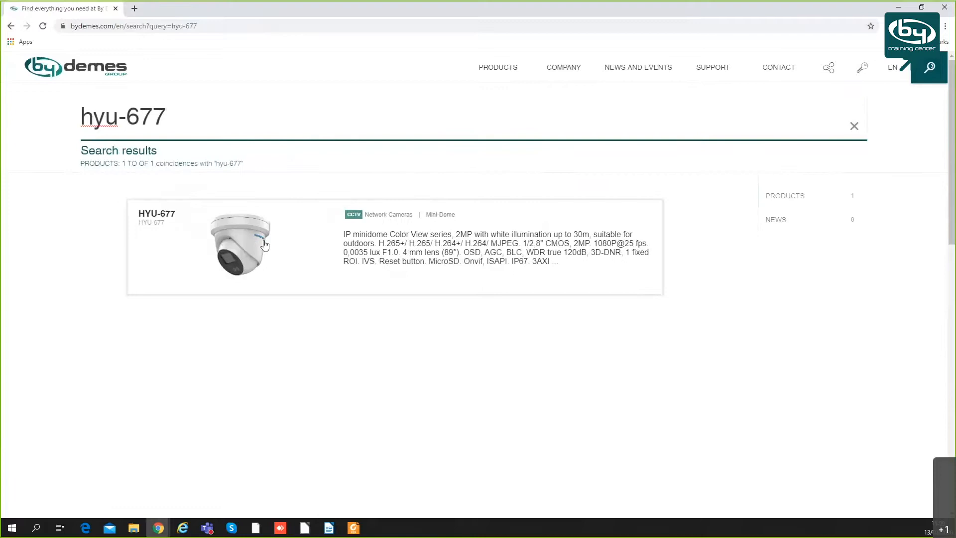
mouse_move(347, 239)
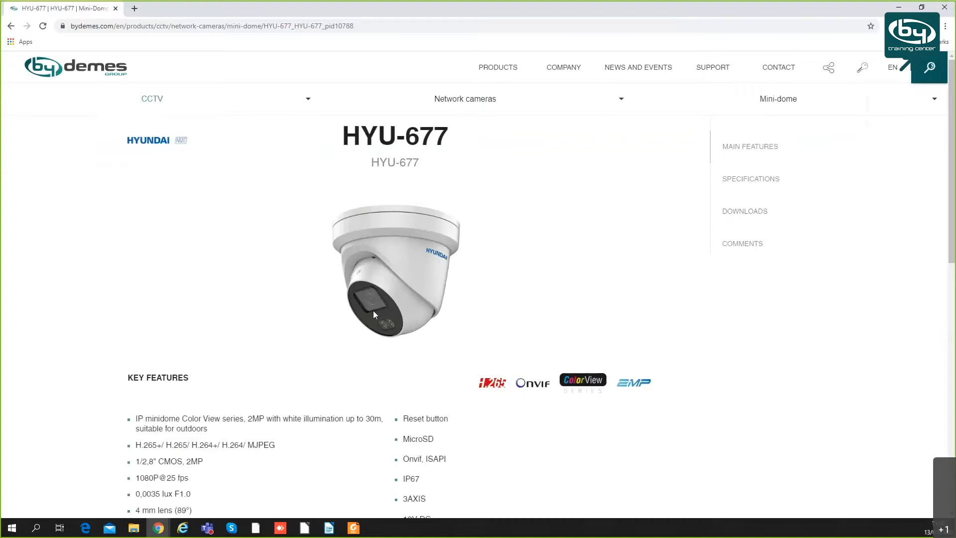
mouse_move(326, 342)
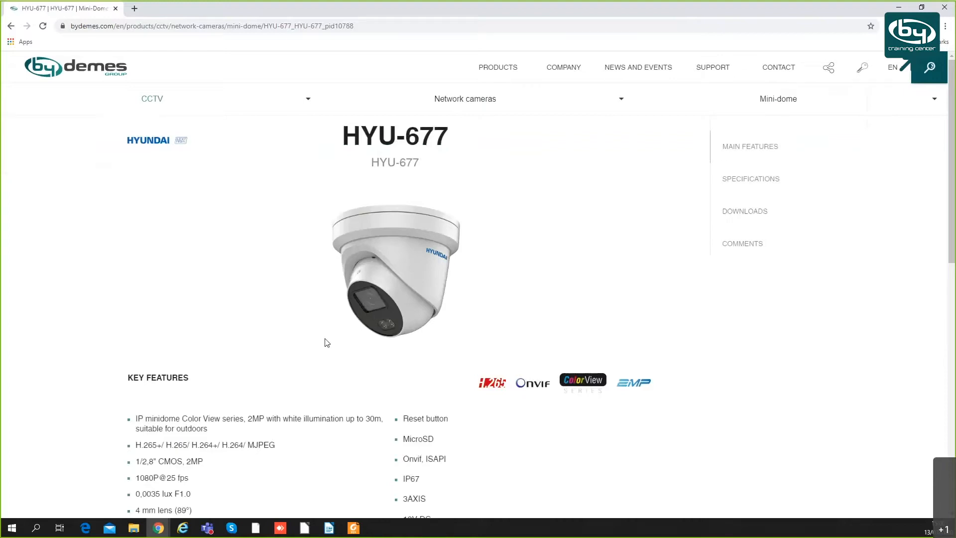
scroll("down", 3)
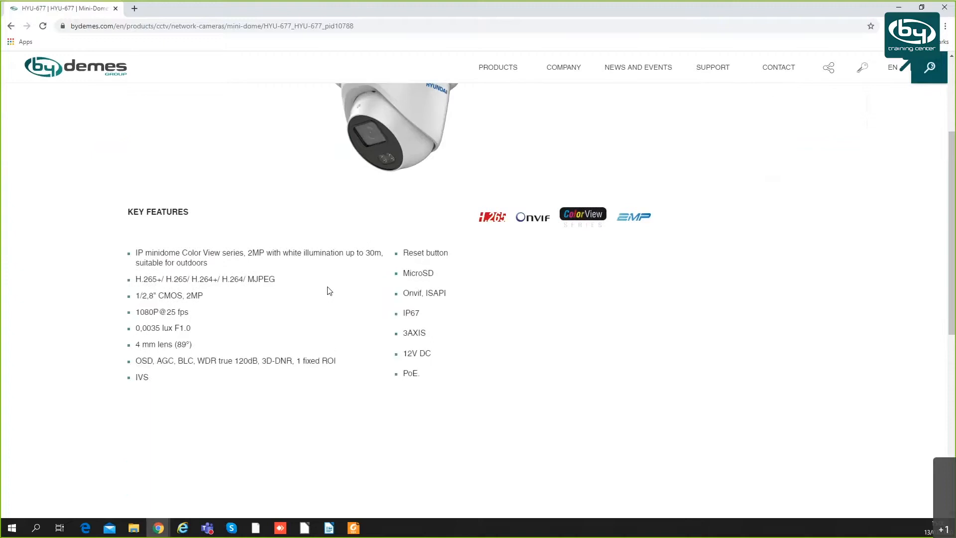
mouse_move(165, 327)
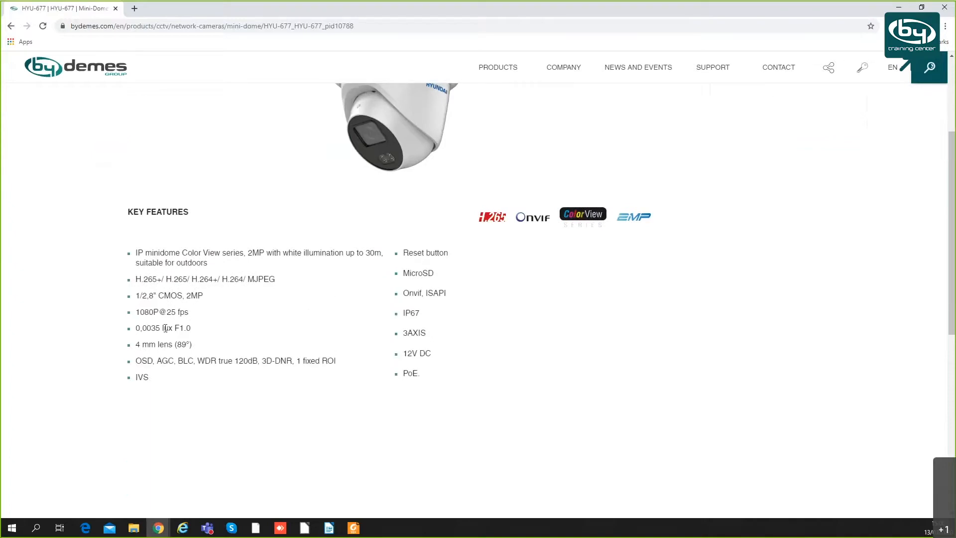
mouse_move(166, 335)
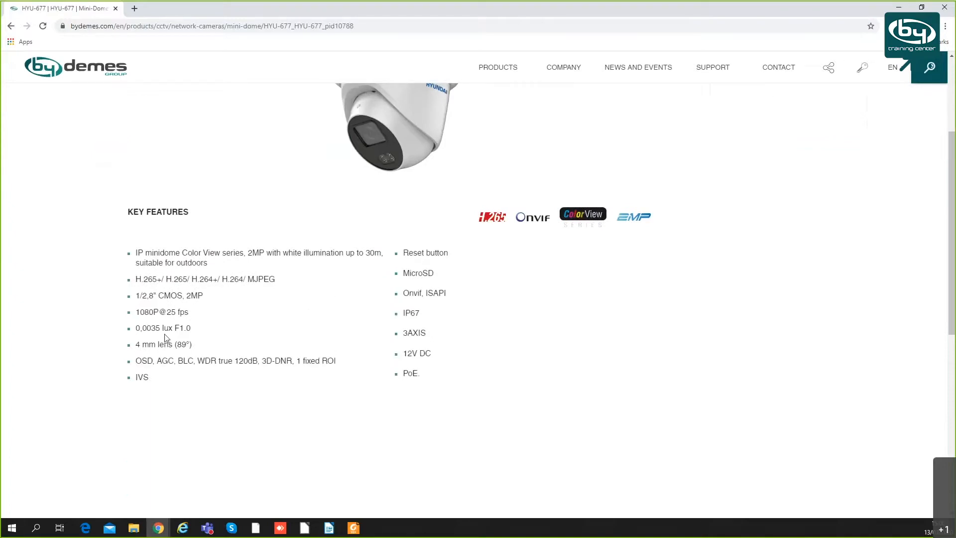
mouse_move(165, 331)
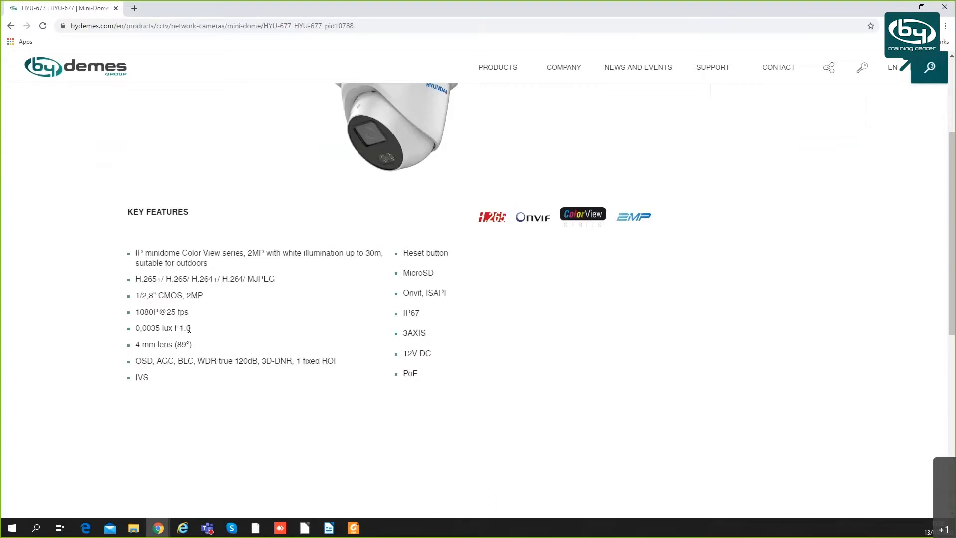
mouse_move(212, 312)
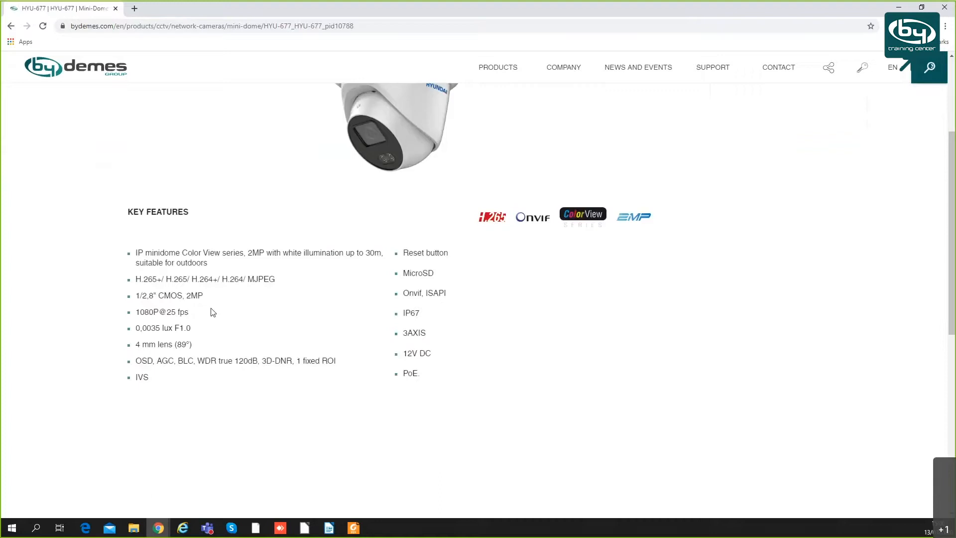
mouse_move(215, 318)
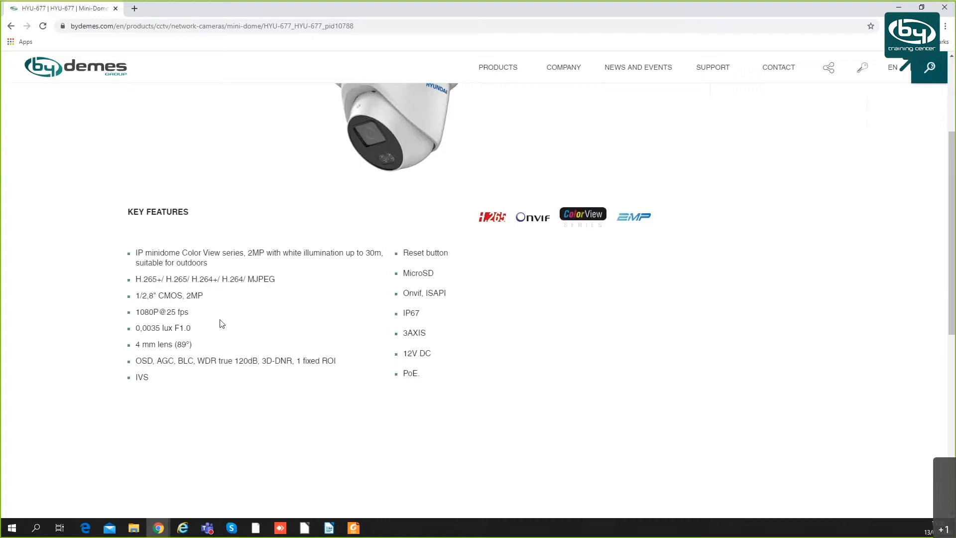
mouse_move(200, 322)
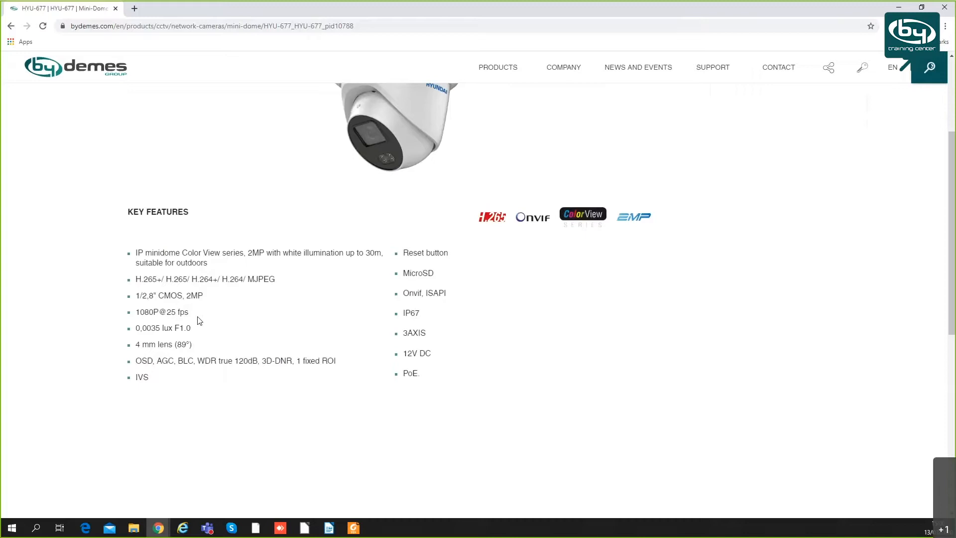
scroll("up", 3)
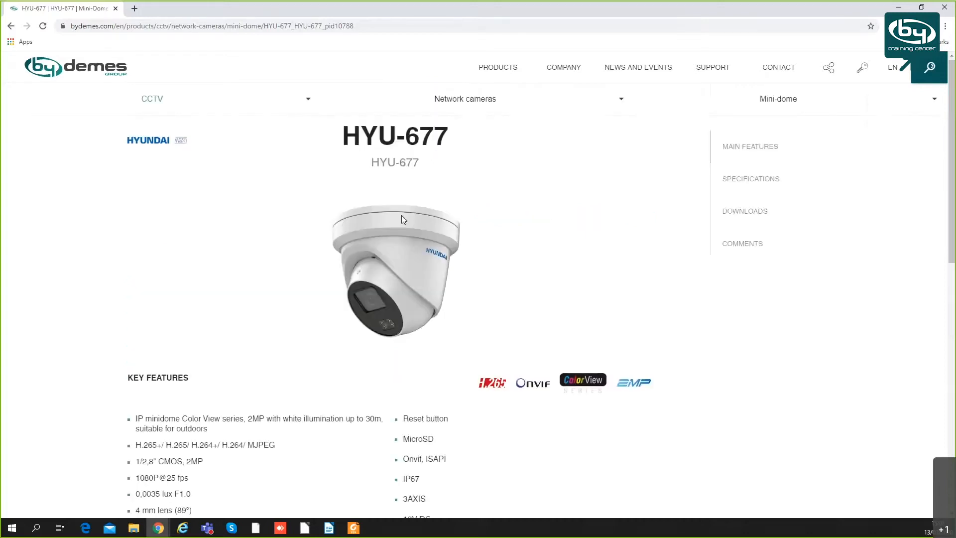
scroll("down", 3)
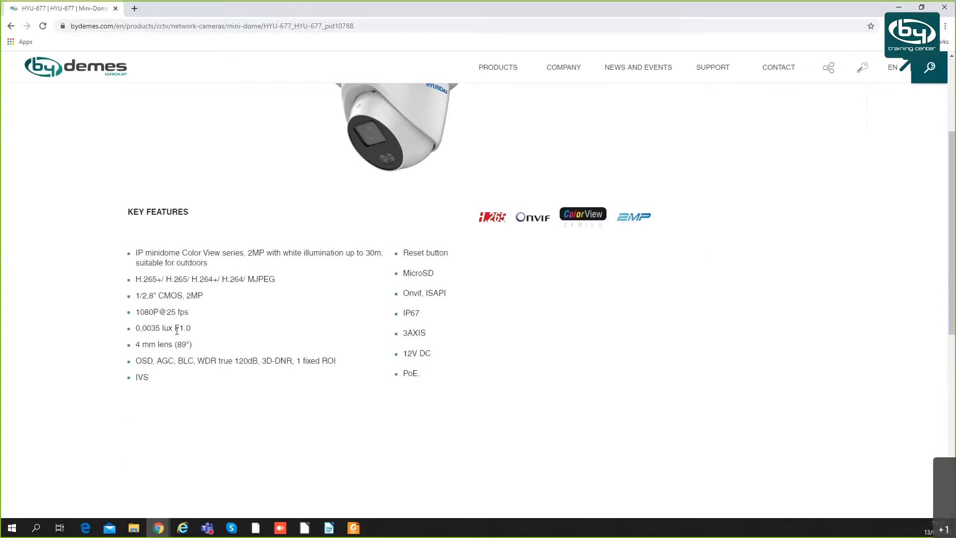
mouse_move(136, 327)
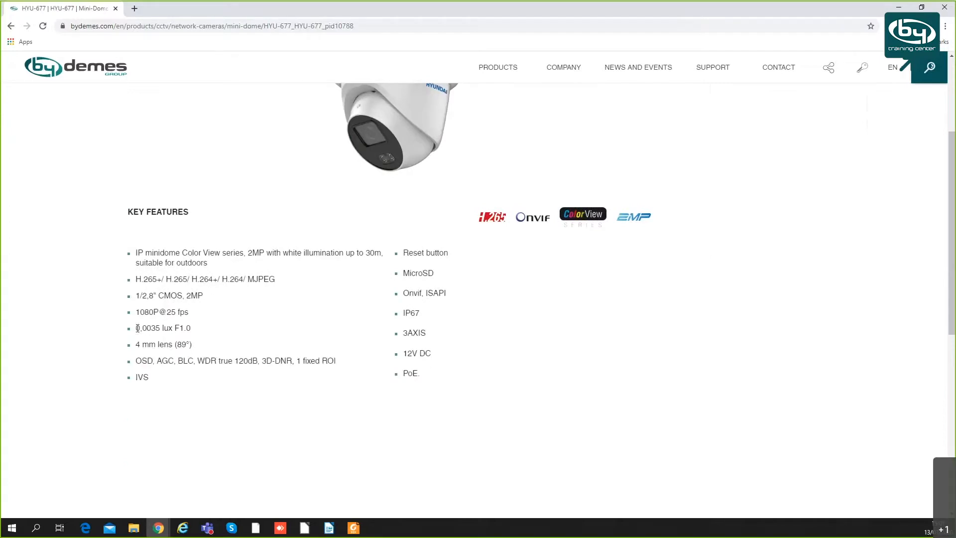
double_click(162, 328)
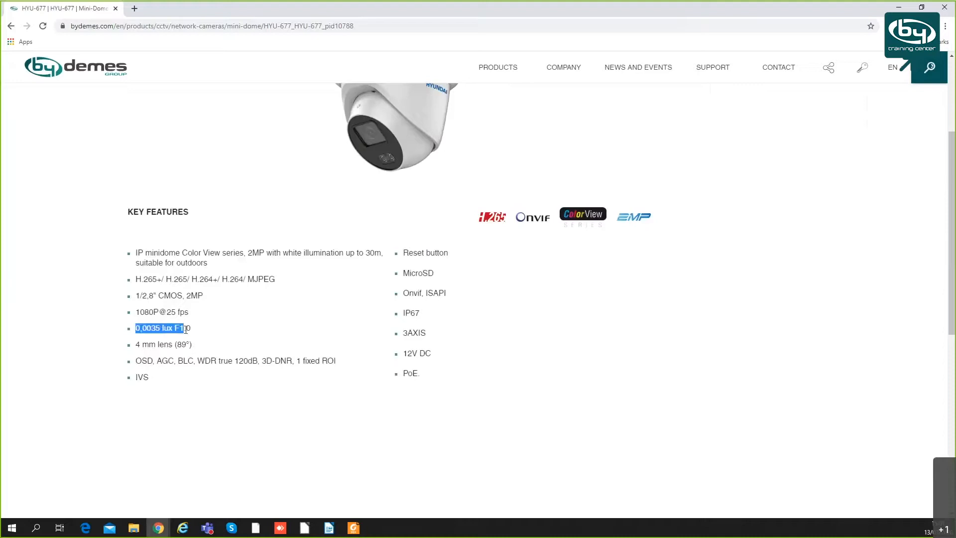
left_click(259, 348)
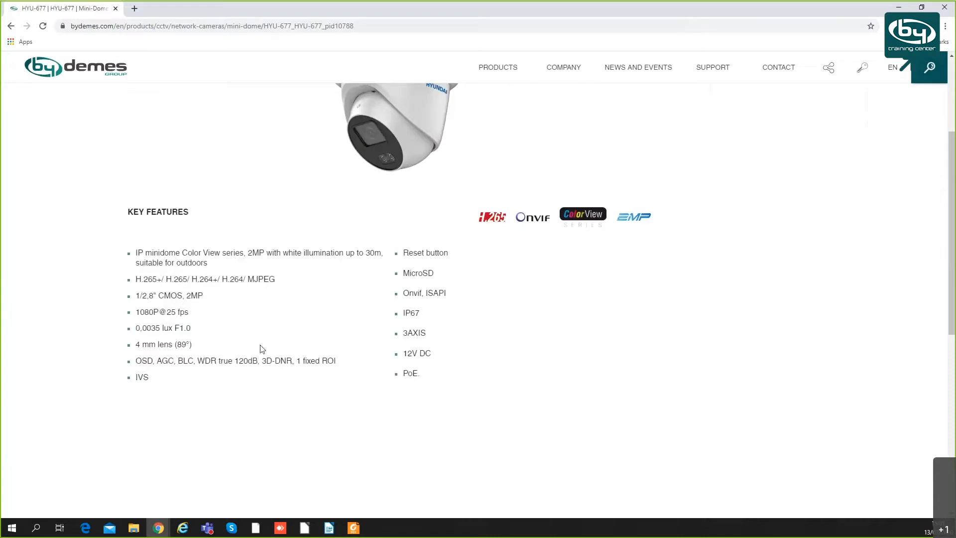
scroll("up", 3)
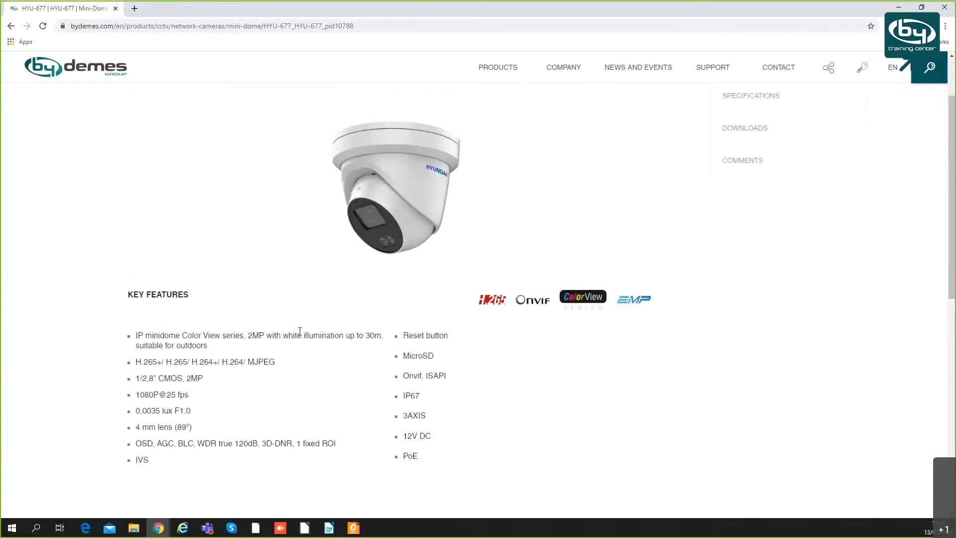
mouse_move(385, 244)
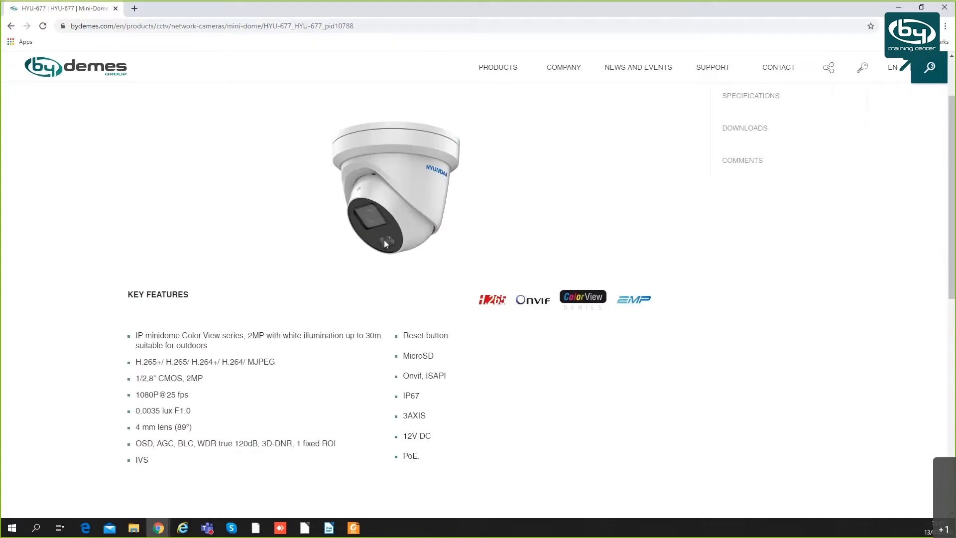
mouse_move(386, 249)
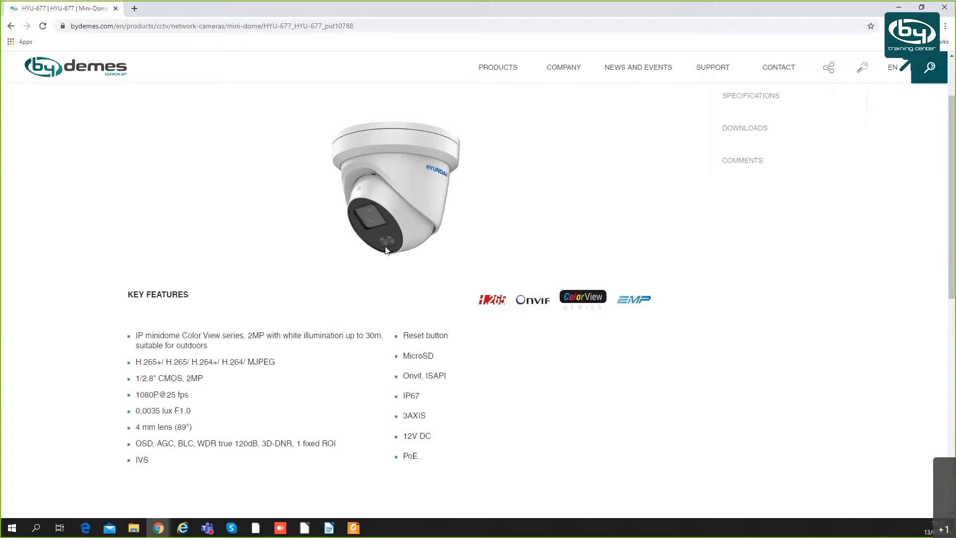
mouse_move(363, 323)
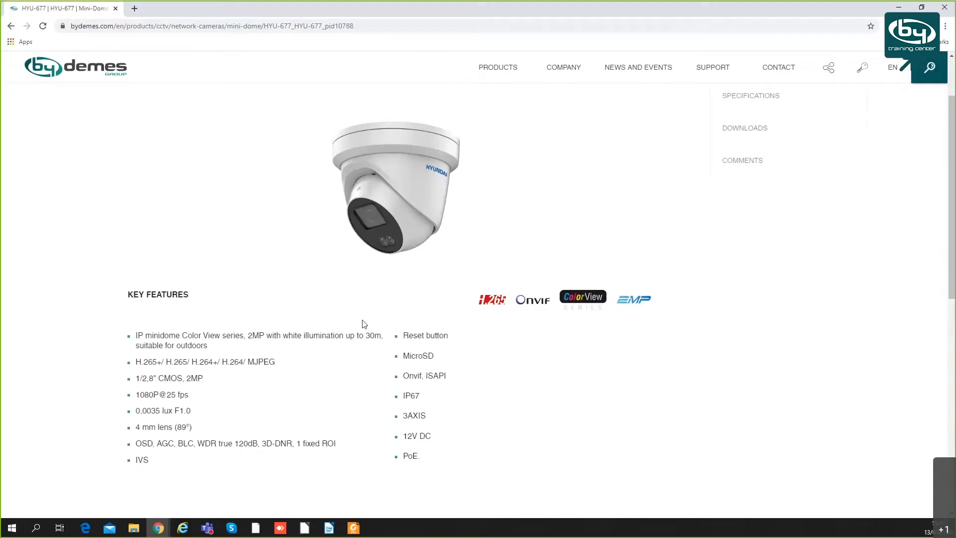
mouse_move(460, 146)
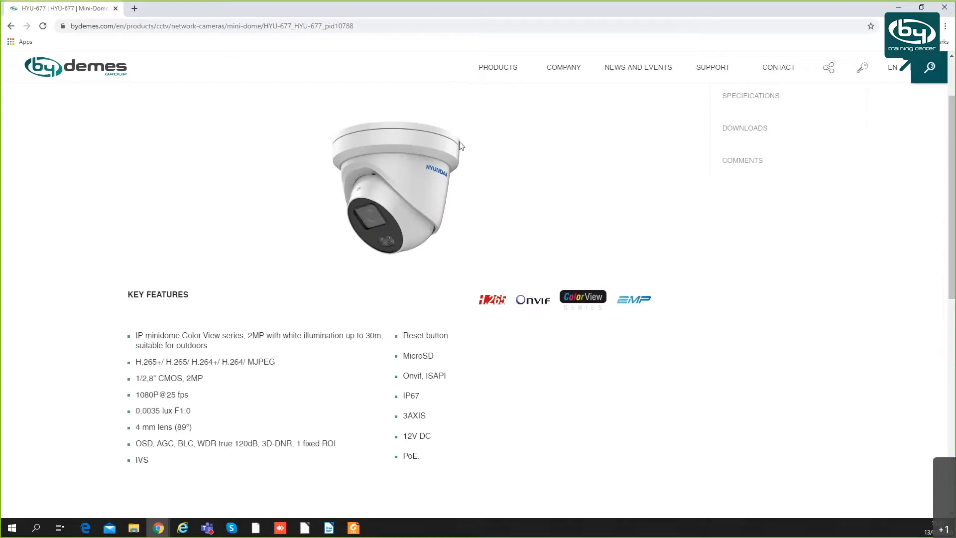
scroll("up", 3)
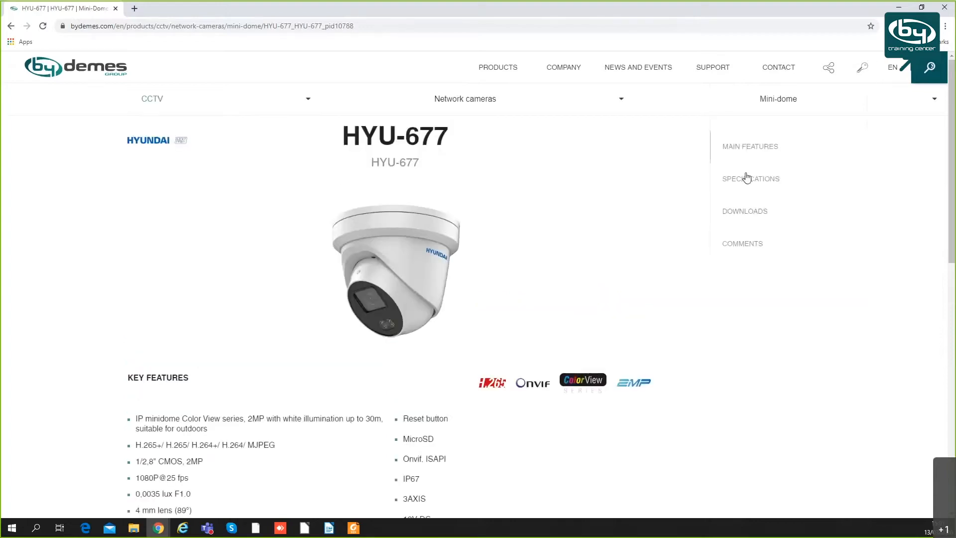
left_click(750, 178)
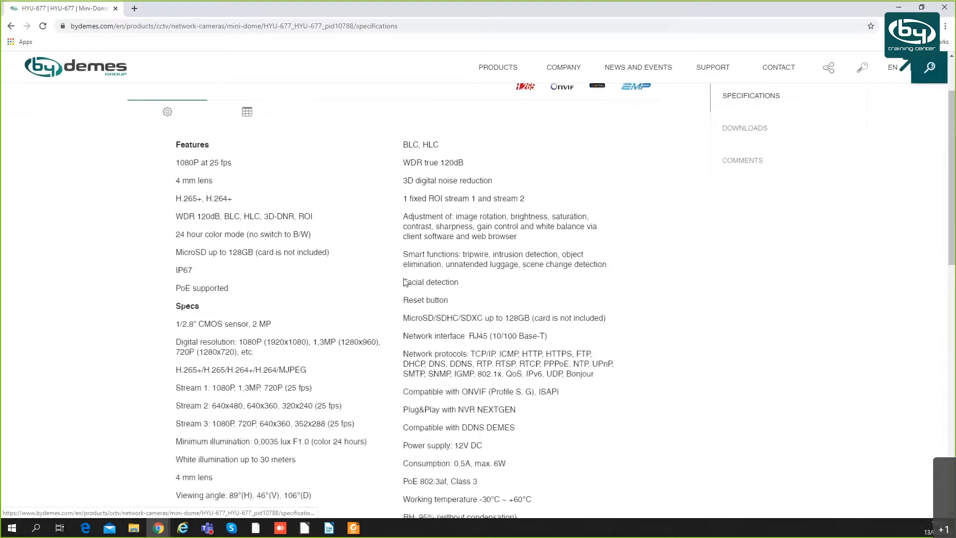
scroll("down", 3)
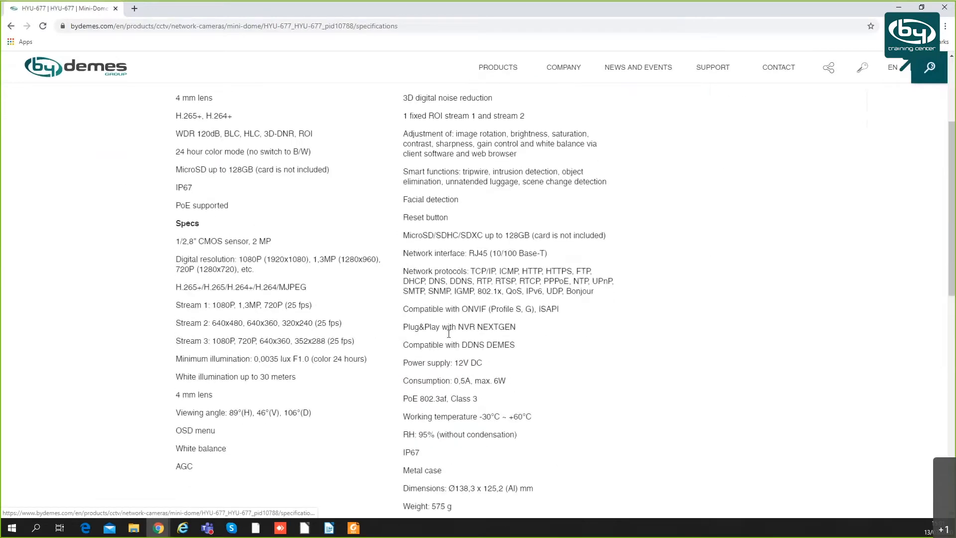
mouse_move(291, 356)
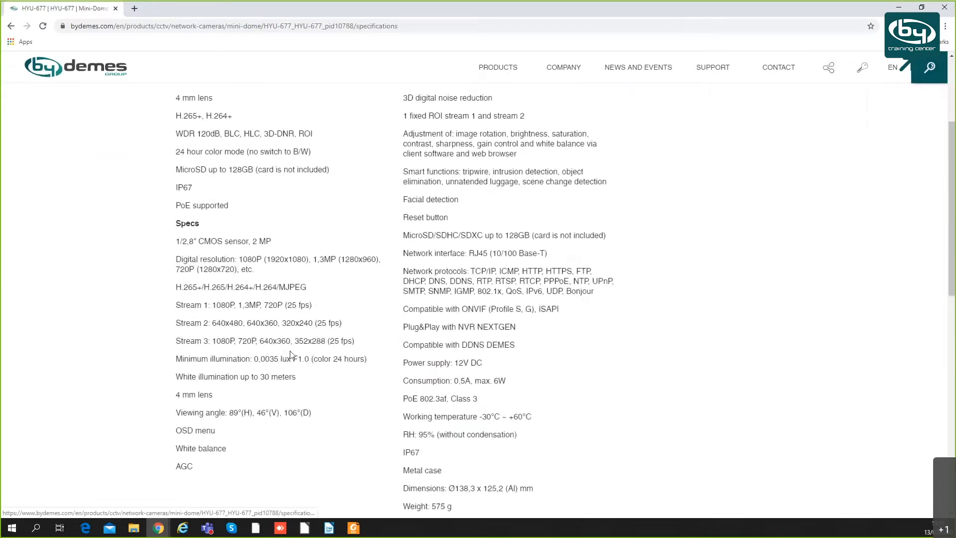
mouse_move(448, 285)
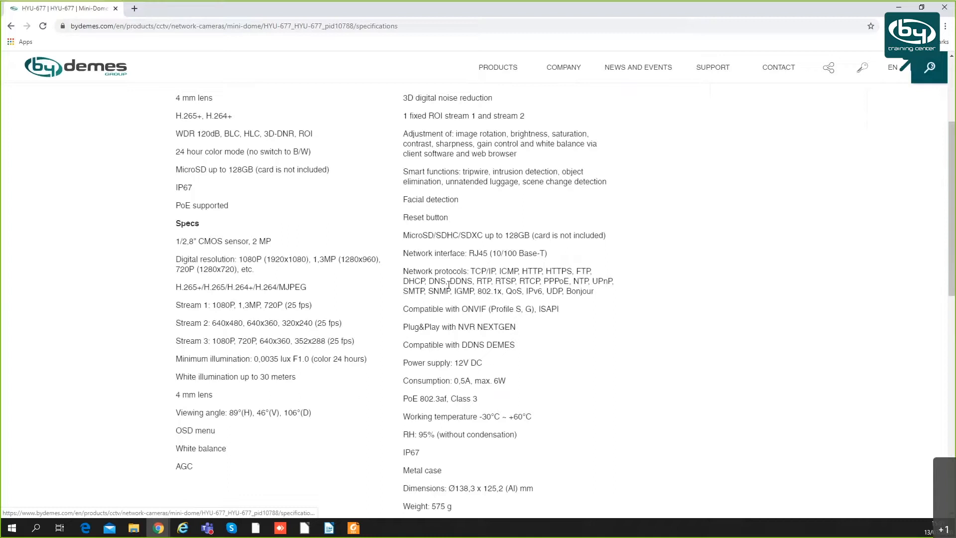
mouse_move(470, 171)
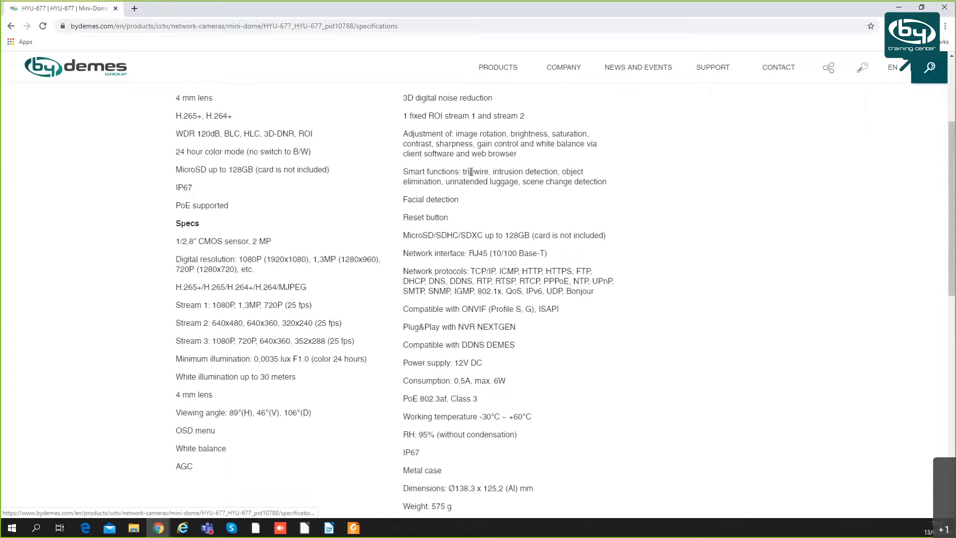
mouse_move(489, 183)
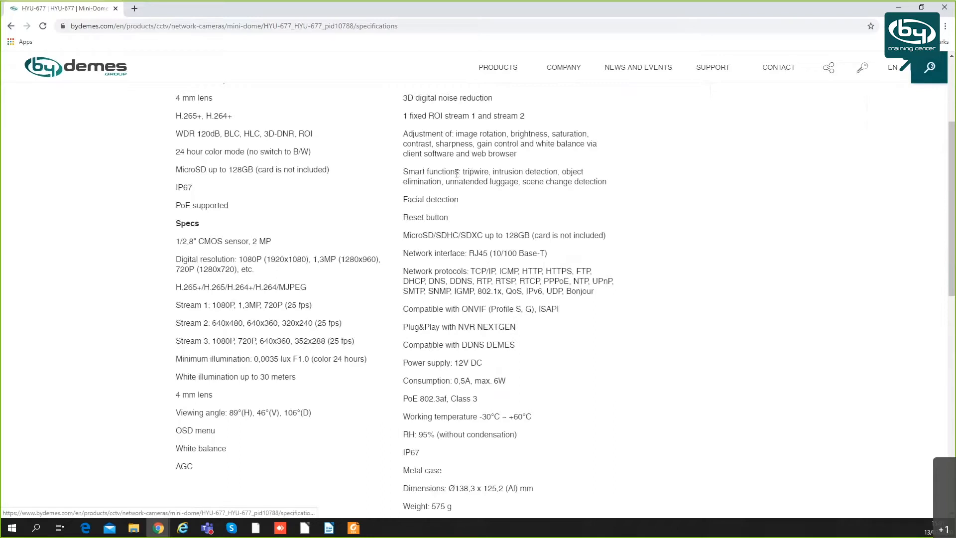
mouse_move(428, 165)
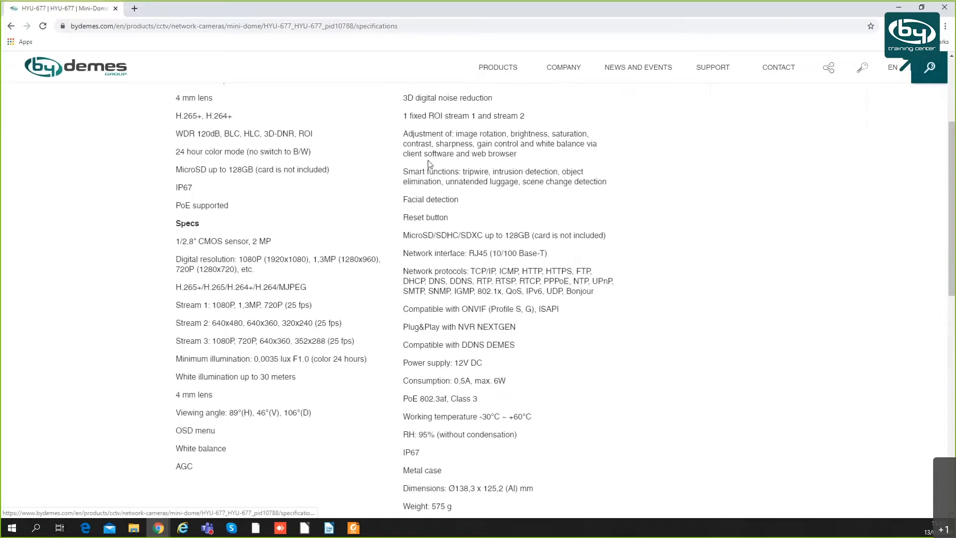
mouse_move(462, 318)
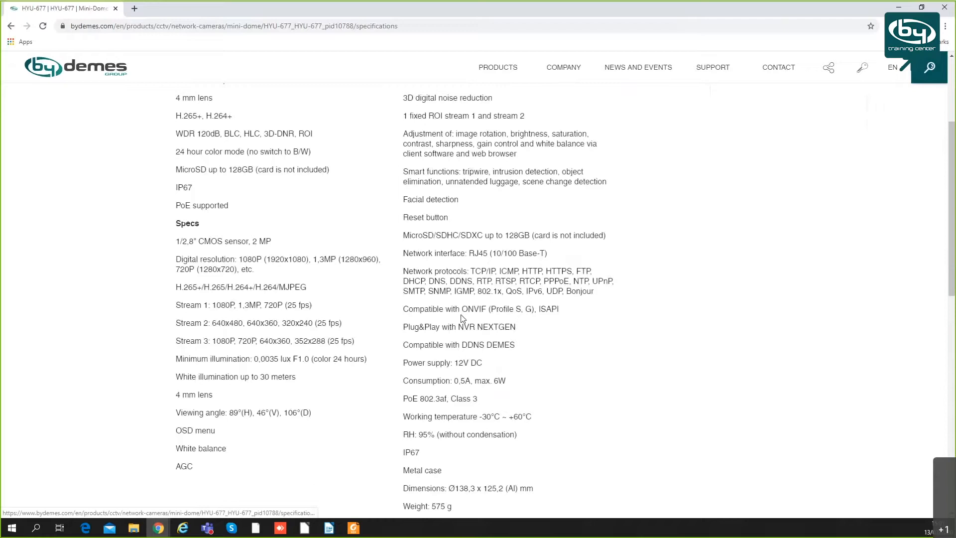
mouse_move(438, 327)
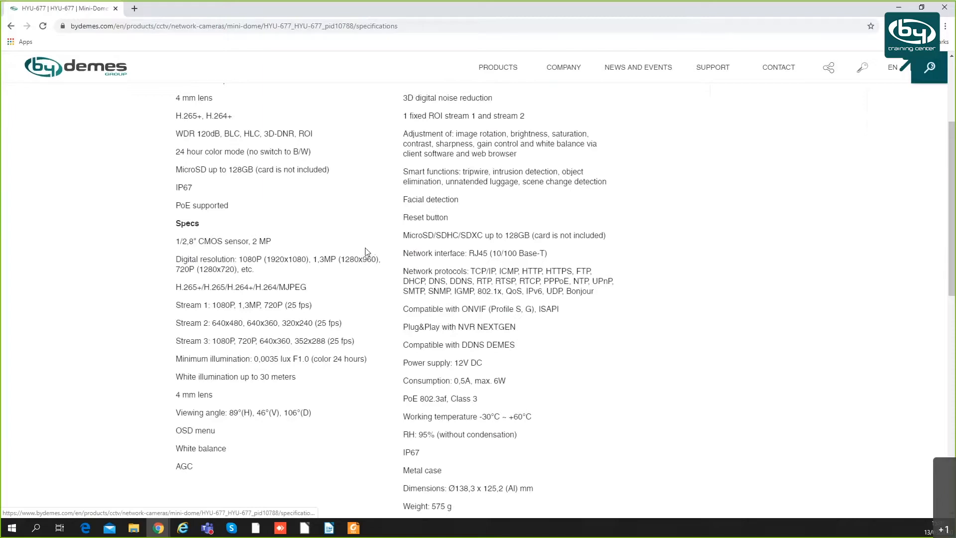
scroll("up", 3)
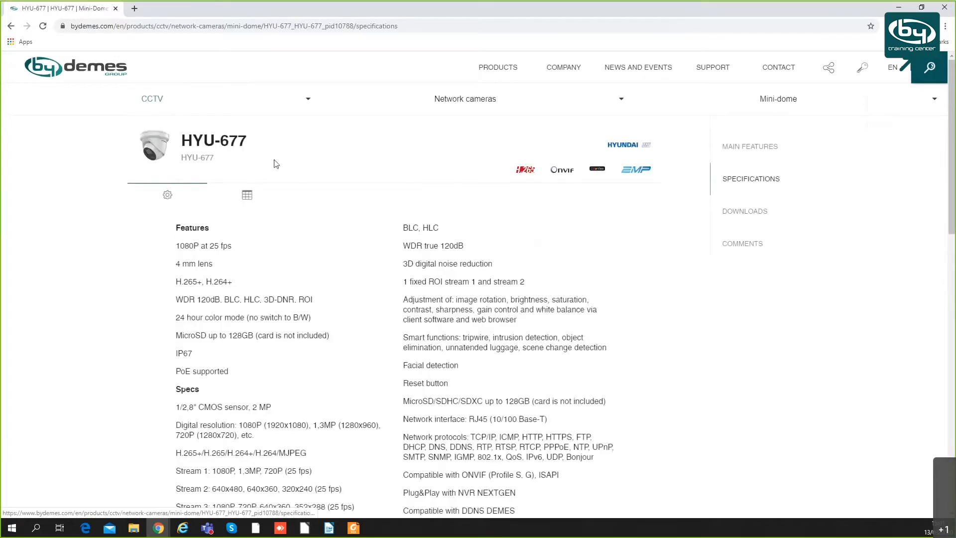
mouse_move(309, 135)
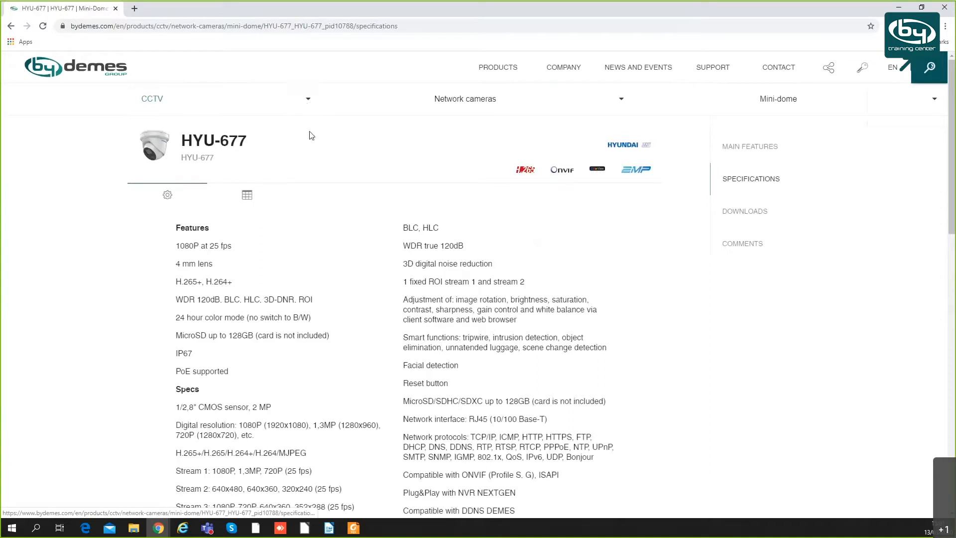
mouse_move(373, 104)
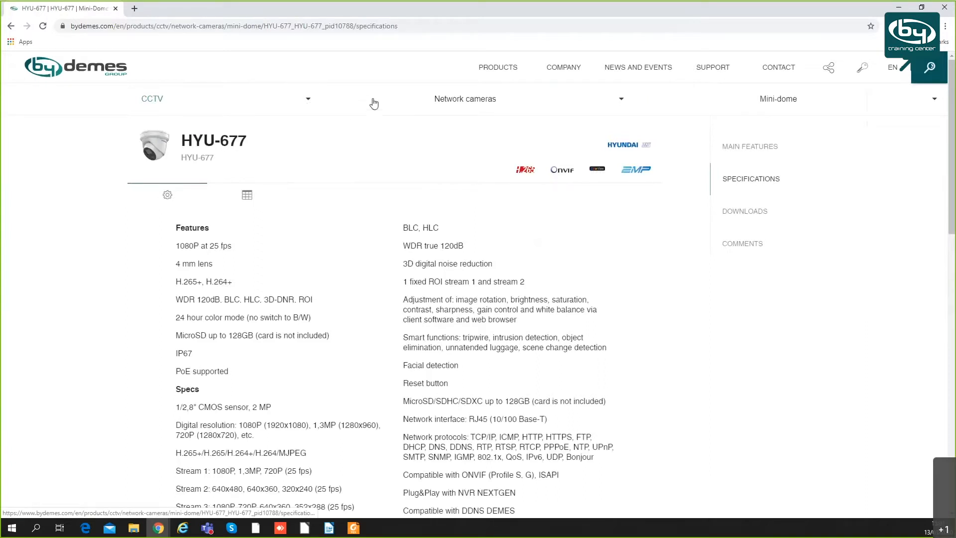
mouse_move(374, 99)
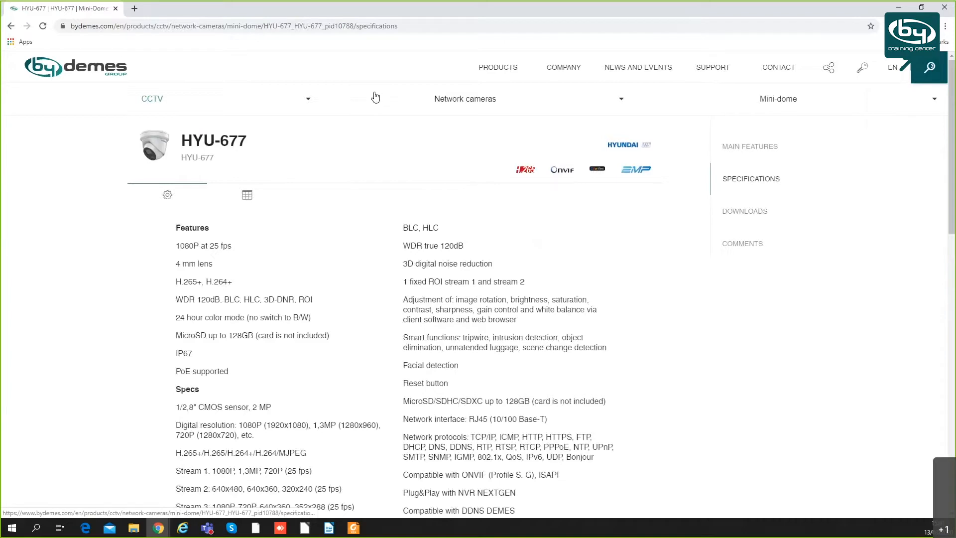
mouse_move(279, 244)
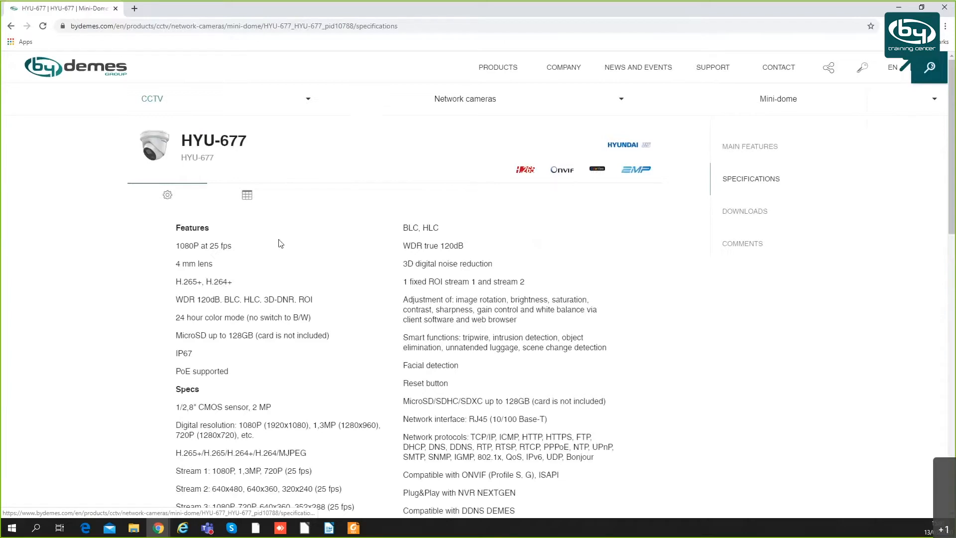
mouse_move(135, 284)
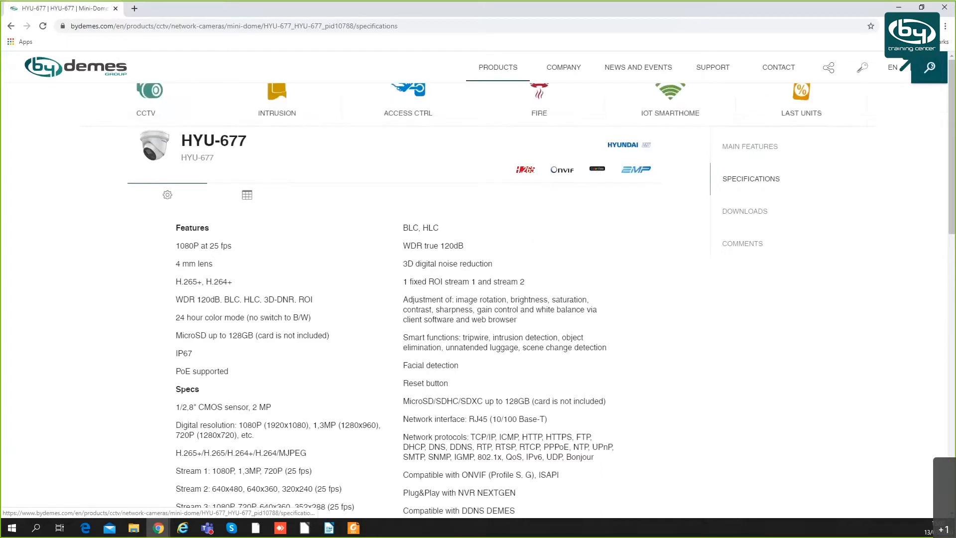
mouse_move(134, 11)
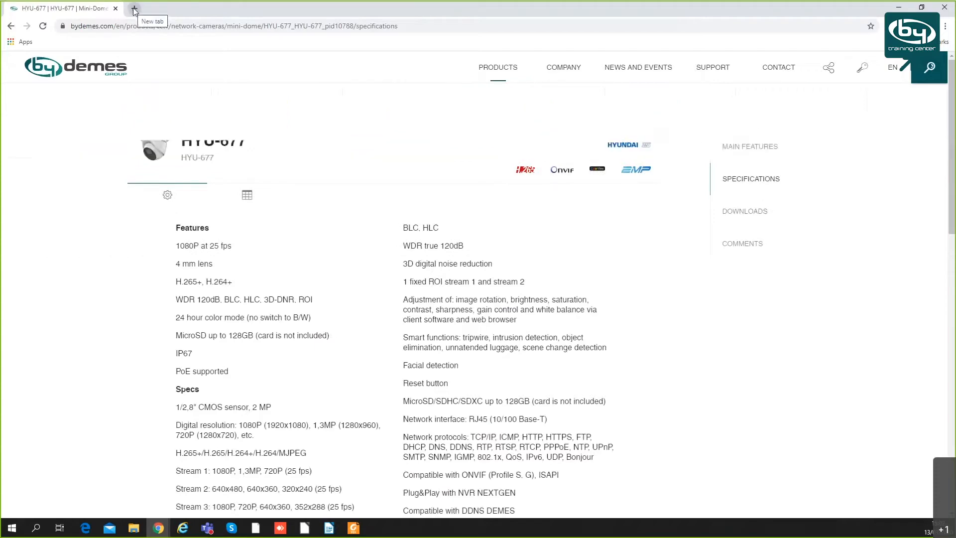
Open SADP in a new tab and select the HYU-677 device row
left_click(133, 11)
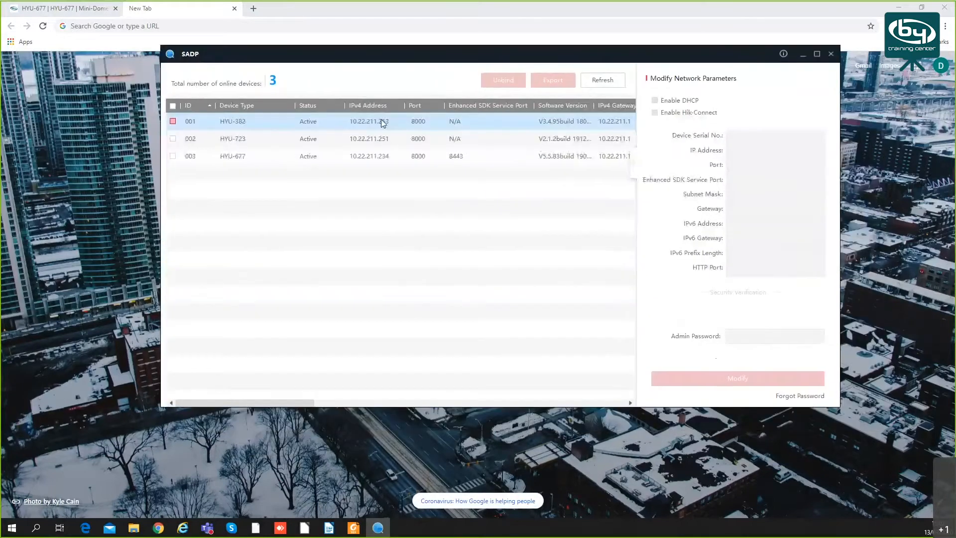
left_click(189, 156)
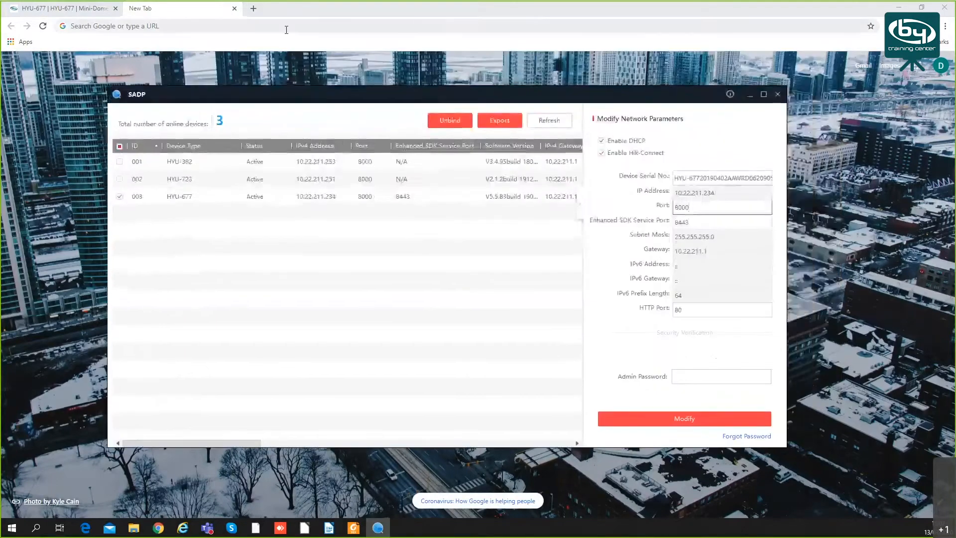
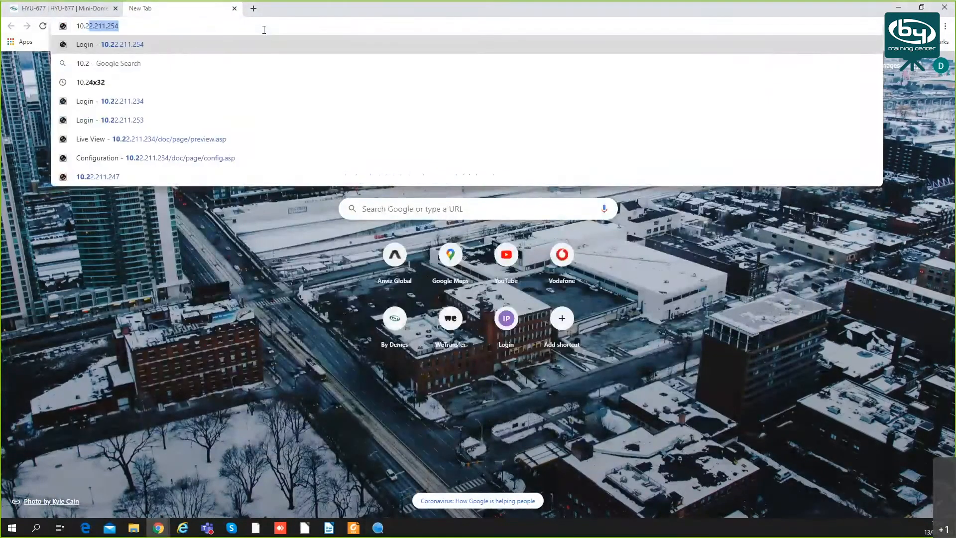
Load the camera login page at 10.22.211.234 and log in as admin
key("Backspace")
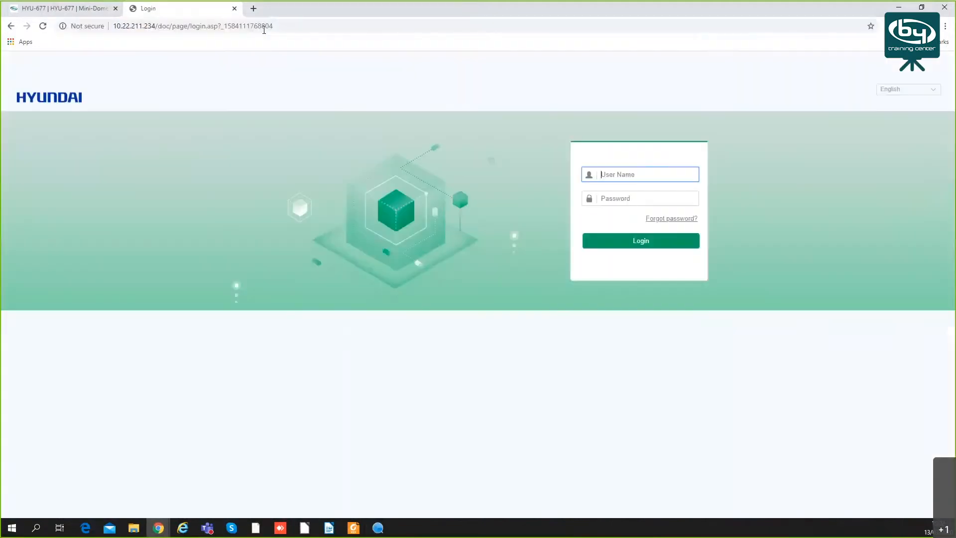
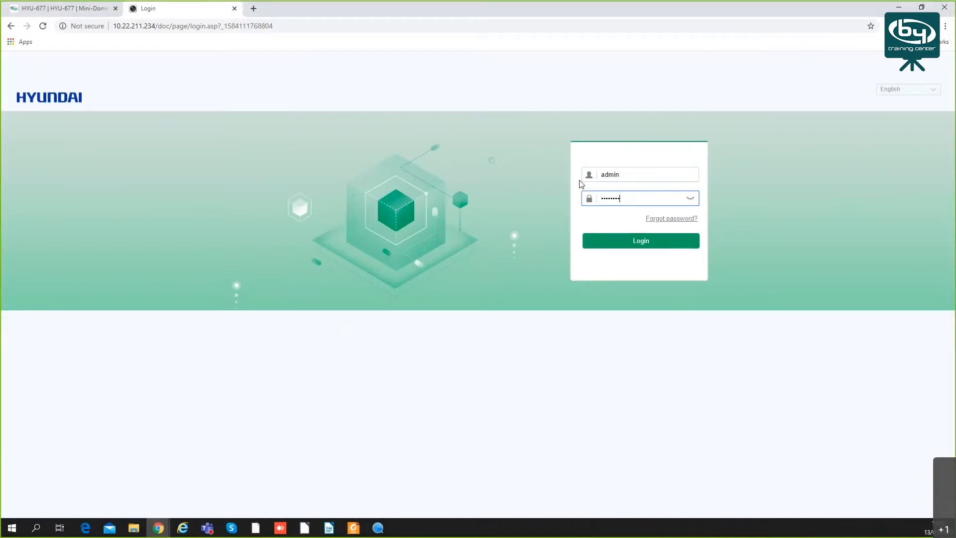
left_click(640, 240)
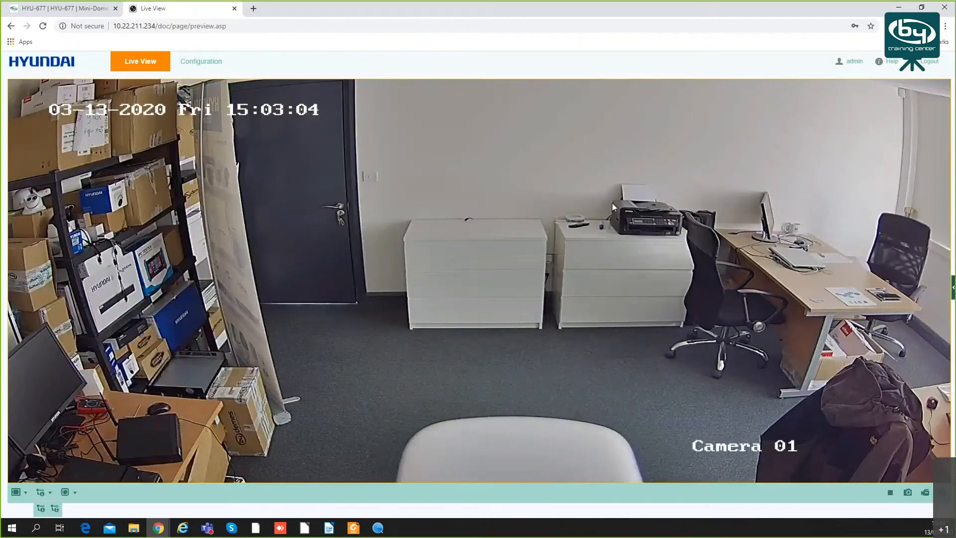
mouse_move(492, 180)
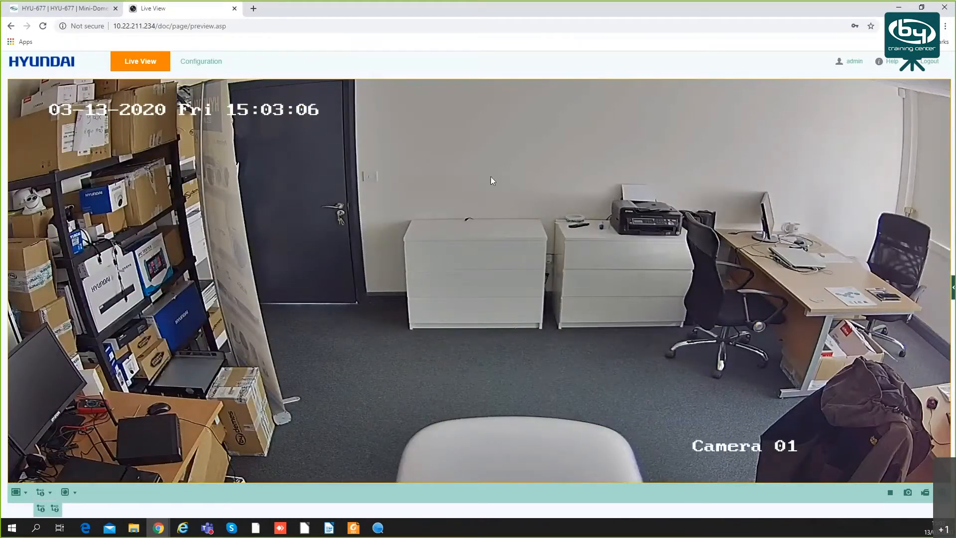
mouse_move(393, 221)
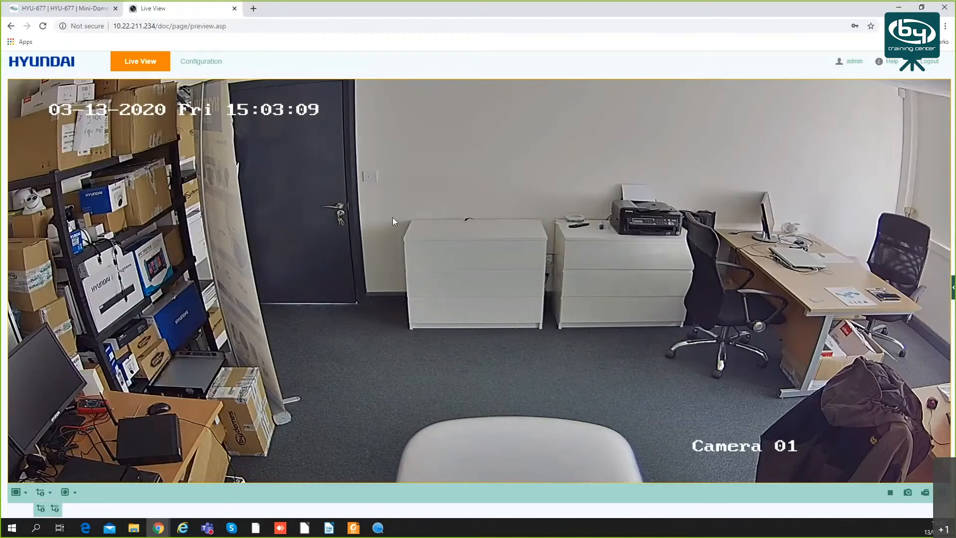
mouse_move(386, 206)
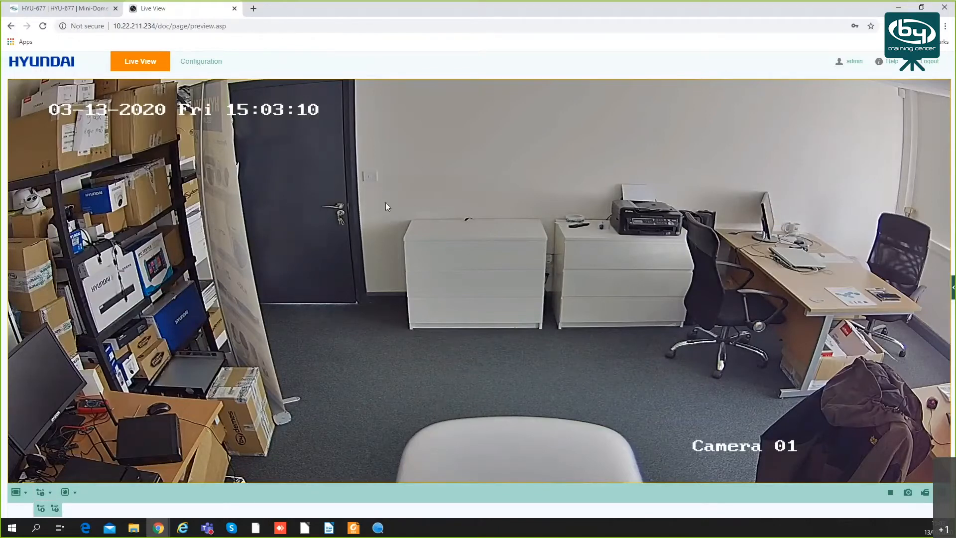
mouse_move(284, 218)
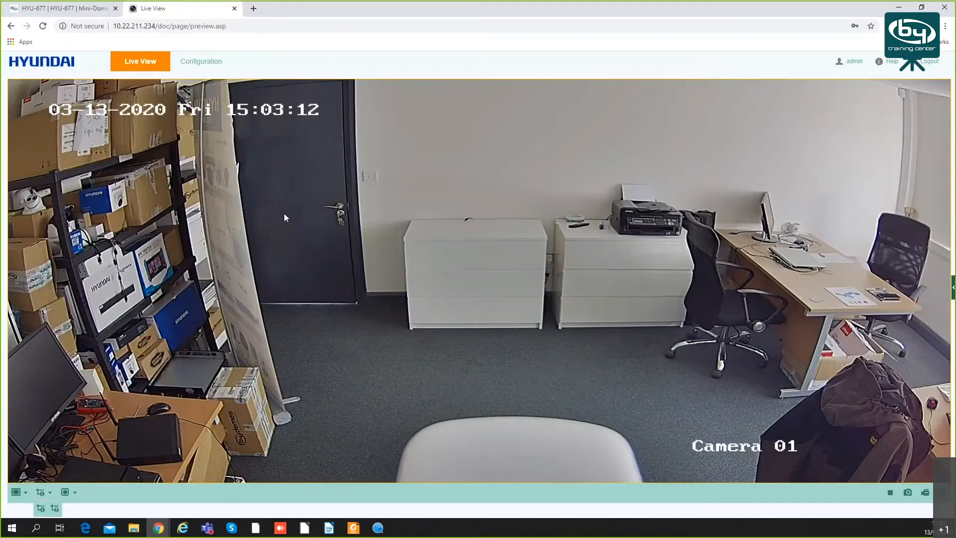
mouse_move(372, 177)
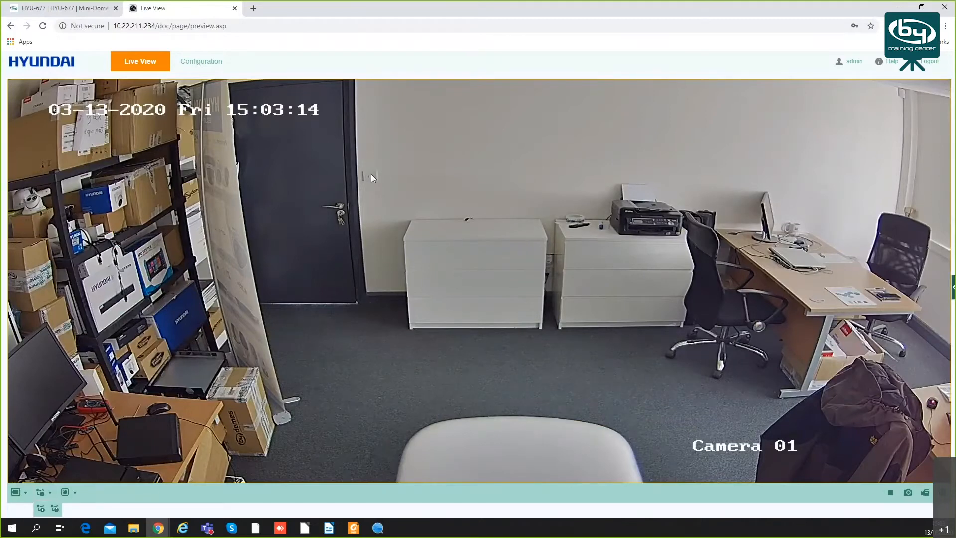
mouse_move(340, 190)
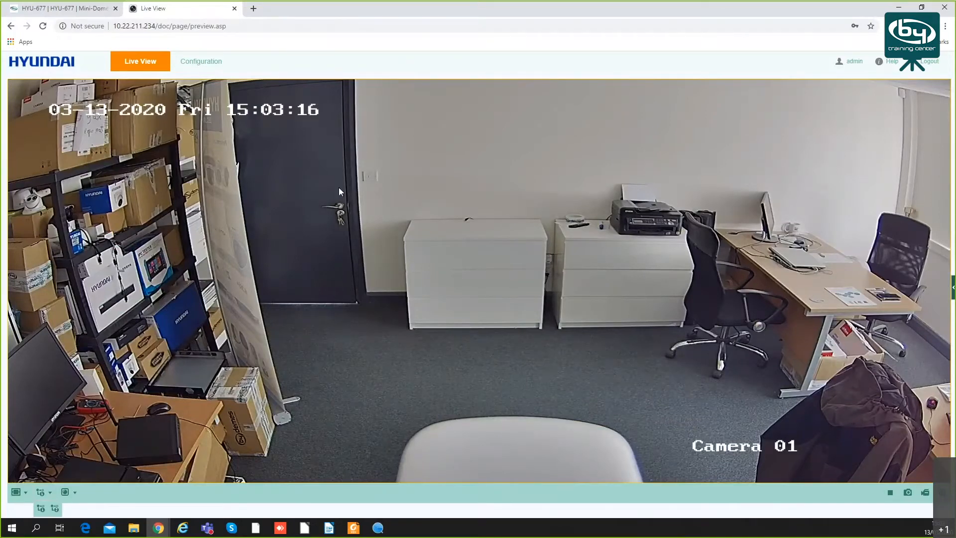
mouse_move(202, 65)
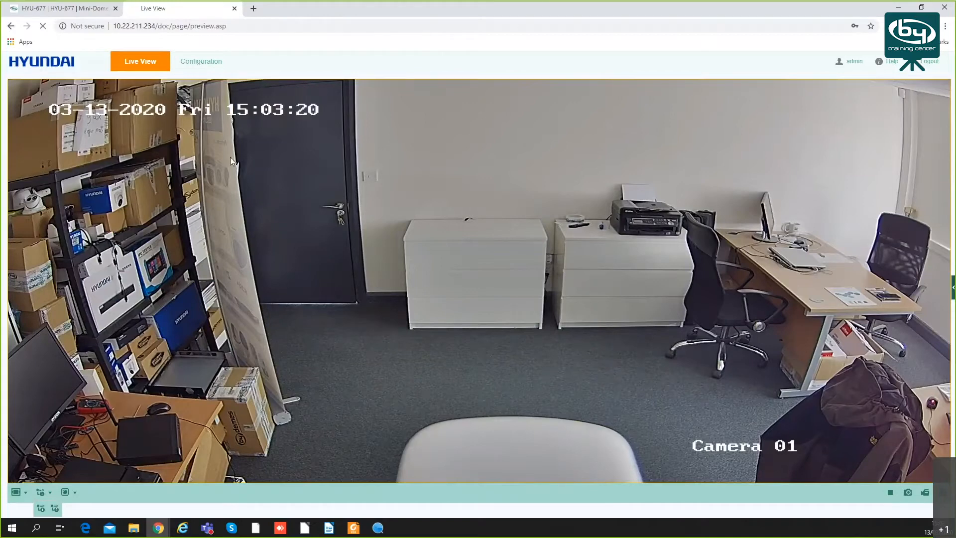
Show Configuration > System Settings Basic Information listing model HYU-677
left_click(201, 60)
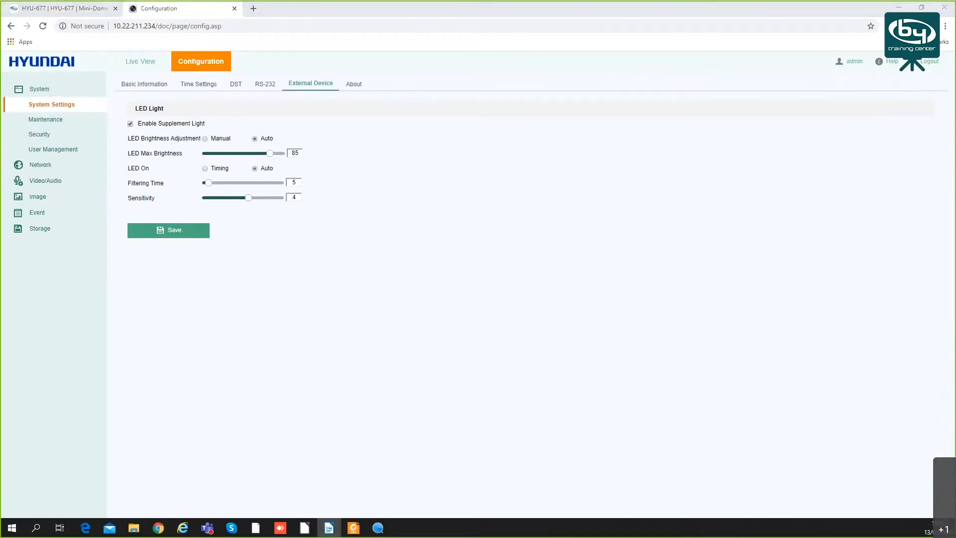
mouse_move(87, 133)
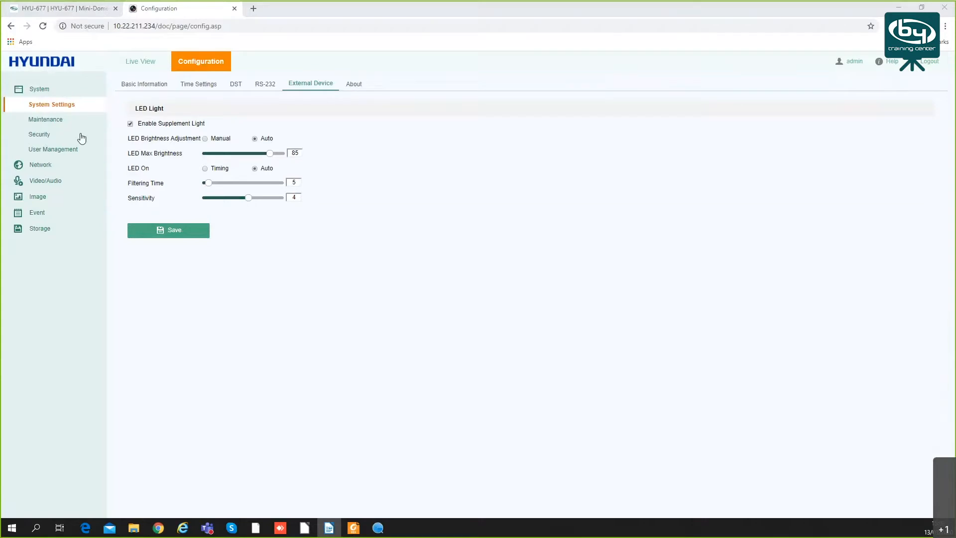
mouse_move(111, 141)
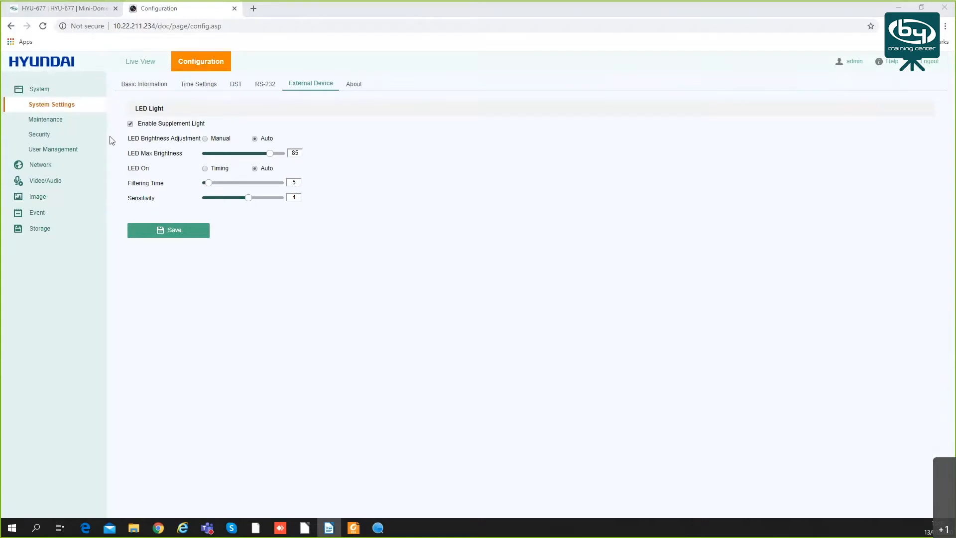
left_click(143, 84)
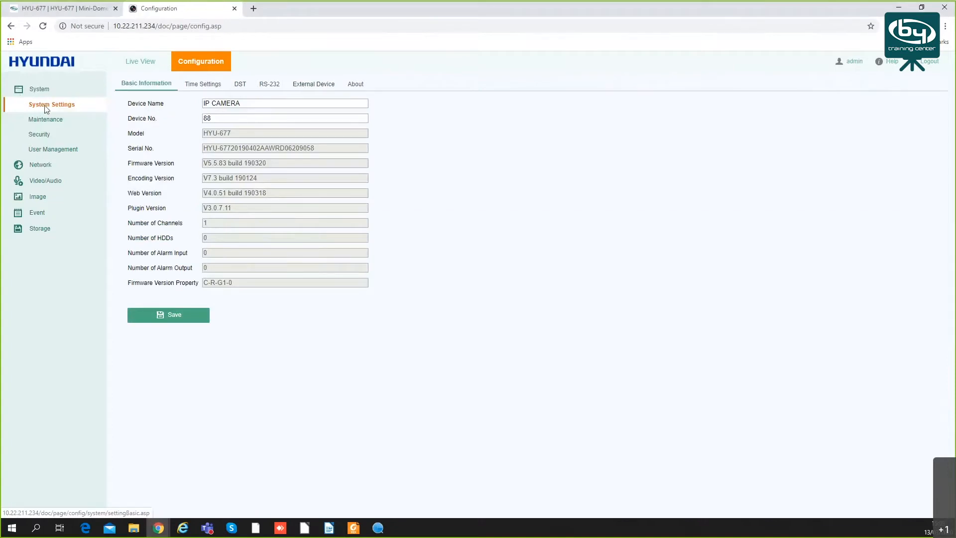
mouse_move(283, 97)
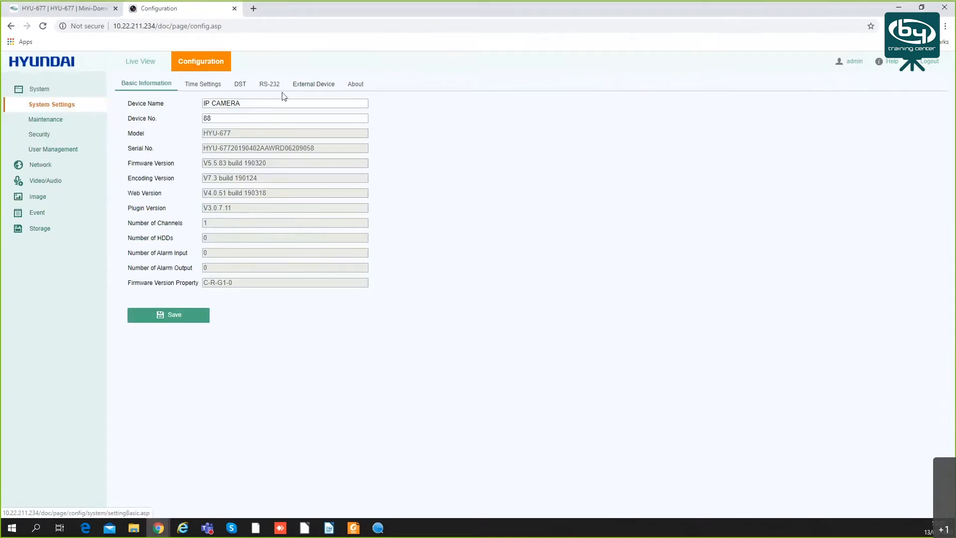
In supplement light settings, adjust LED max brightness and set brightness to Manual at 100
left_click(313, 84)
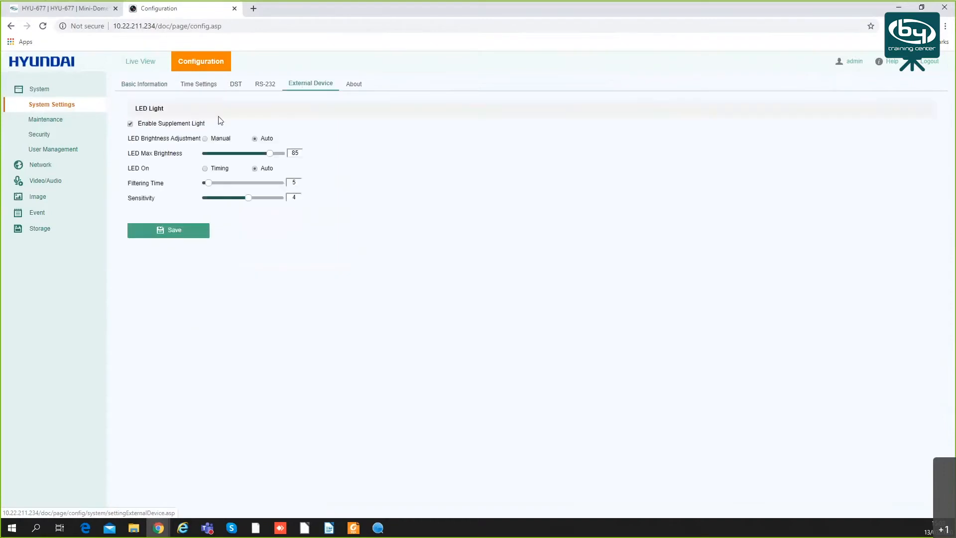
mouse_move(170, 108)
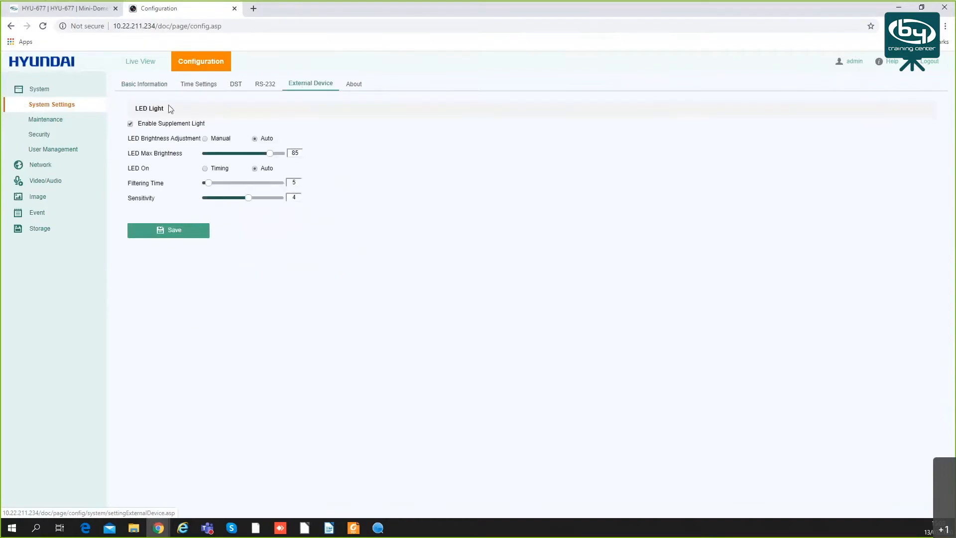
mouse_move(153, 127)
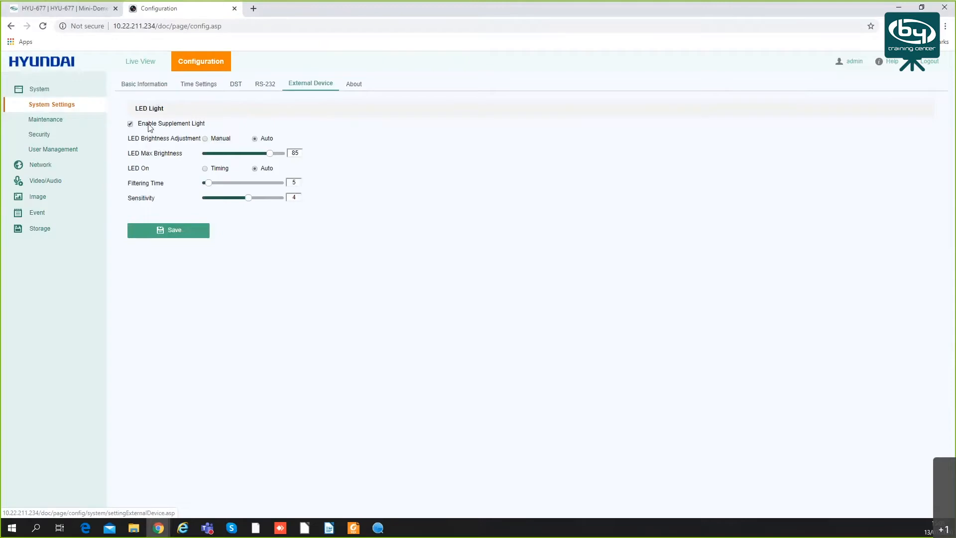
mouse_move(172, 138)
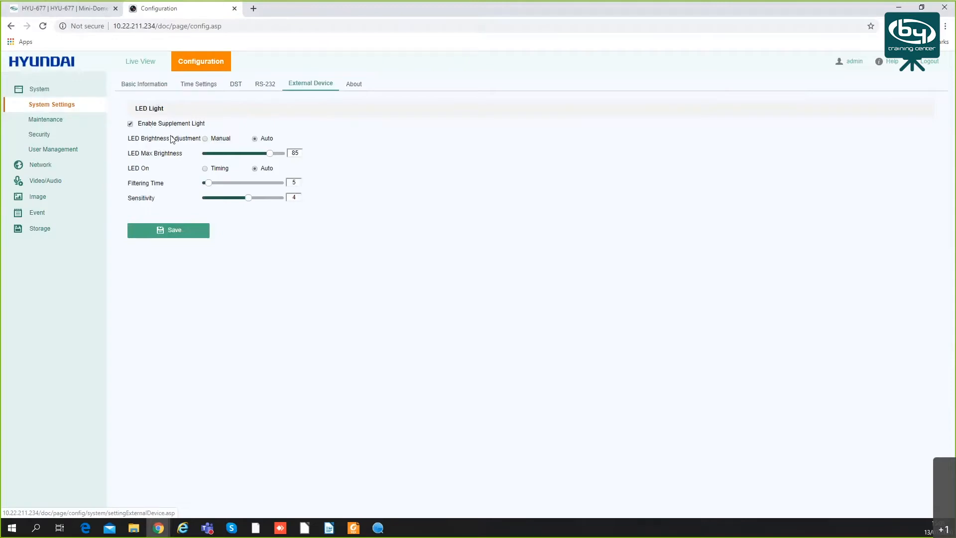
mouse_move(223, 143)
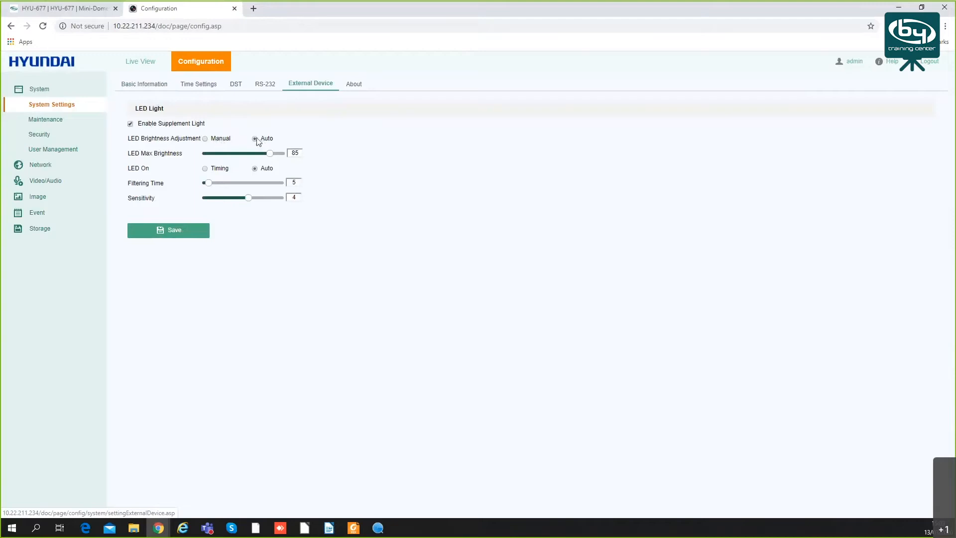
mouse_move(212, 145)
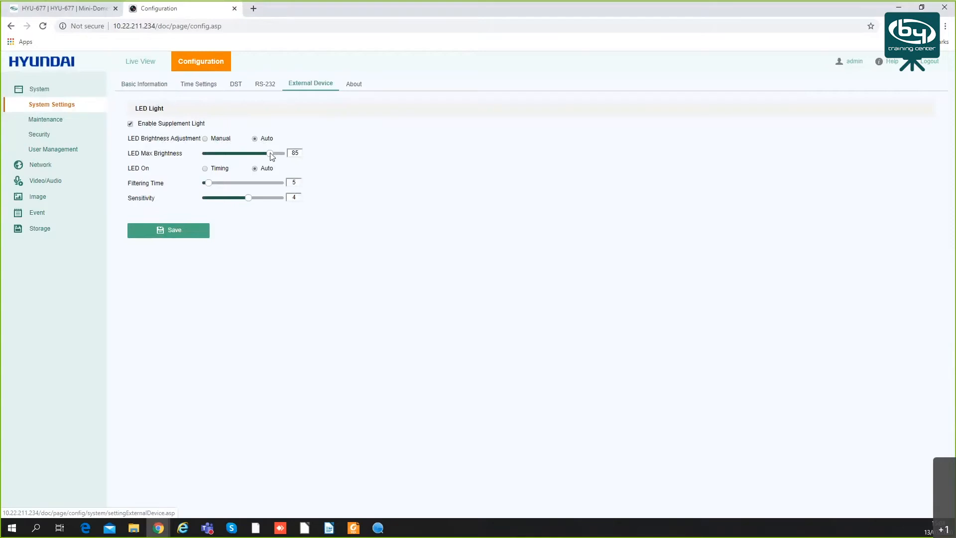
left_click_drag(270, 153, 281, 153)
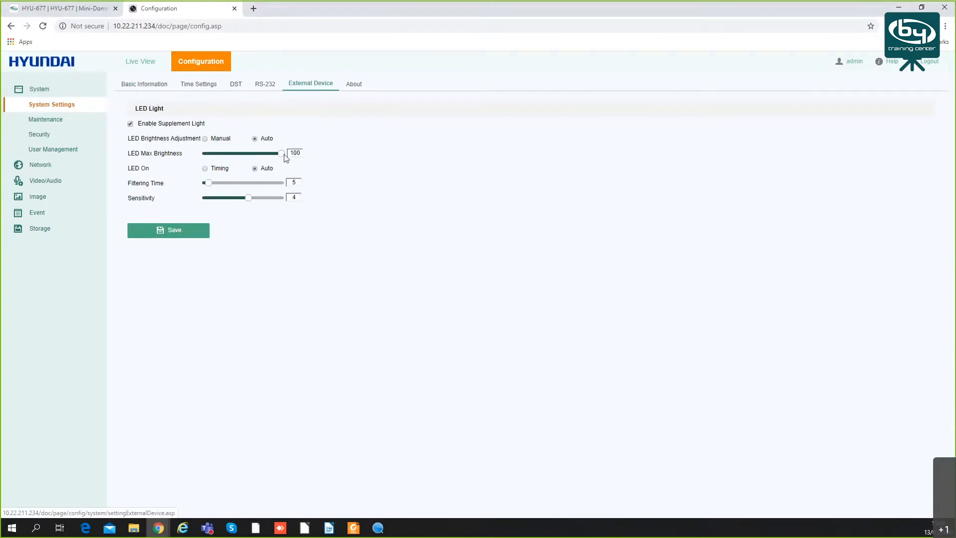
left_click_drag(281, 153, 272, 153)
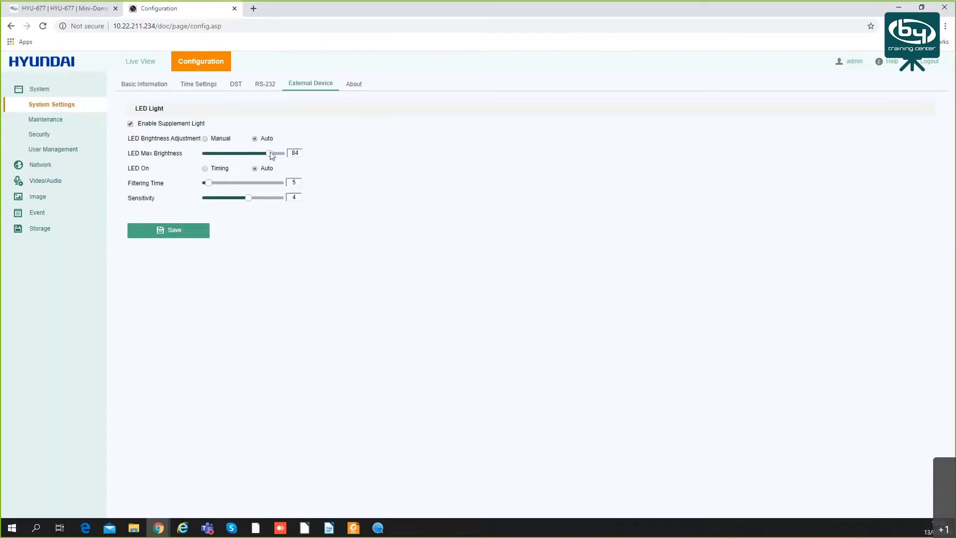
left_click(204, 139)
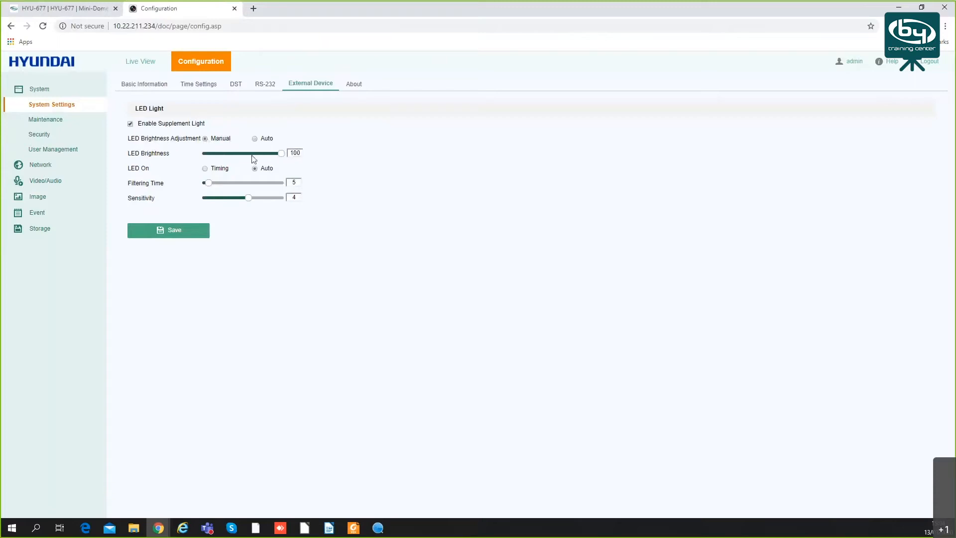
mouse_move(328, 175)
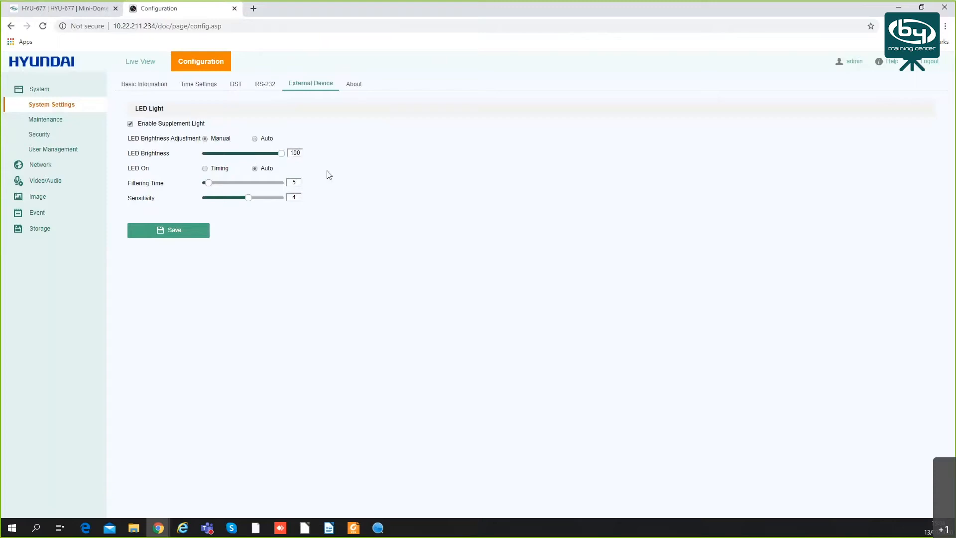
mouse_move(266, 160)
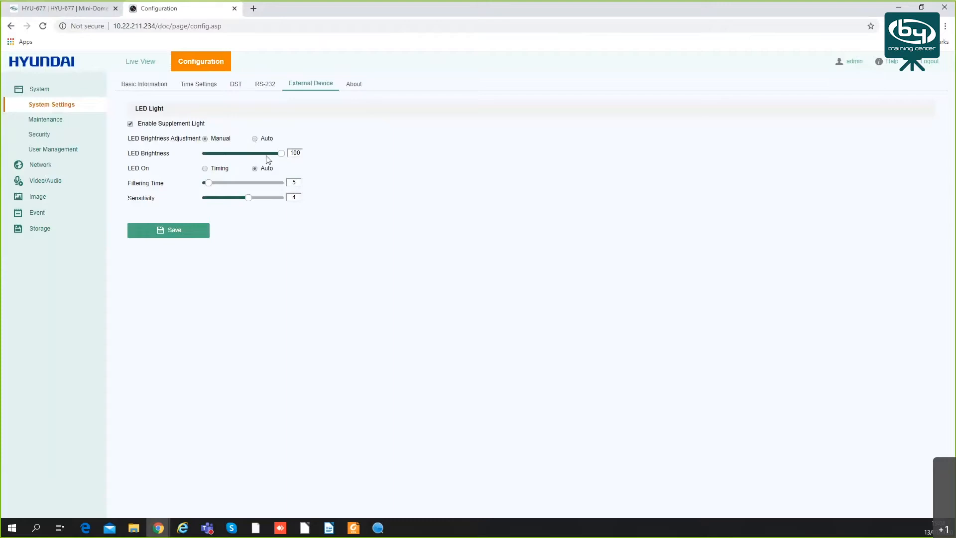
Switch LED Brightness Adjustment to Auto, restoring max brightness 85
left_click(255, 138)
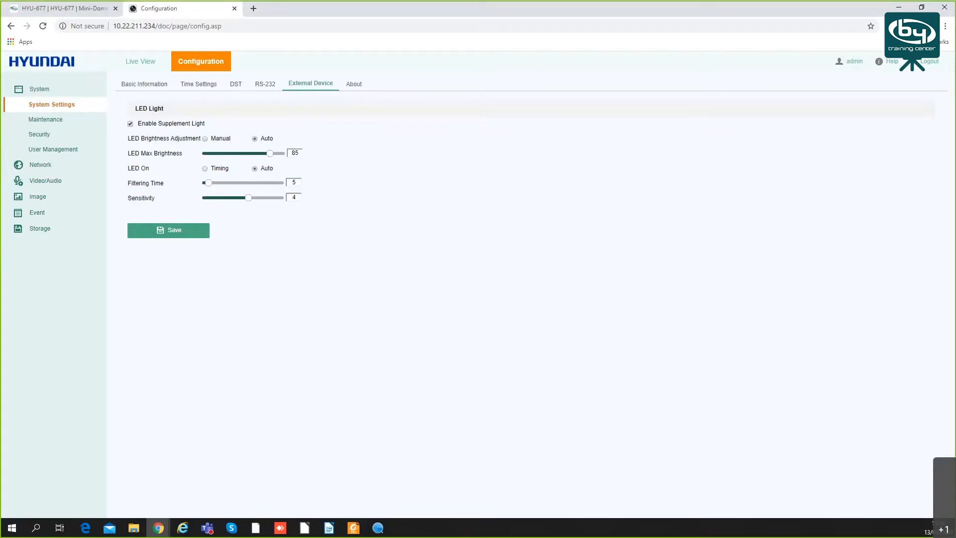
mouse_move(221, 220)
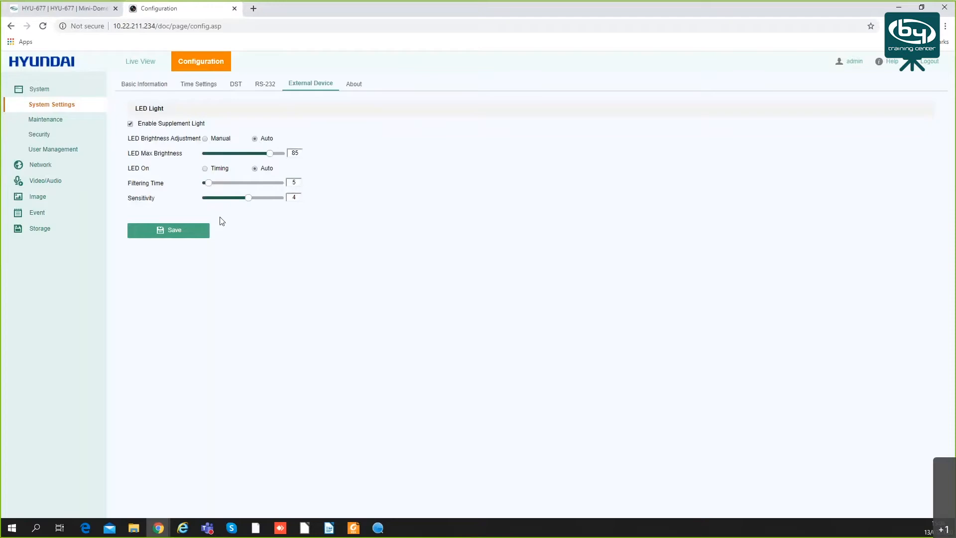
mouse_move(250, 201)
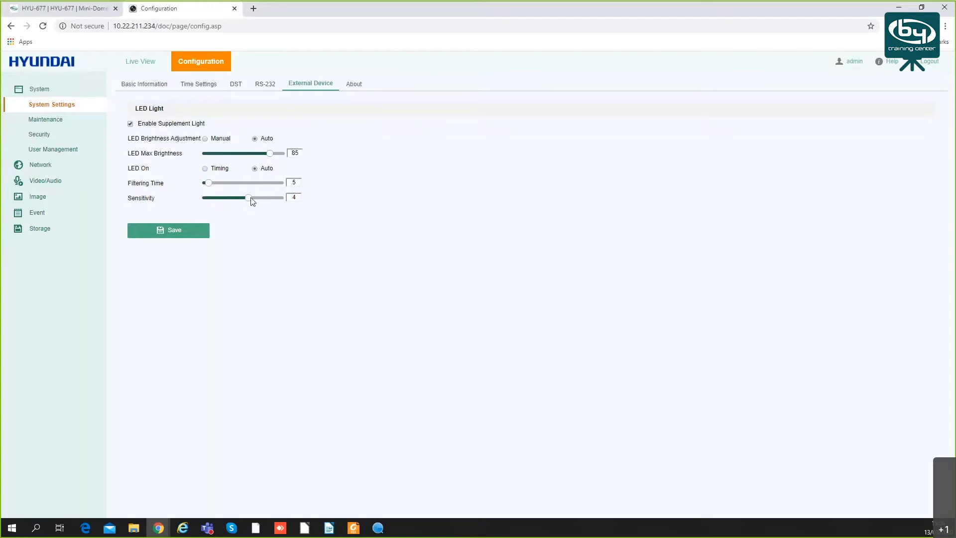
mouse_move(243, 204)
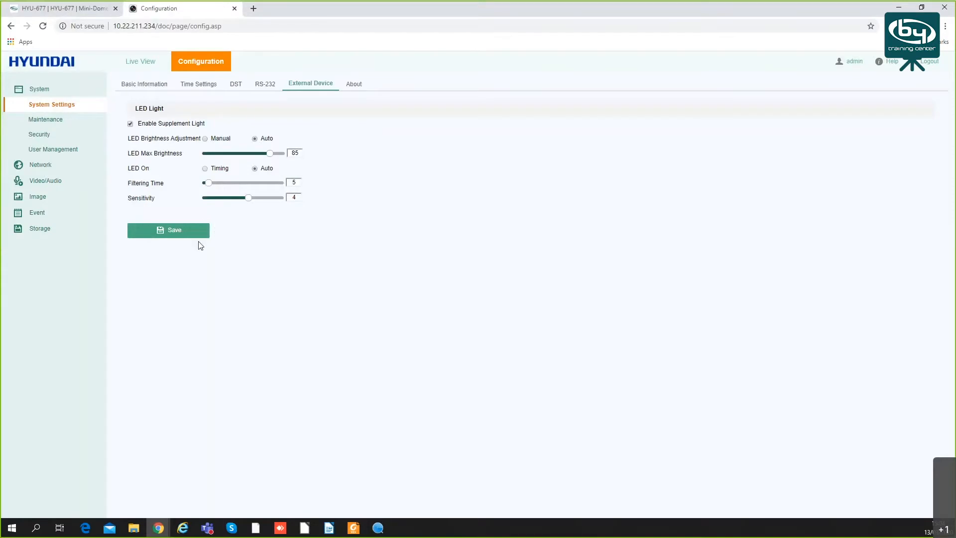
mouse_move(240, 179)
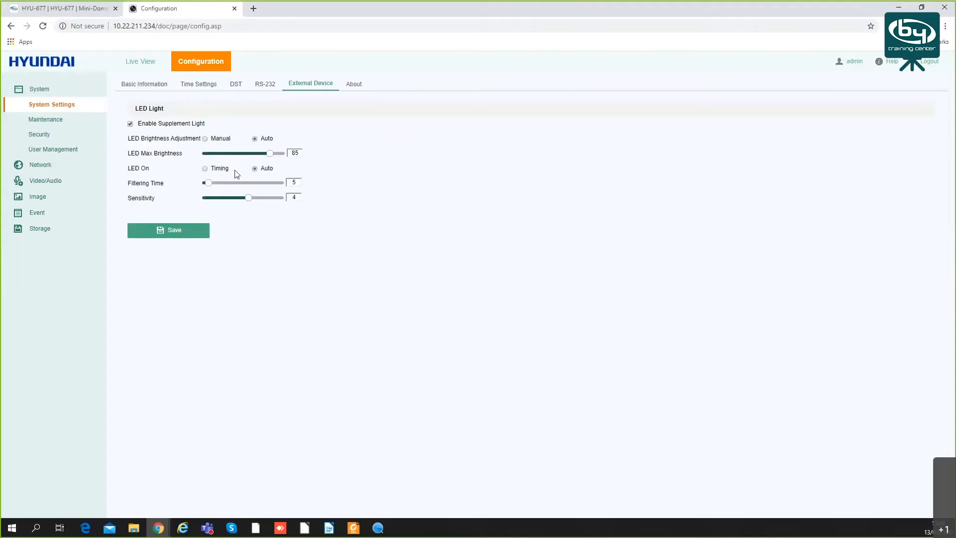
mouse_move(205, 171)
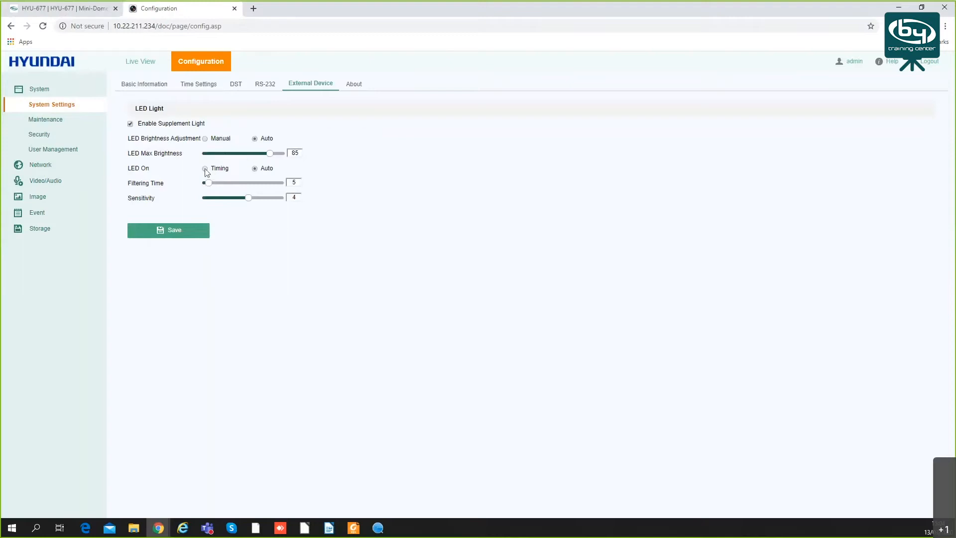
Set LED On to Timing, showing 13:40:00 start and 16:31:00 end
left_click(205, 168)
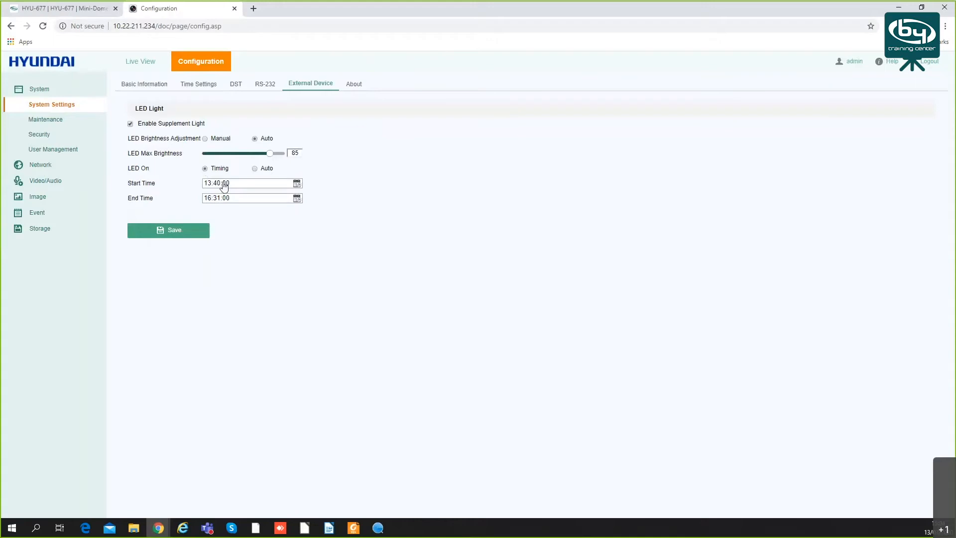
mouse_move(211, 192)
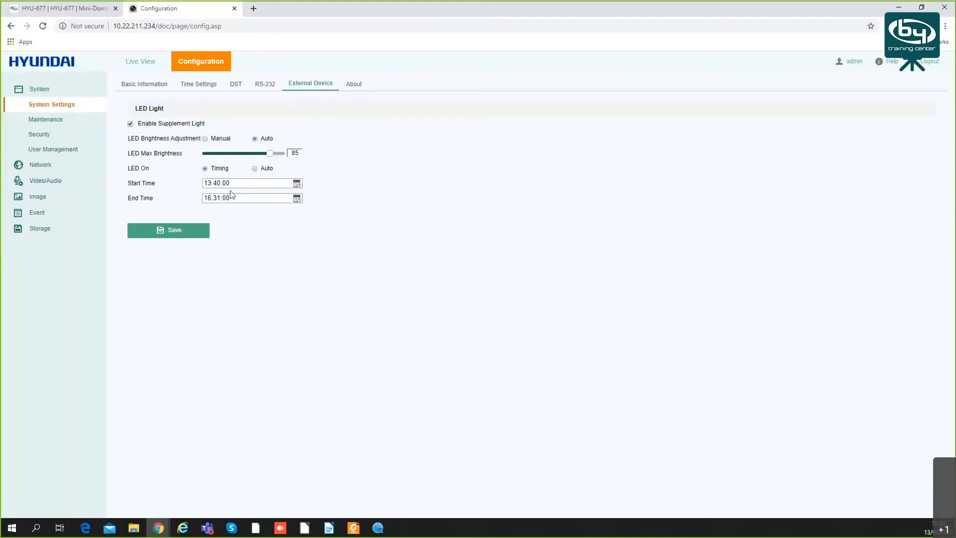
mouse_move(226, 161)
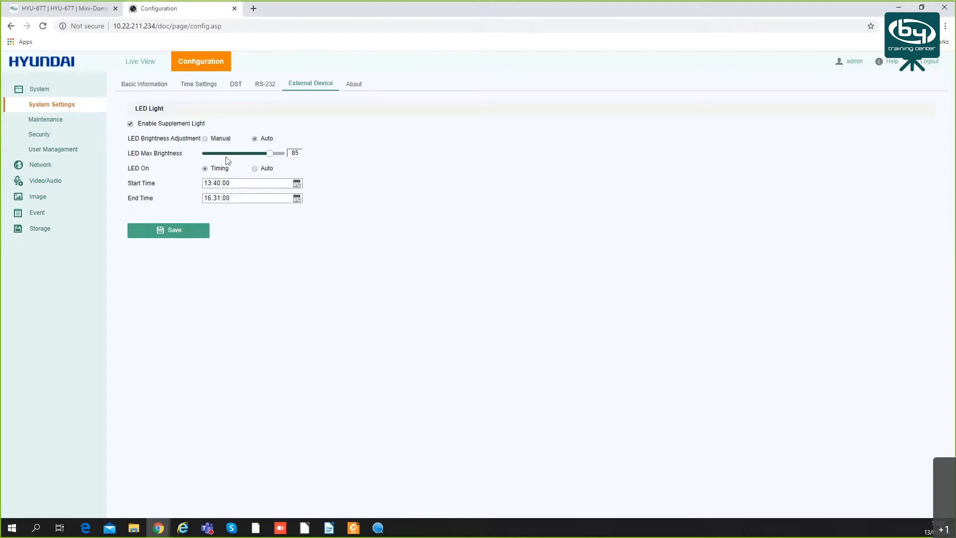
mouse_move(224, 189)
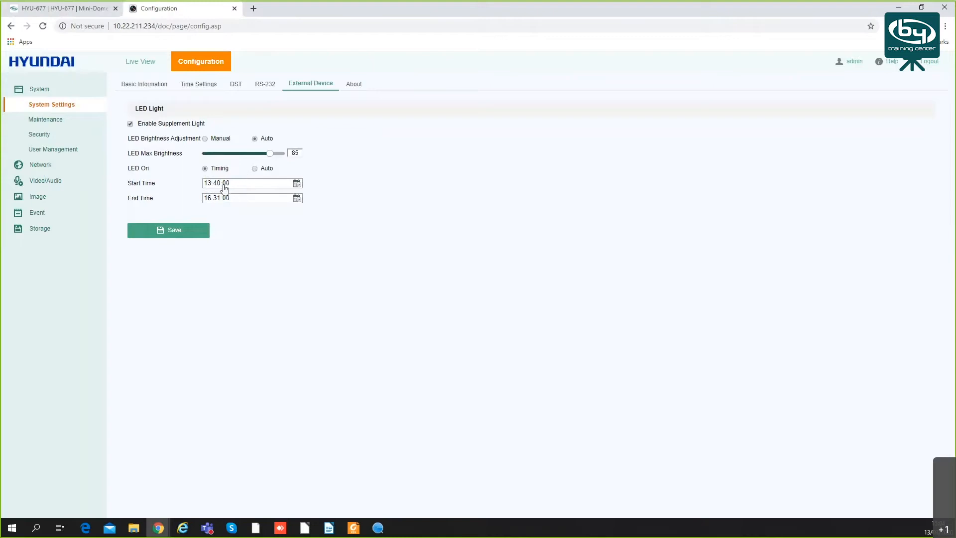
mouse_move(228, 190)
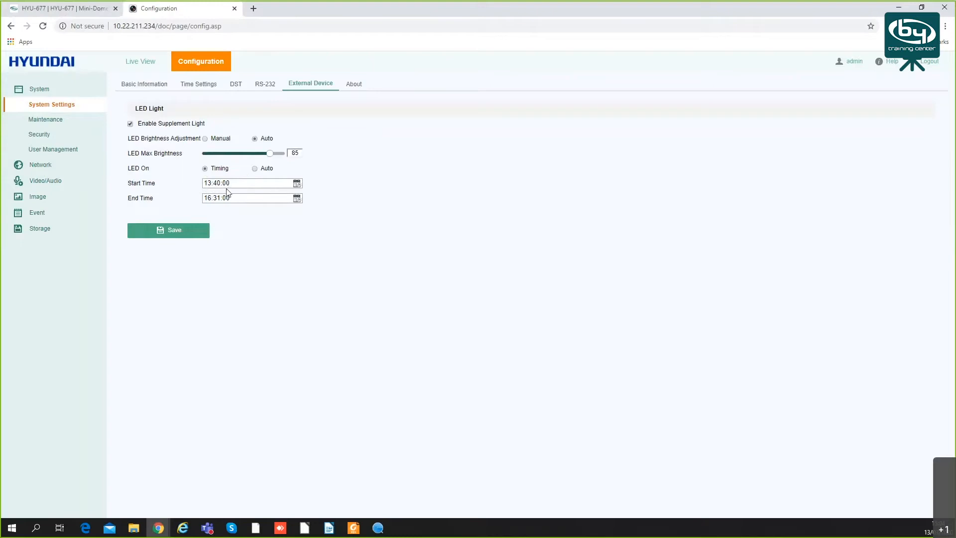
mouse_move(226, 172)
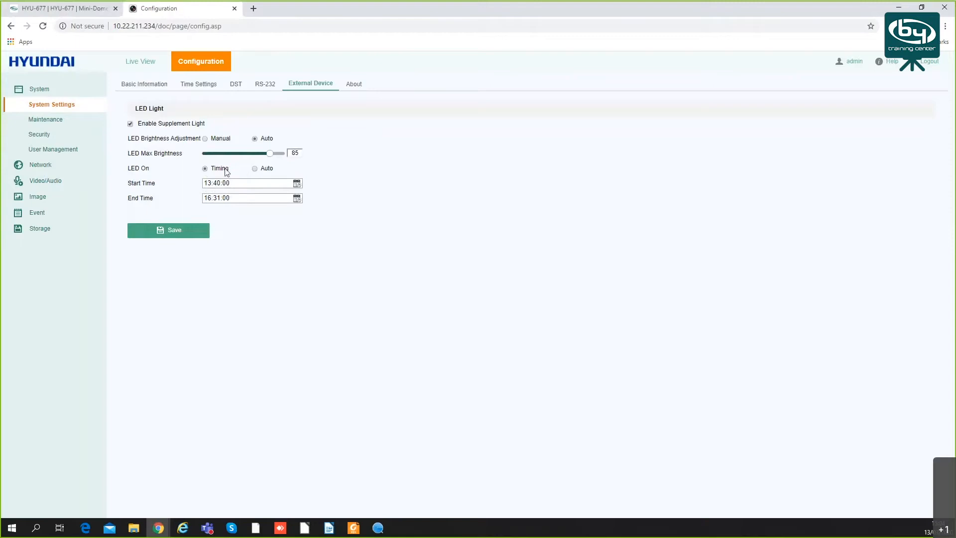
mouse_move(223, 170)
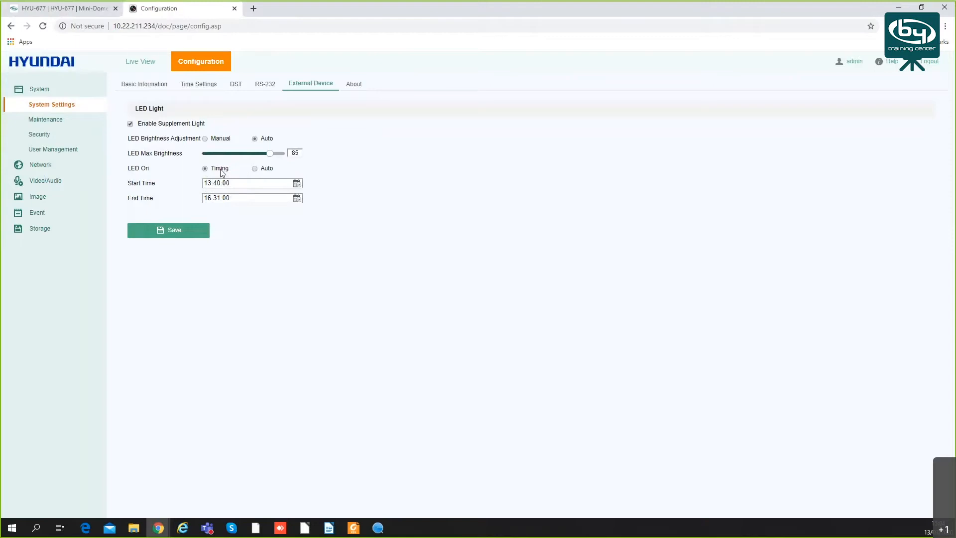
mouse_move(221, 177)
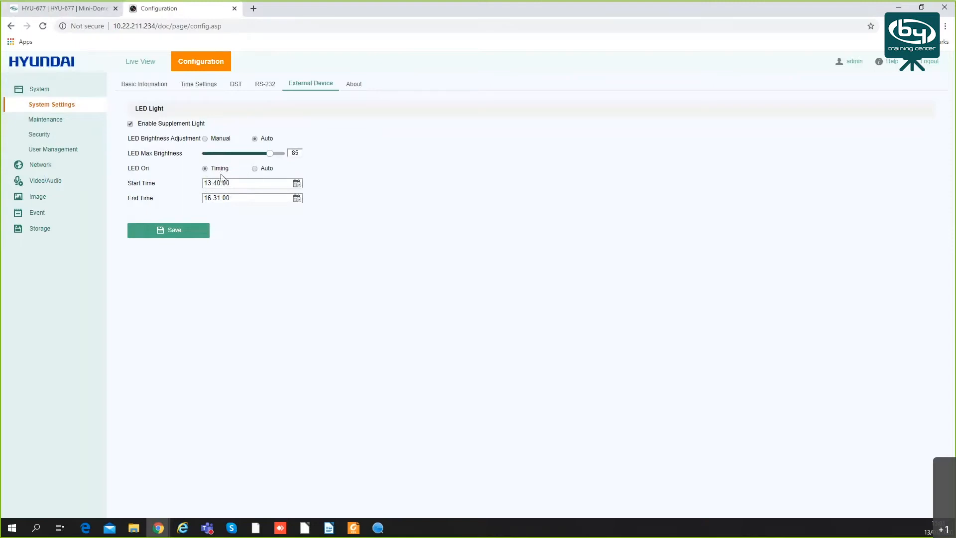
mouse_move(214, 143)
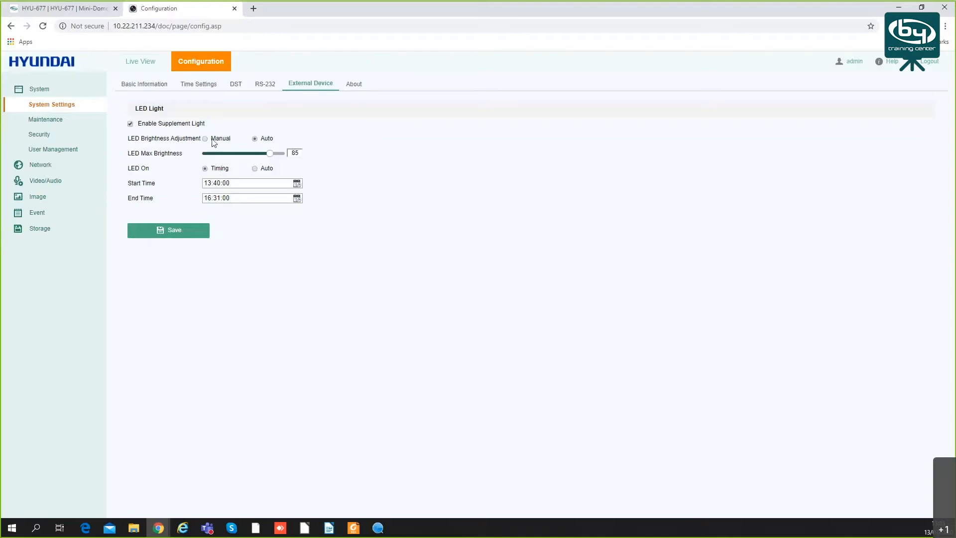
mouse_move(251, 158)
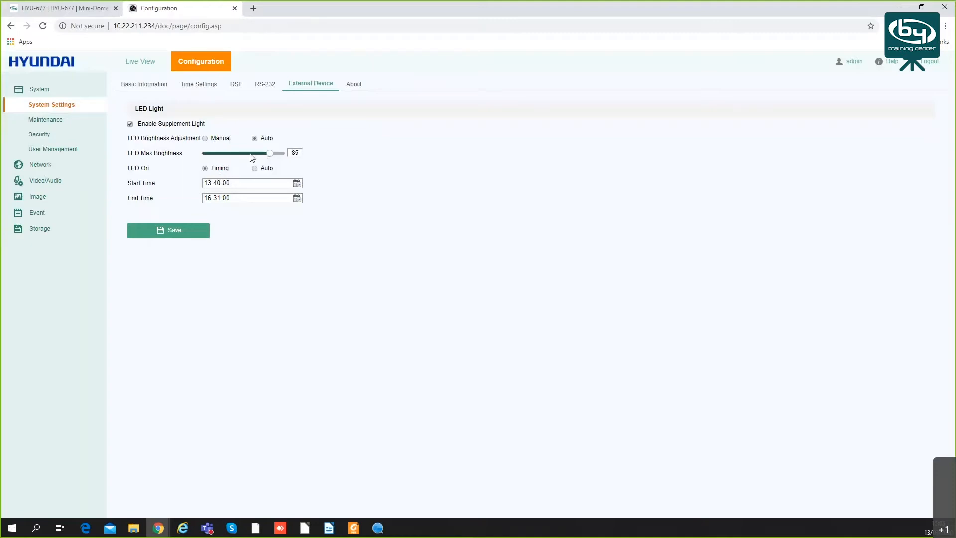
mouse_move(45, 119)
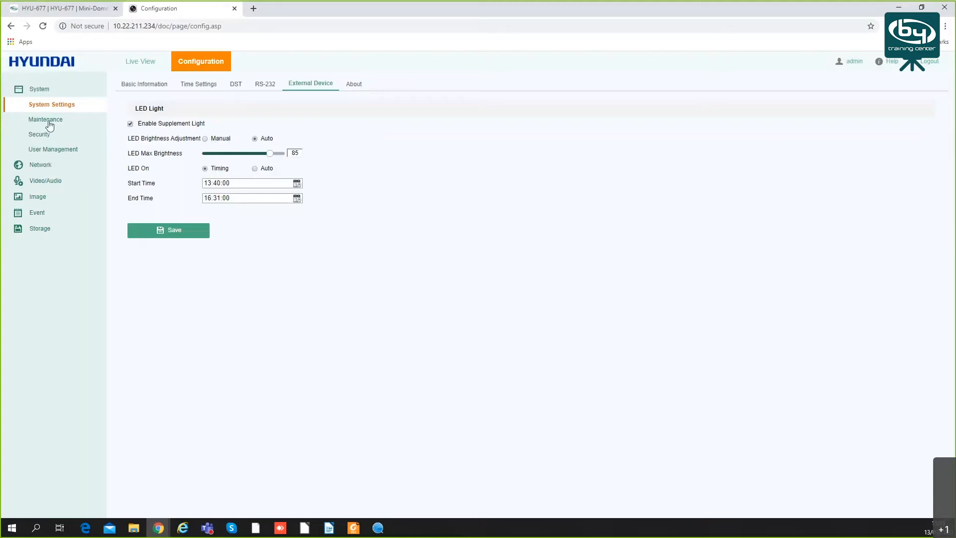
Open System > User Management showing the admin Administrator account
left_click(54, 149)
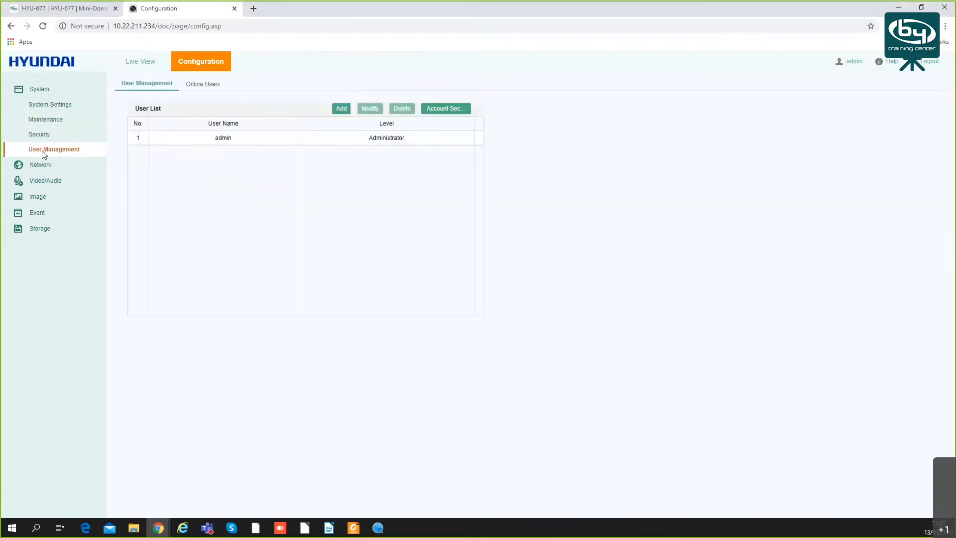
mouse_move(41, 167)
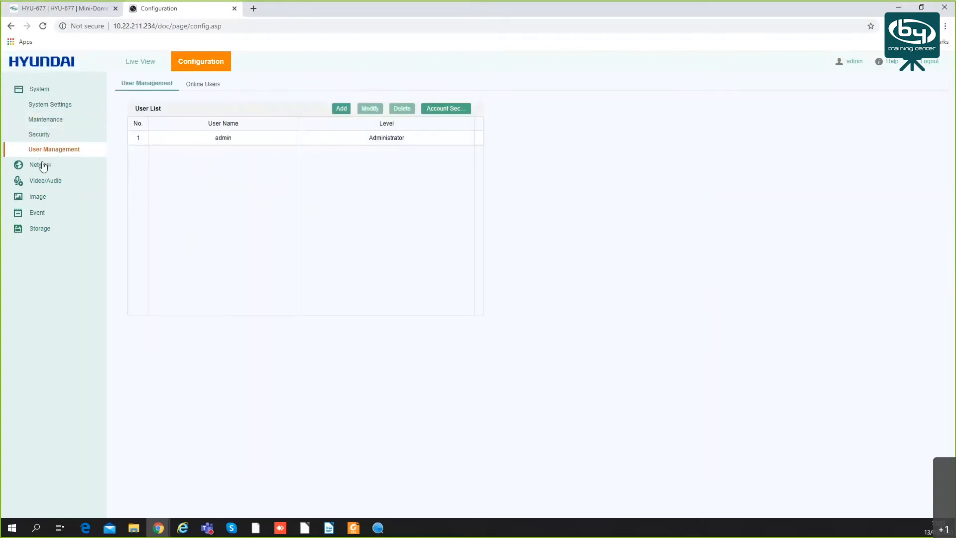
mouse_move(55, 178)
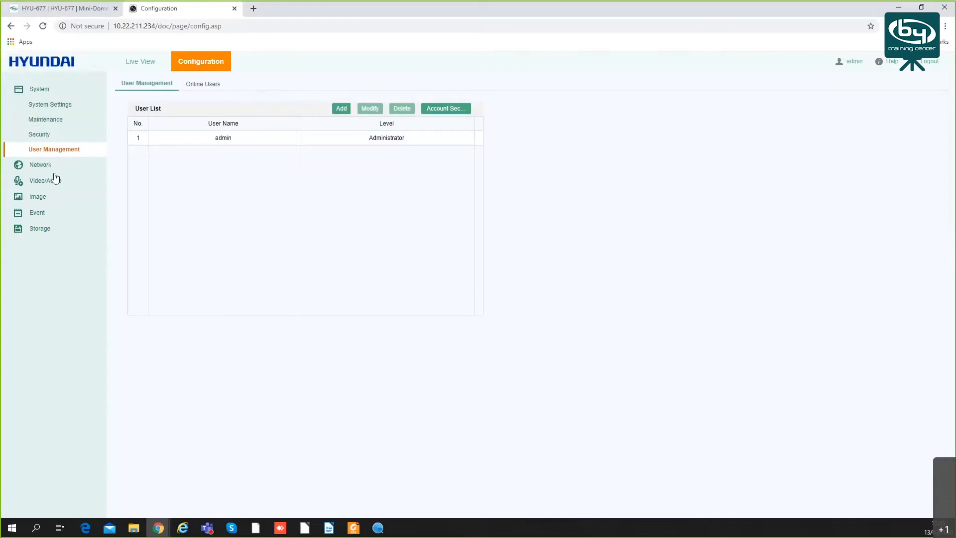
mouse_move(38, 202)
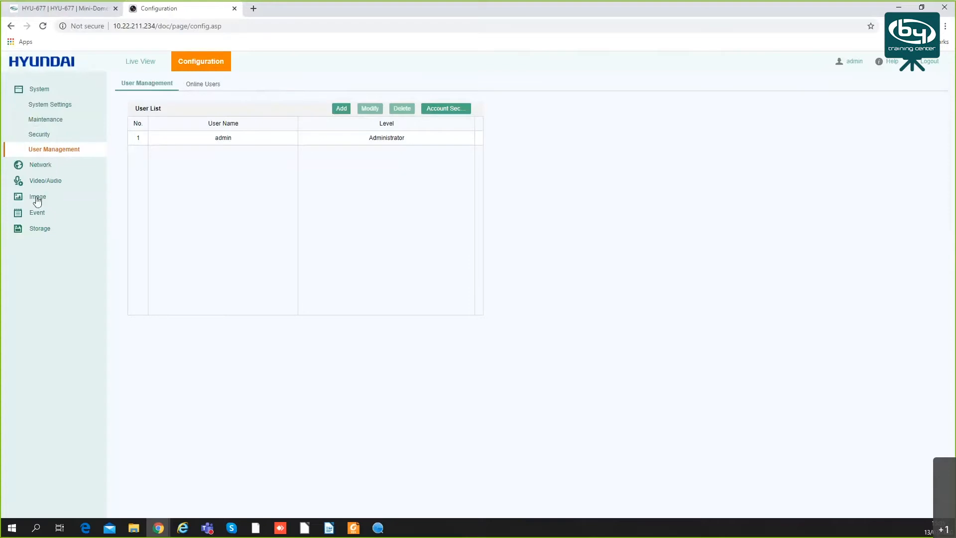
In Image display settings, set the Day/Night Switch to Night
left_click(37, 196)
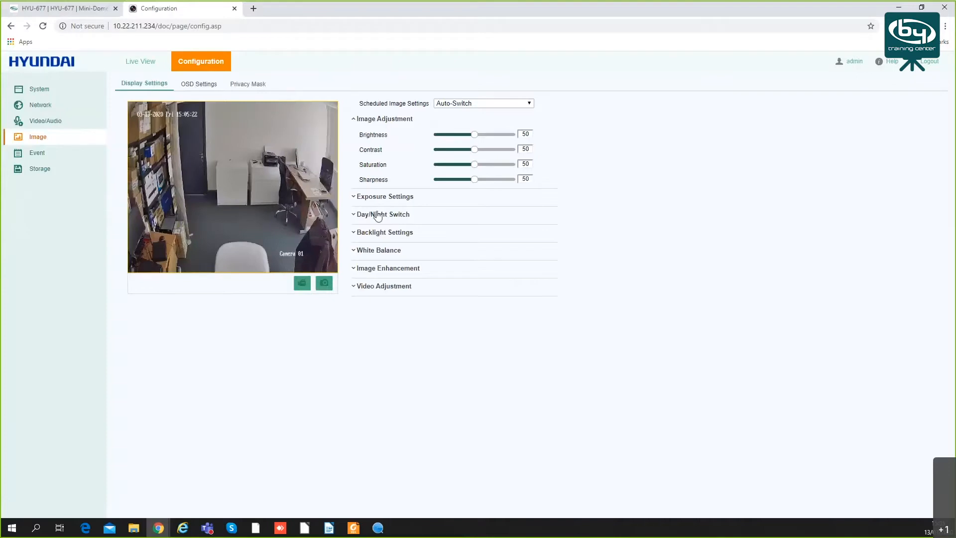
mouse_move(404, 133)
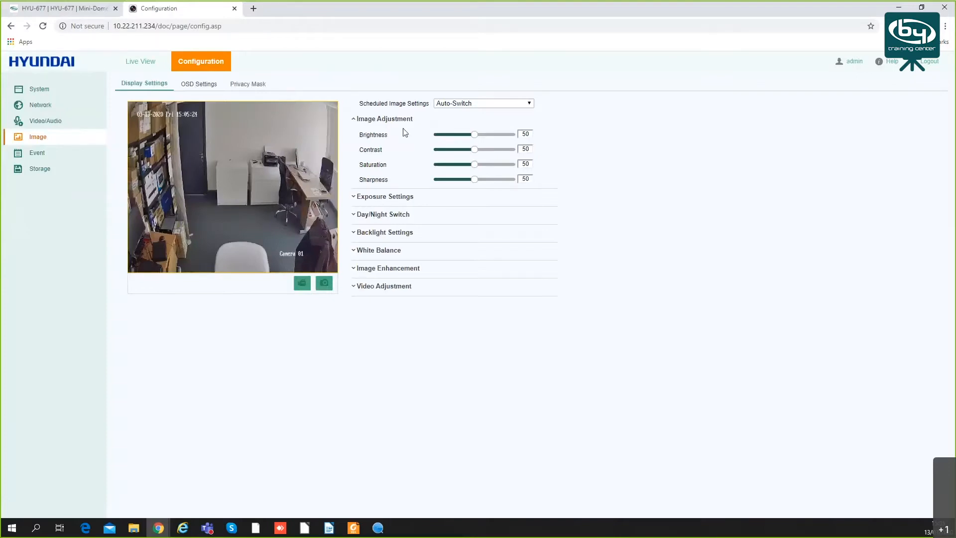
left_click(385, 196)
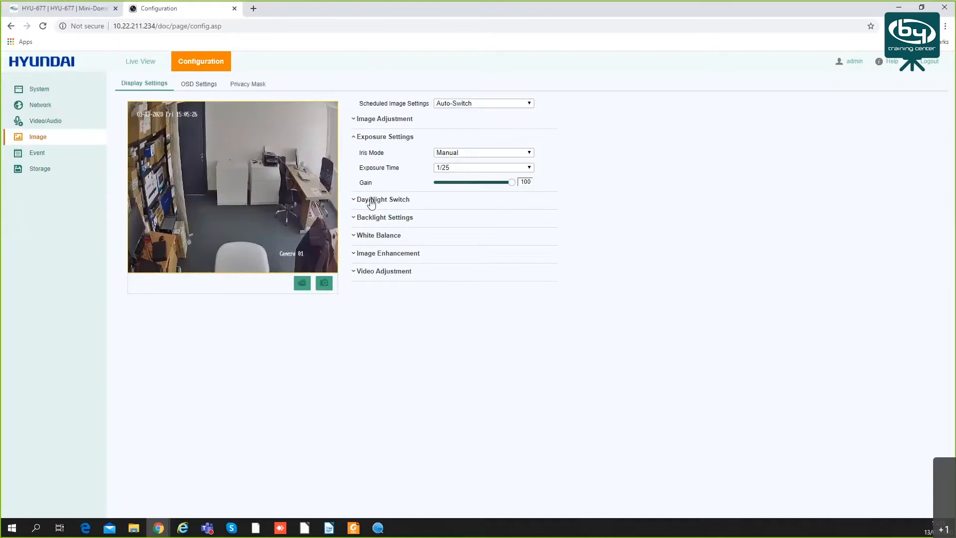
mouse_move(408, 204)
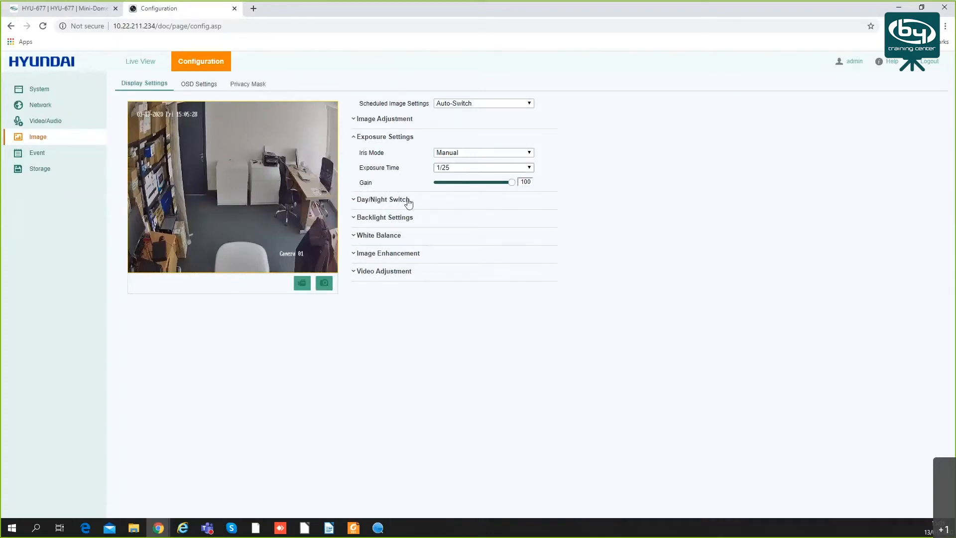
left_click(381, 198)
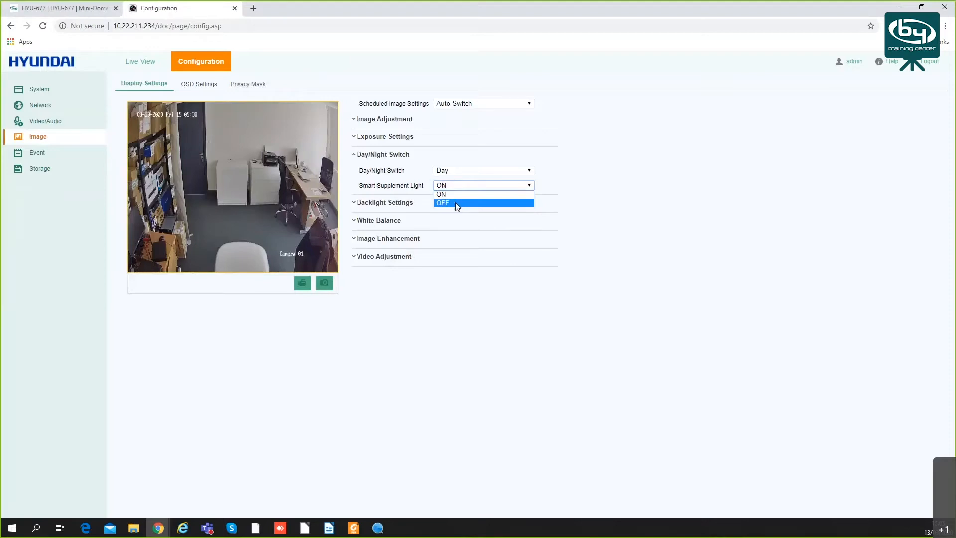
mouse_move(453, 193)
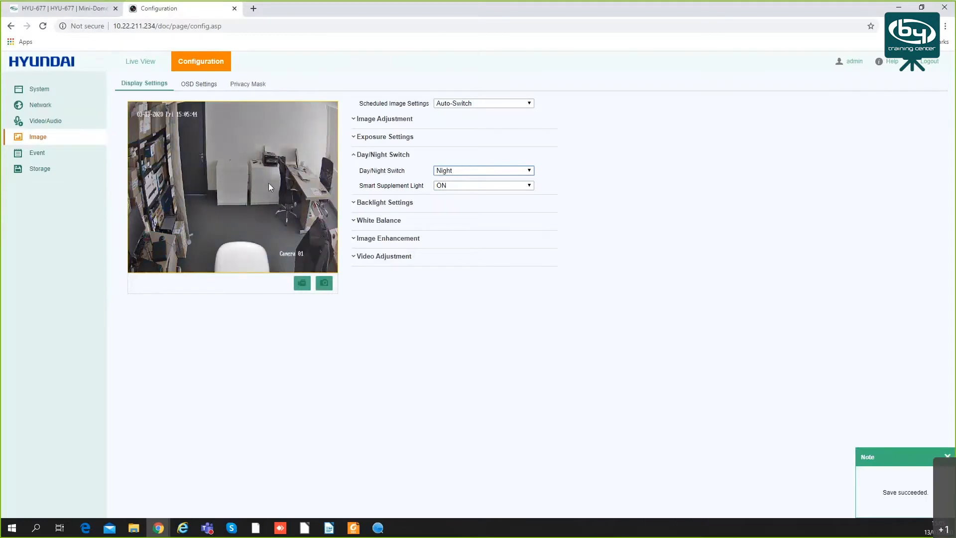
left_click(481, 185)
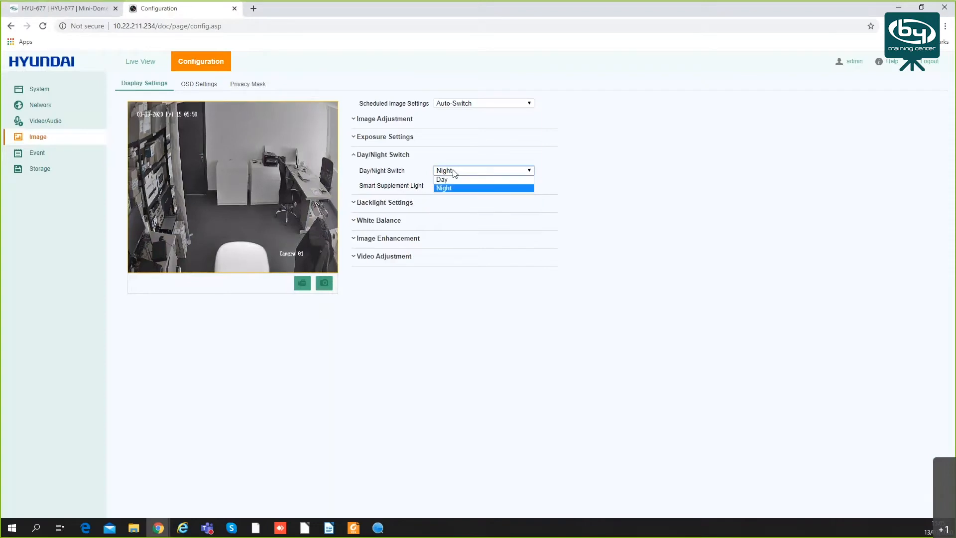
left_click(442, 179)
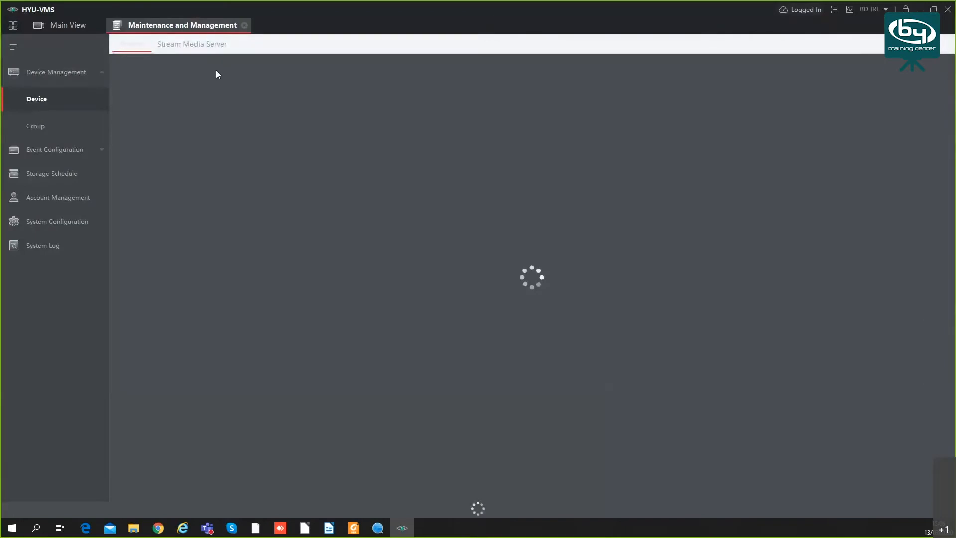
Close SADP to return to the HYU-VMS Main View with Camera 01 live
left_click(67, 25)
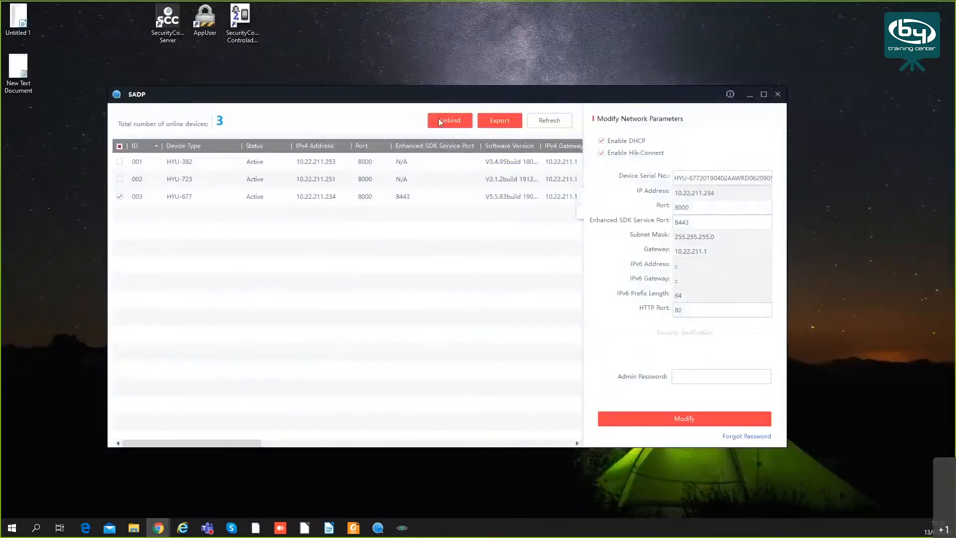
mouse_move(777, 94)
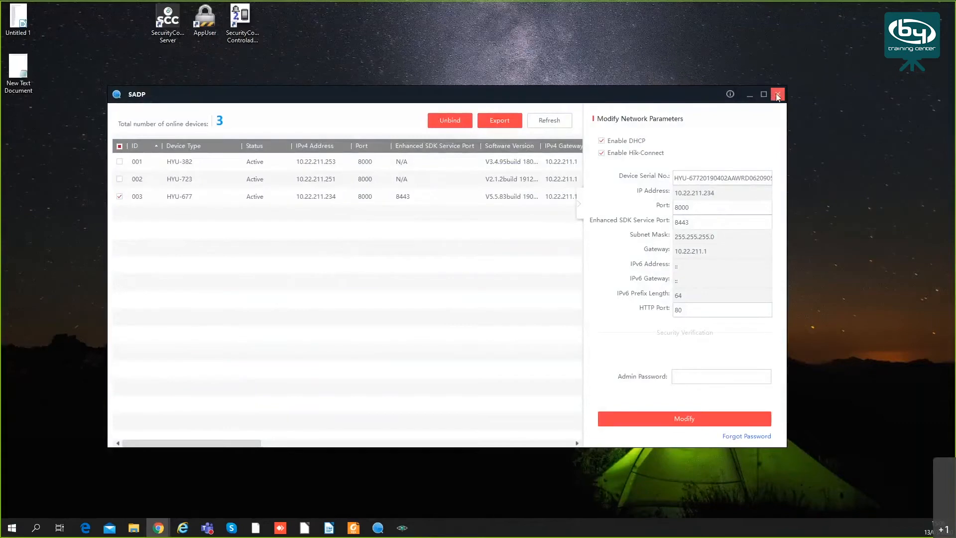
left_click(777, 94)
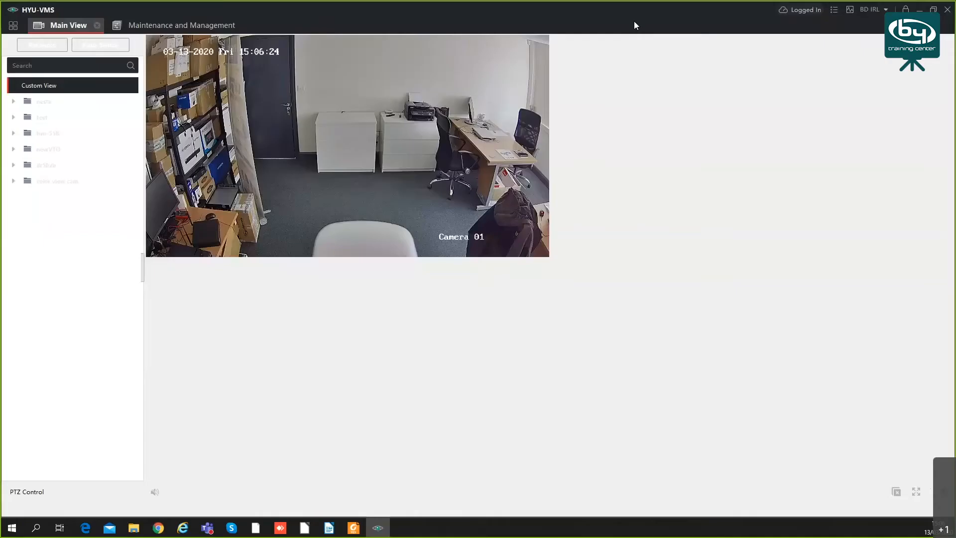
Expand the color view cam group and start Camera1_color view cam's live video
left_click(57, 180)
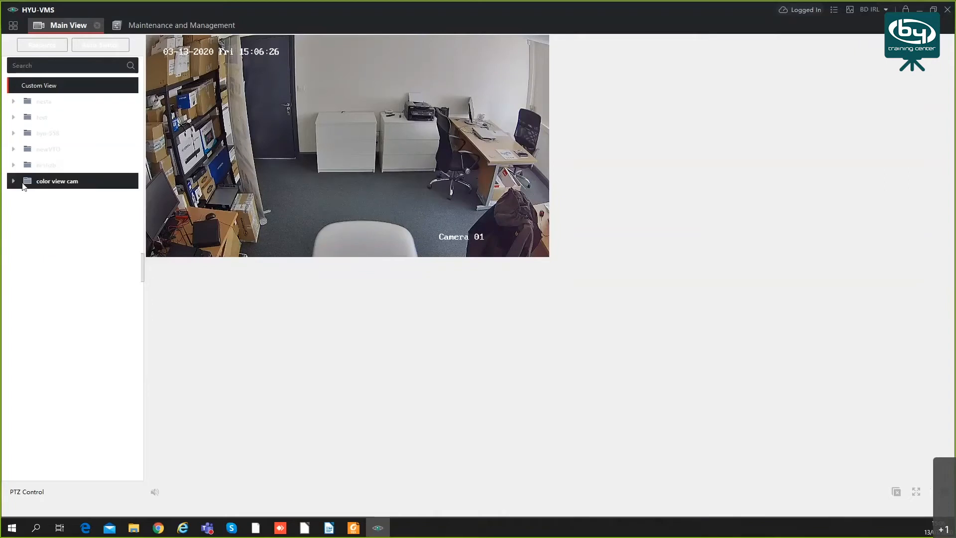
left_click(13, 180)
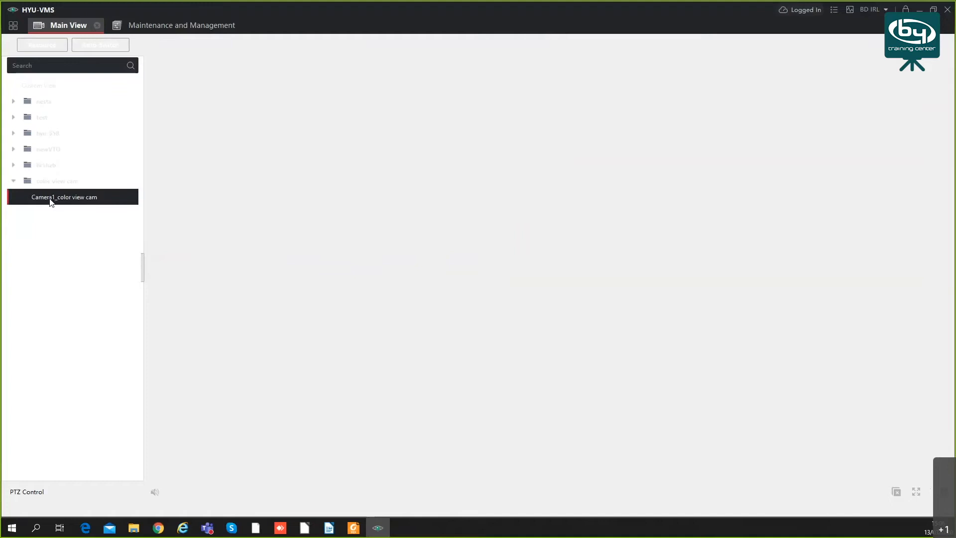
double_click(64, 196)
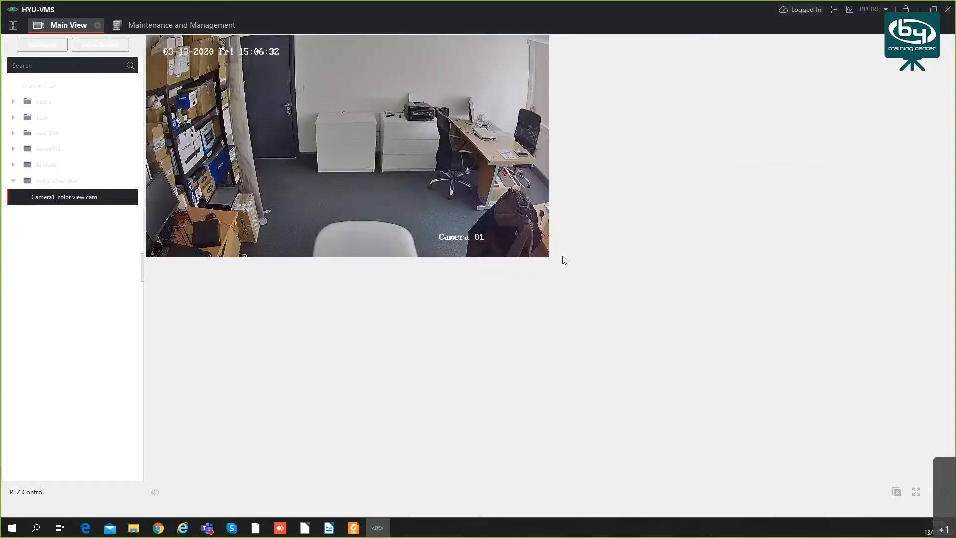
mouse_move(70, 204)
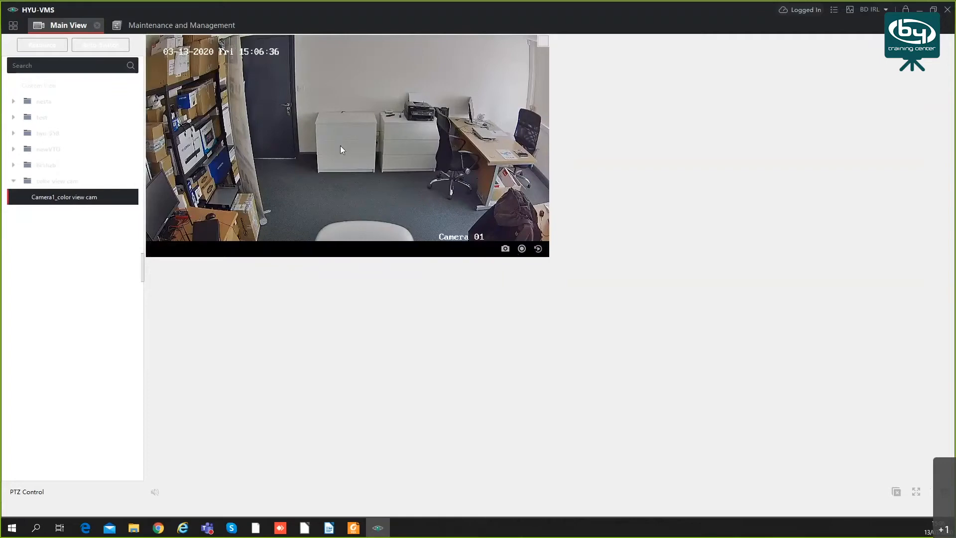
left_click(914, 491)
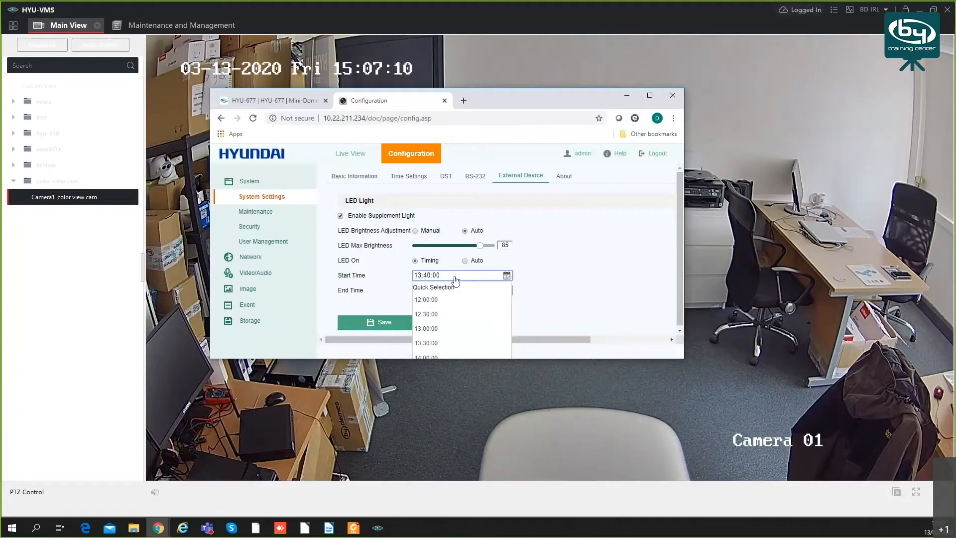
mouse_move(426, 299)
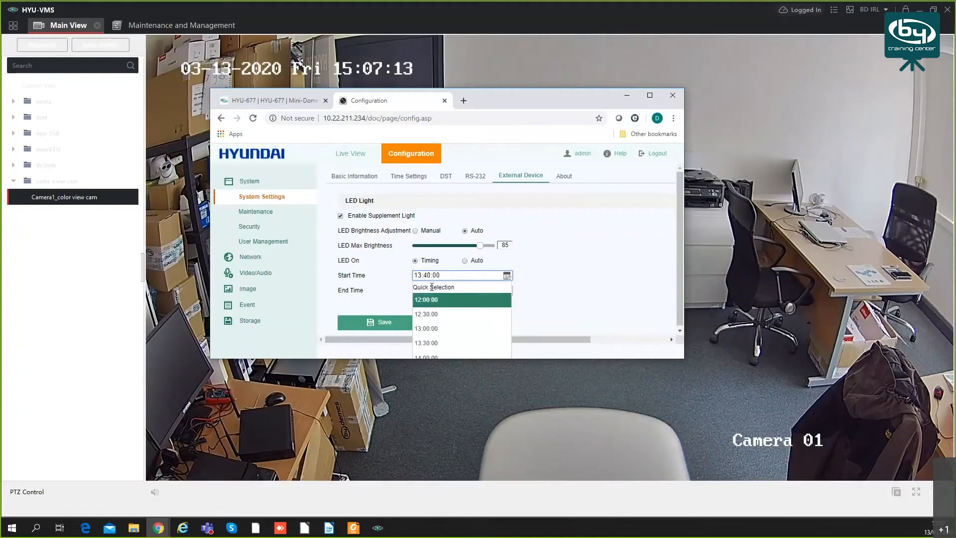
mouse_move(691, 367)
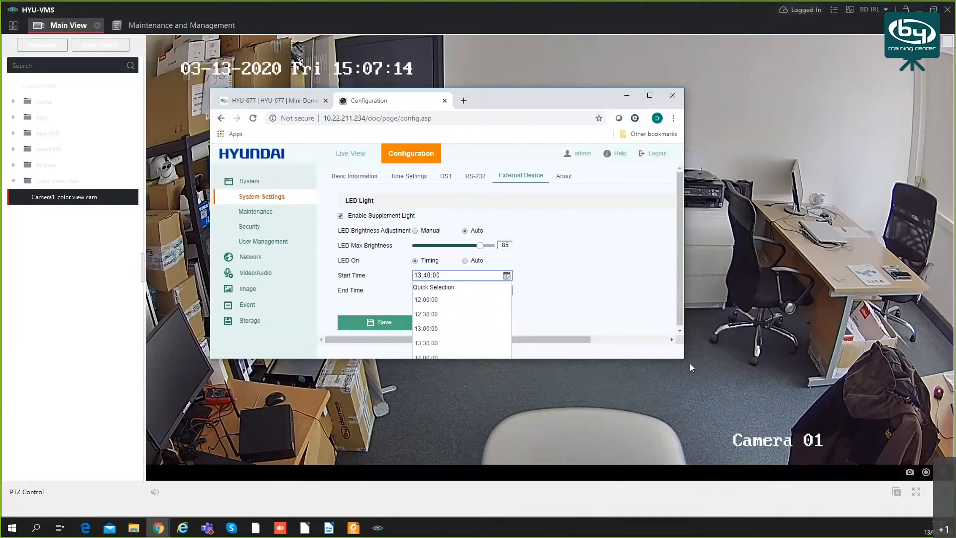
mouse_move(703, 391)
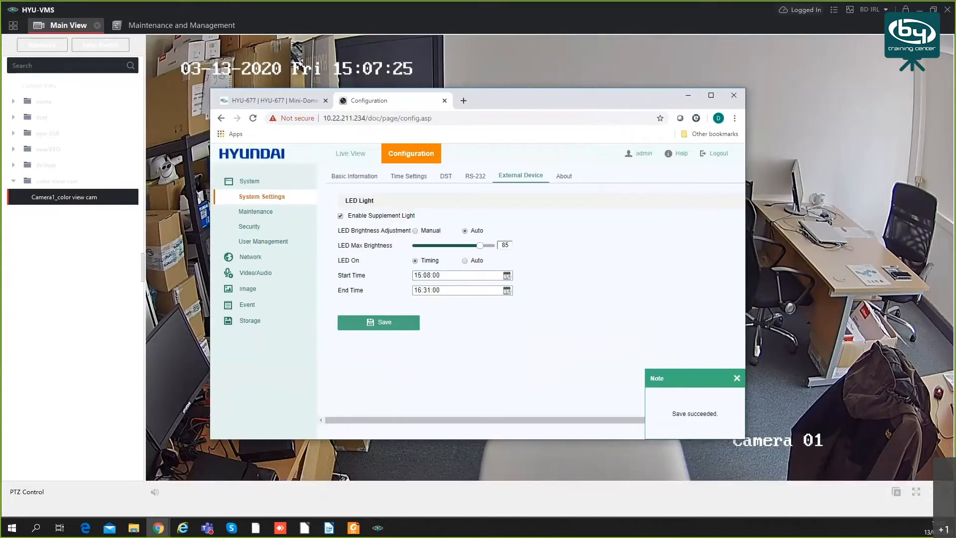
Dismiss the save confirmation for the 15:08:00–16:31:00 LED timing schedule
left_click(733, 96)
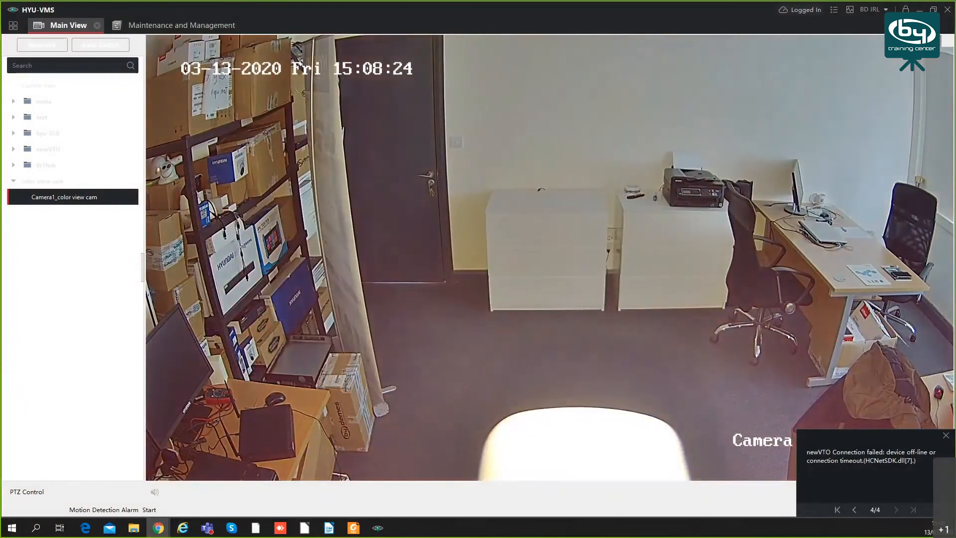
Close the newVTO connection failed notification over the live feed
left_click(945, 435)
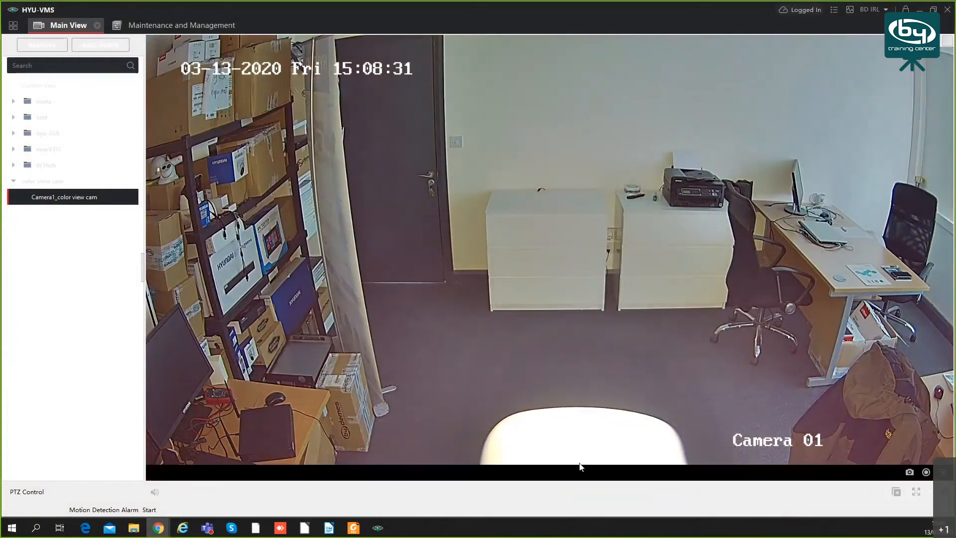
mouse_move(552, 430)
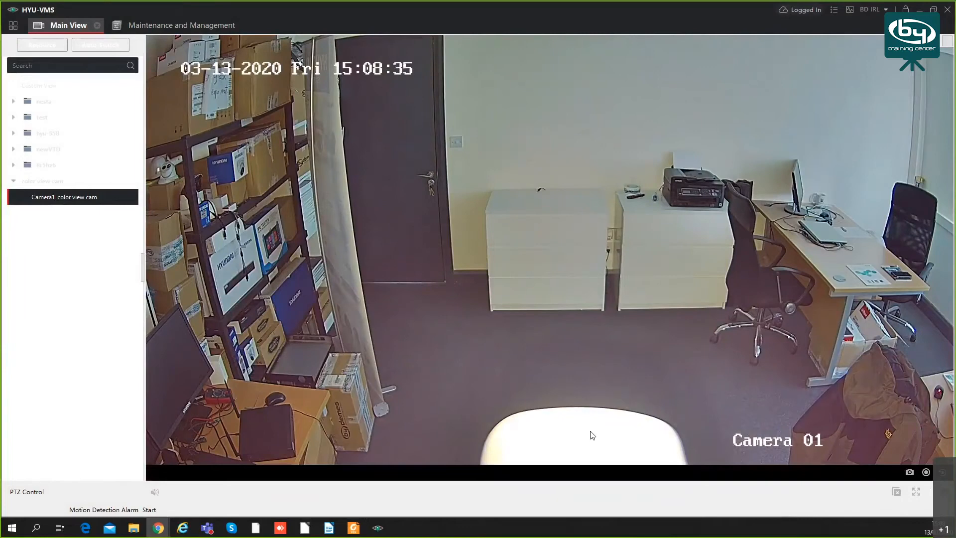
mouse_move(510, 334)
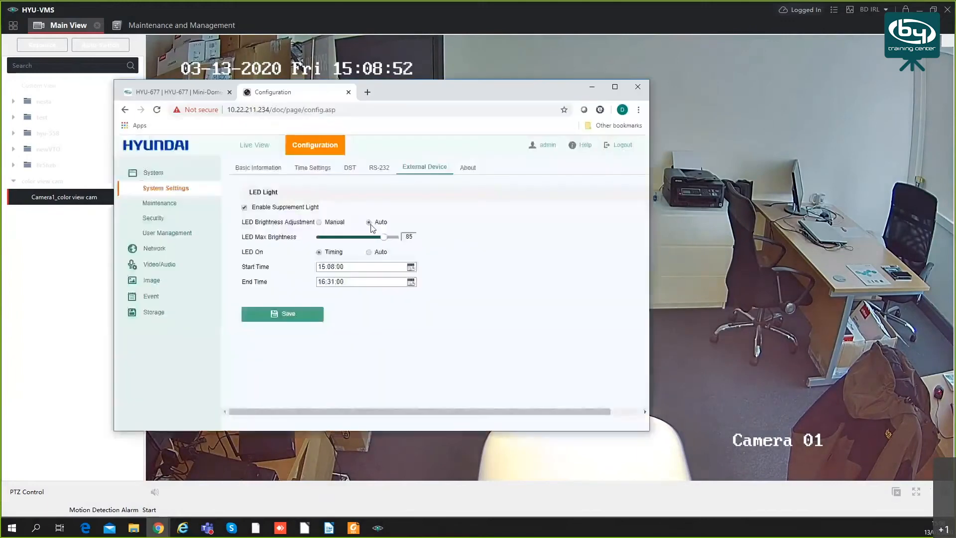
Set LED Brightness Adjustment to Auto and save the supplement light settings
left_click(369, 222)
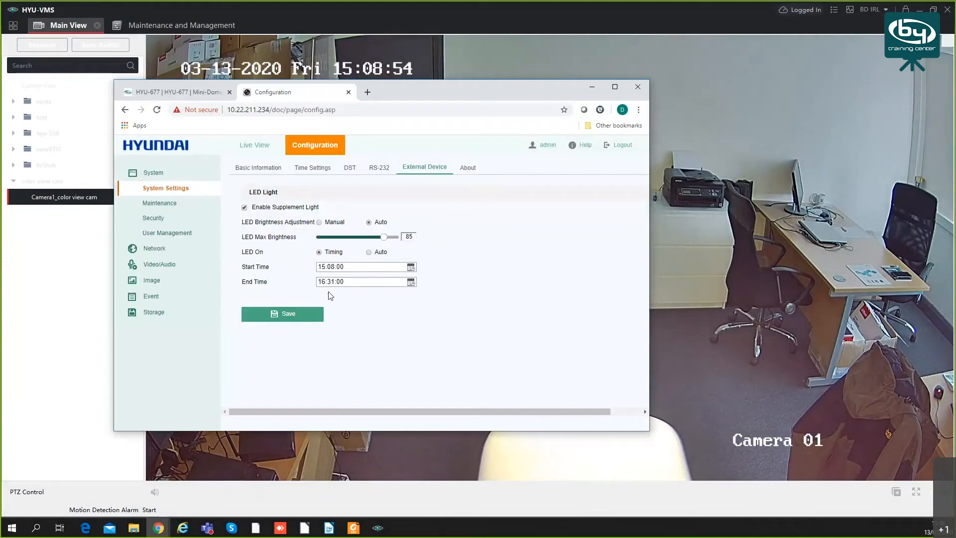
left_click(281, 313)
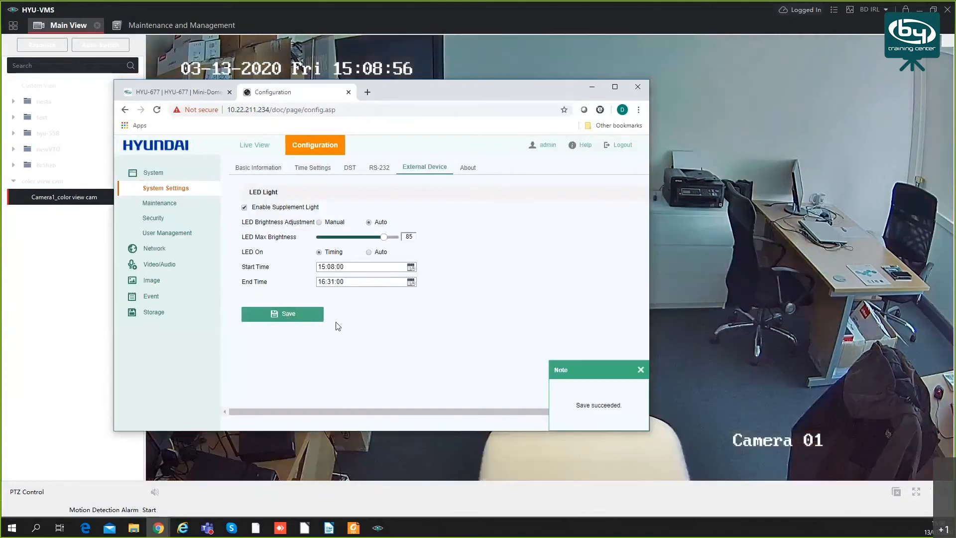
mouse_move(431, 293)
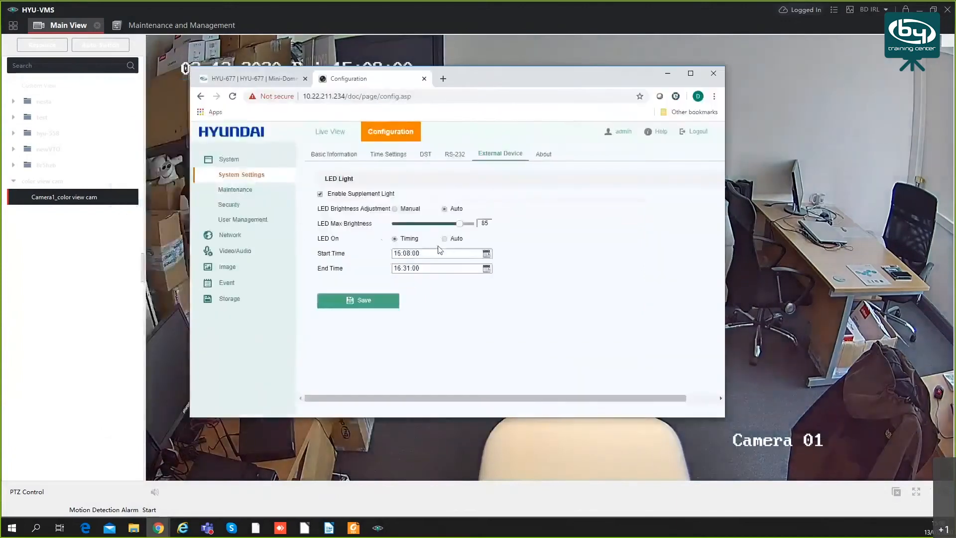
mouse_move(386, 238)
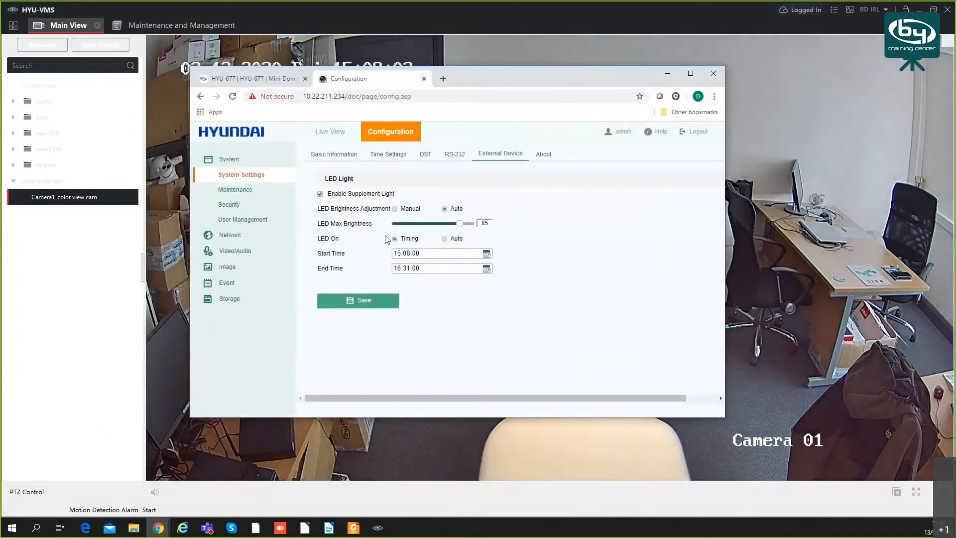
mouse_move(840, 370)
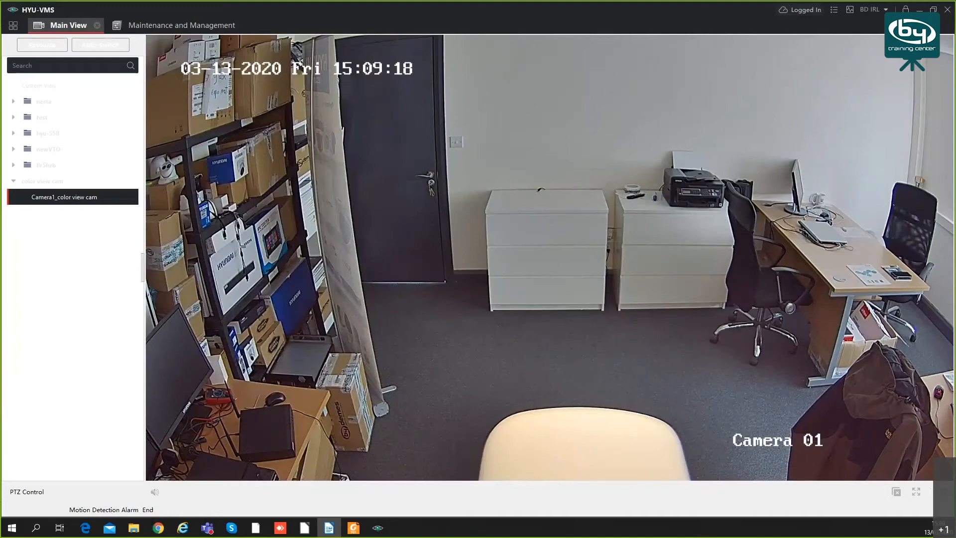
Show the Maintenance and Management Device list with 11 devices' online status
left_click(47, 133)
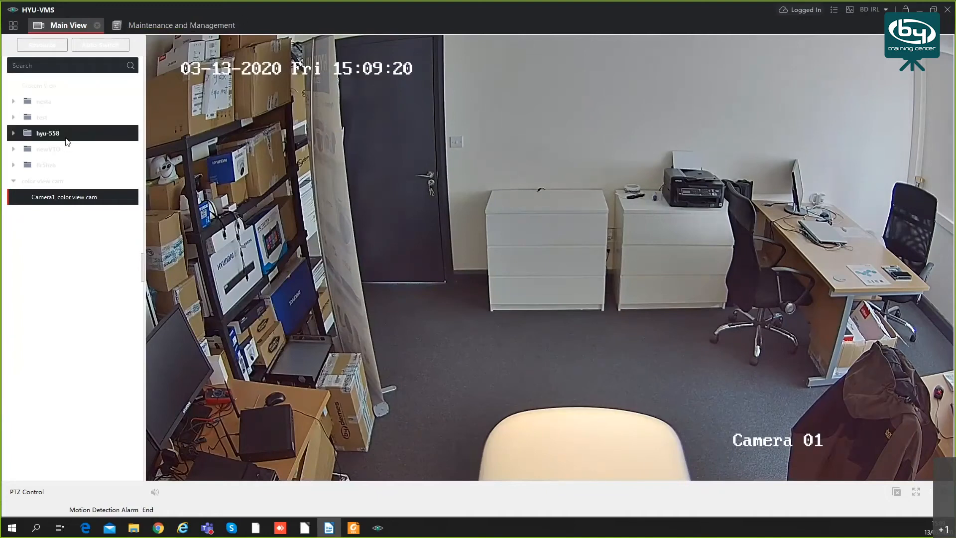
left_click(181, 25)
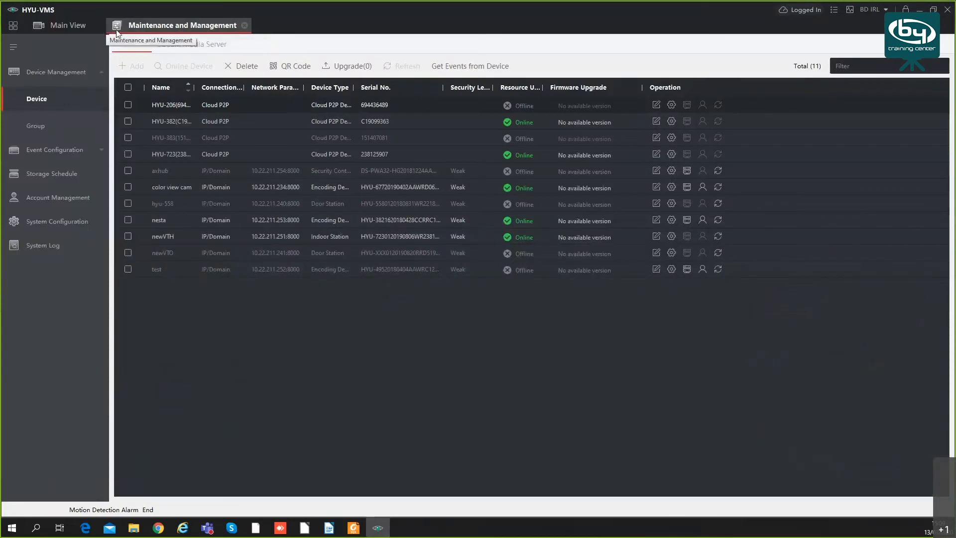
mouse_move(47, 78)
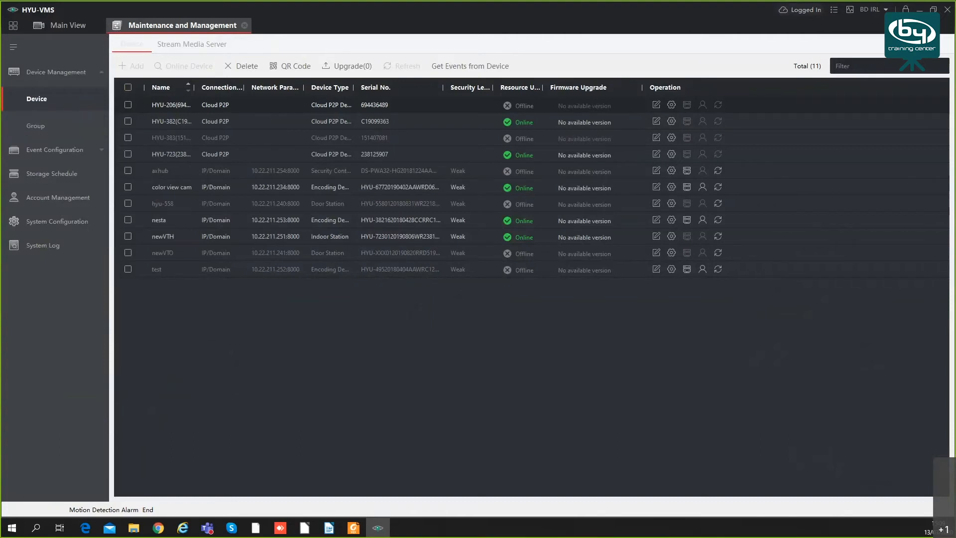
left_click(128, 203)
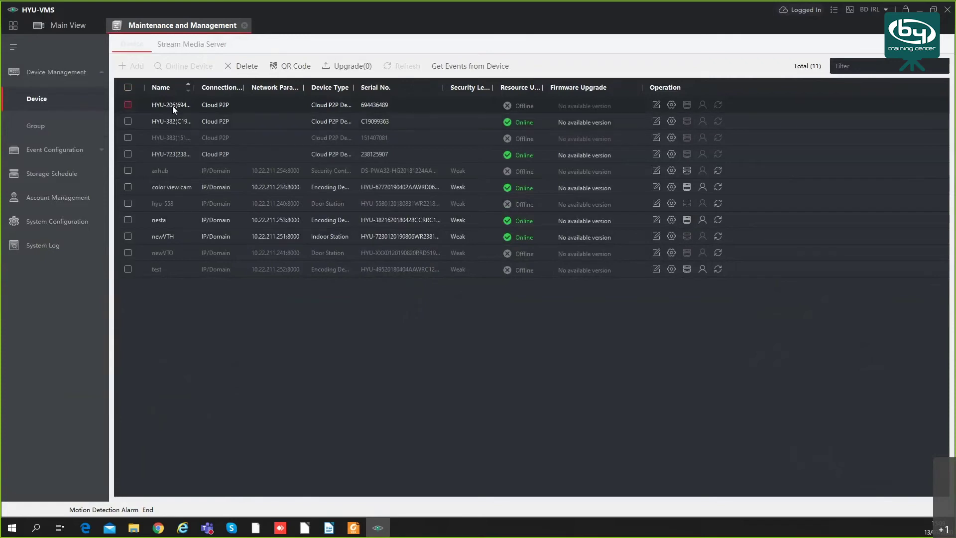
left_click(128, 154)
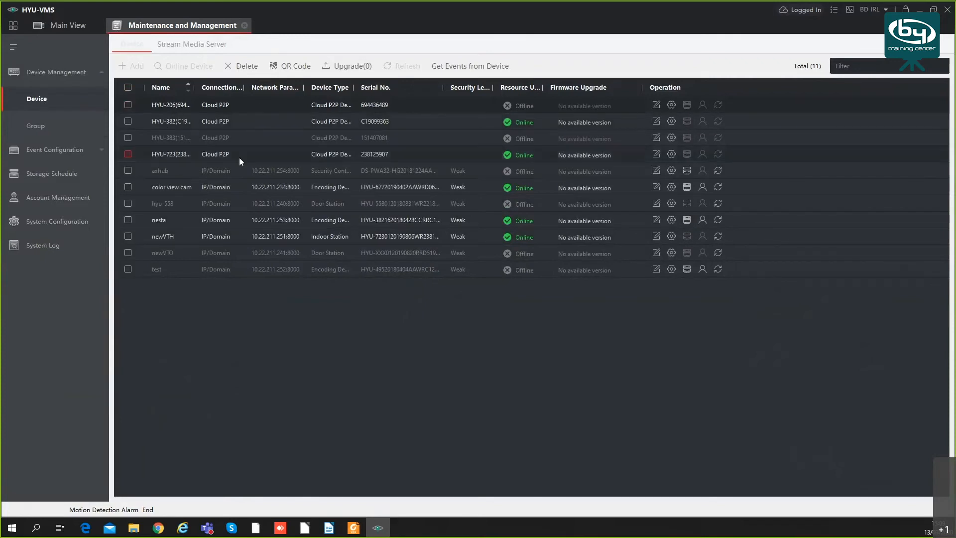
left_click(128, 87)
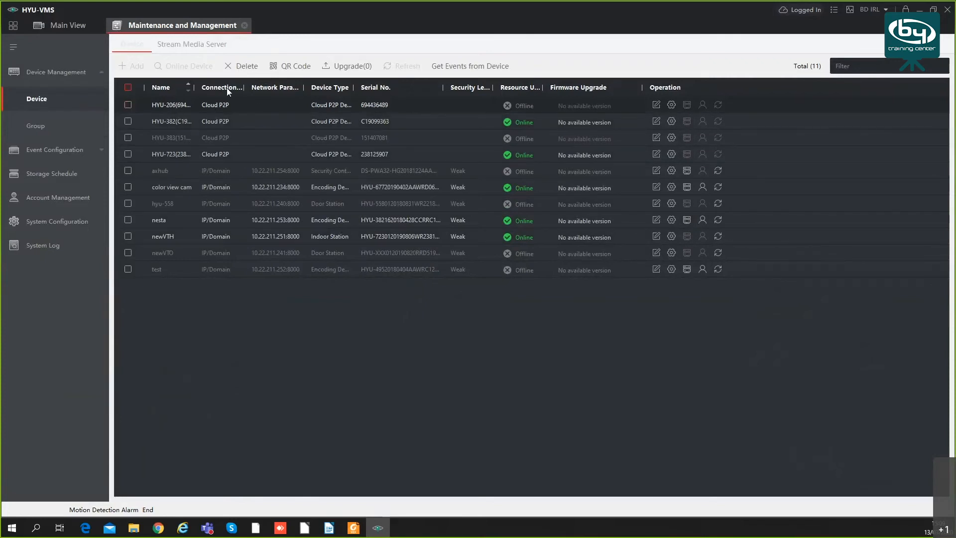
mouse_move(220, 91)
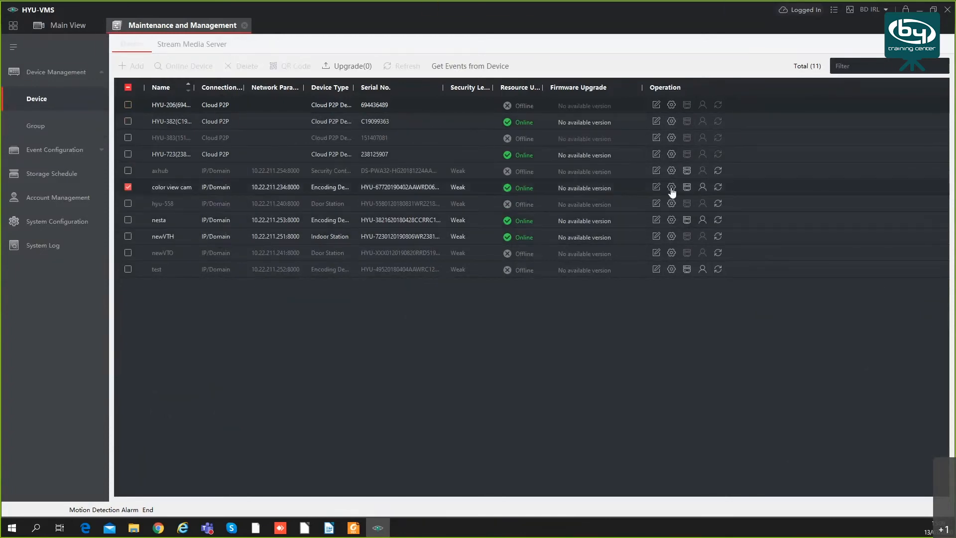
Check color view cam's Basic Settings for model HYU-677, then close Configuration
left_click(671, 186)
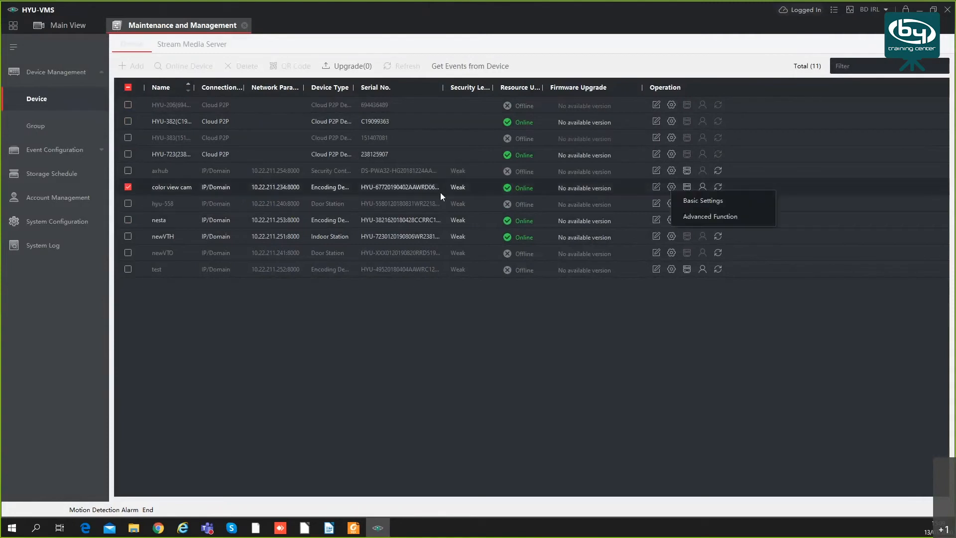
left_click(703, 200)
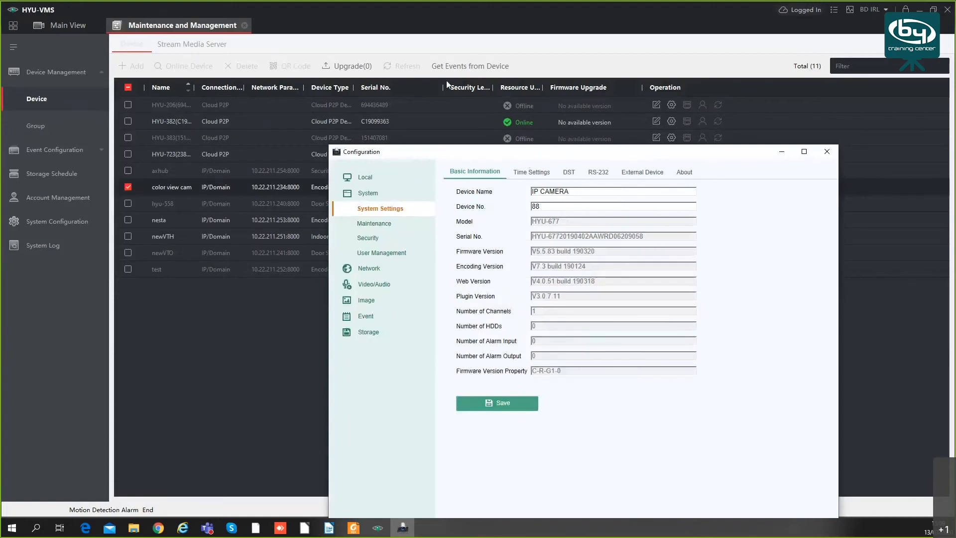
left_click(826, 151)
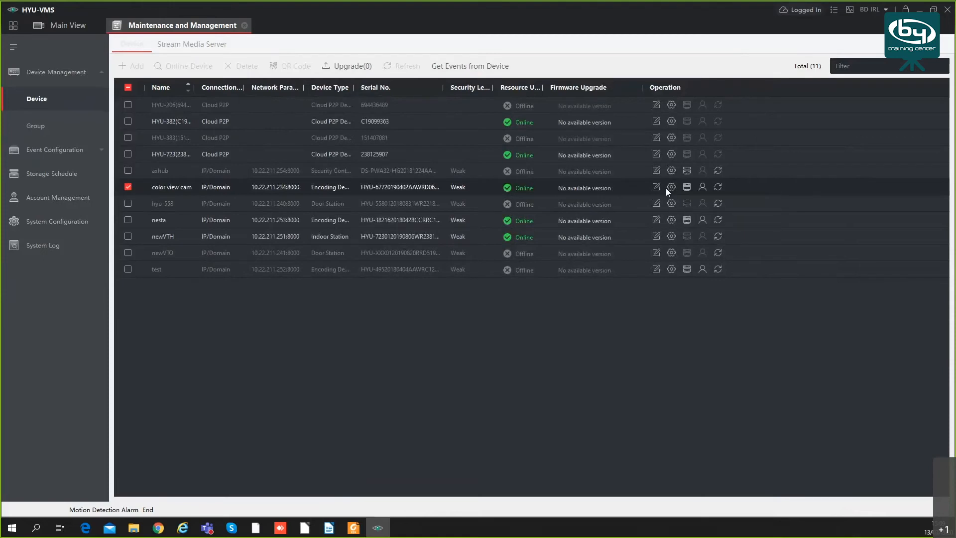
mouse_move(250, 201)
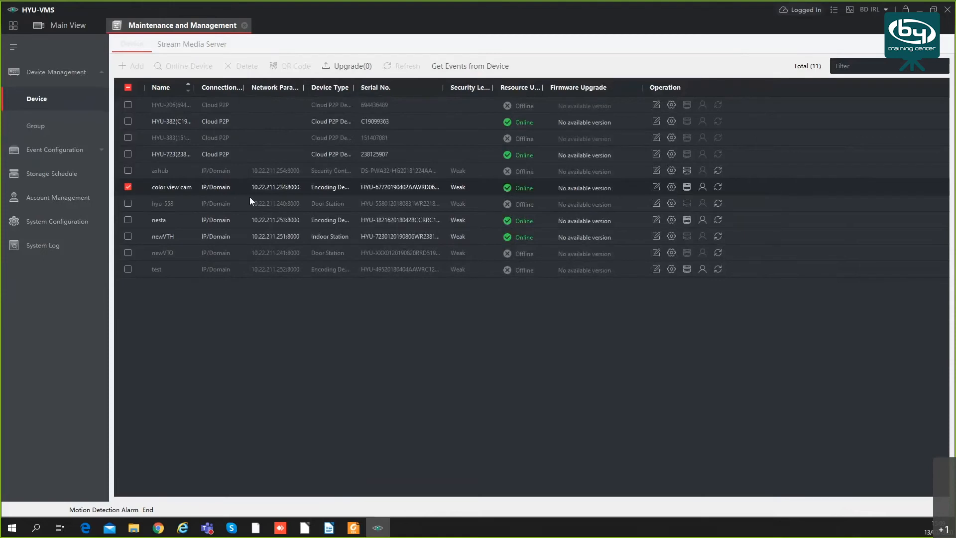
mouse_move(280, 181)
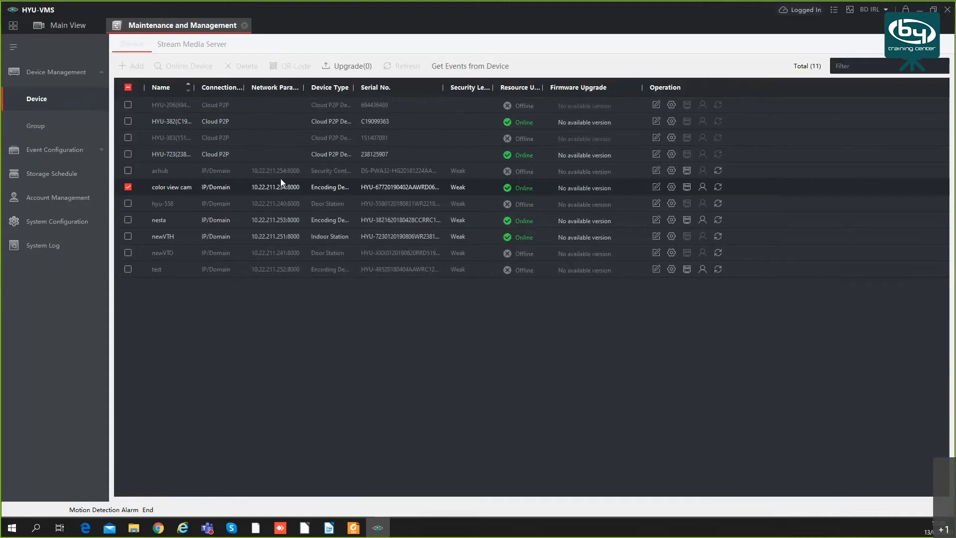
mouse_move(294, 68)
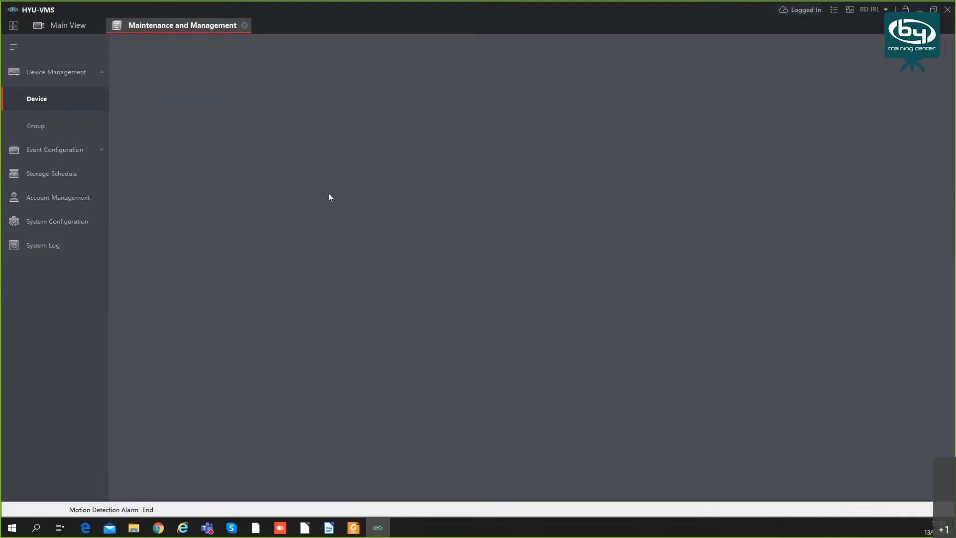
mouse_move(68, 25)
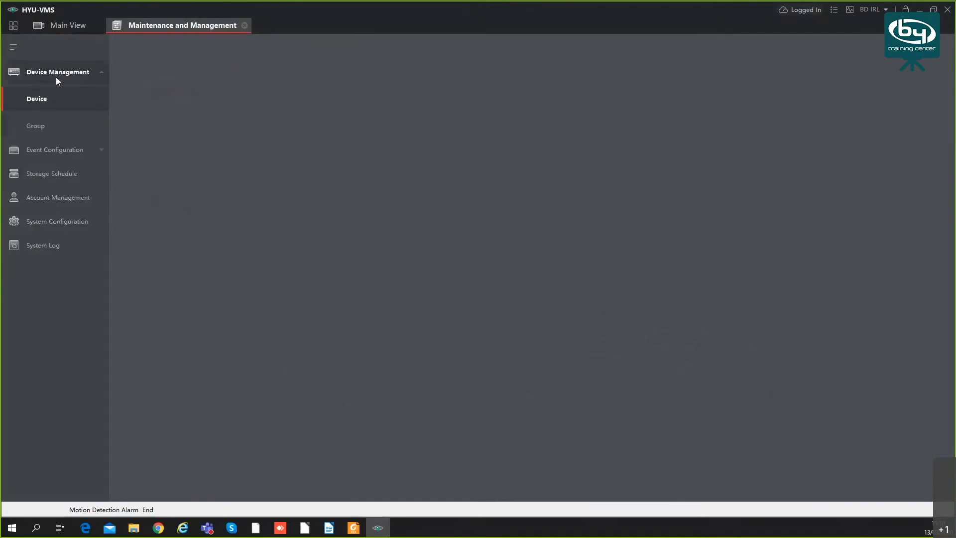
mouse_move(87, 47)
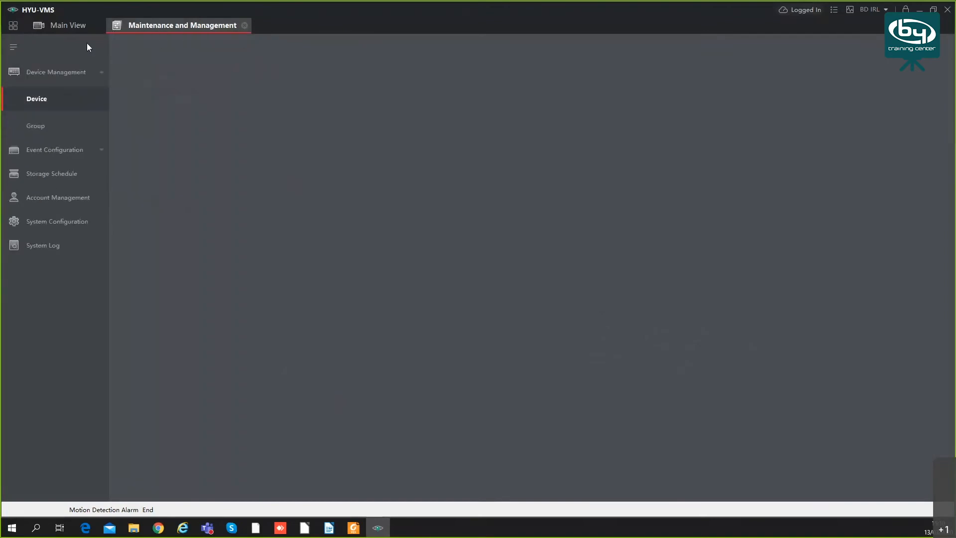
Bring up the camera's web configuration page full screen from the desktop
left_click(68, 25)
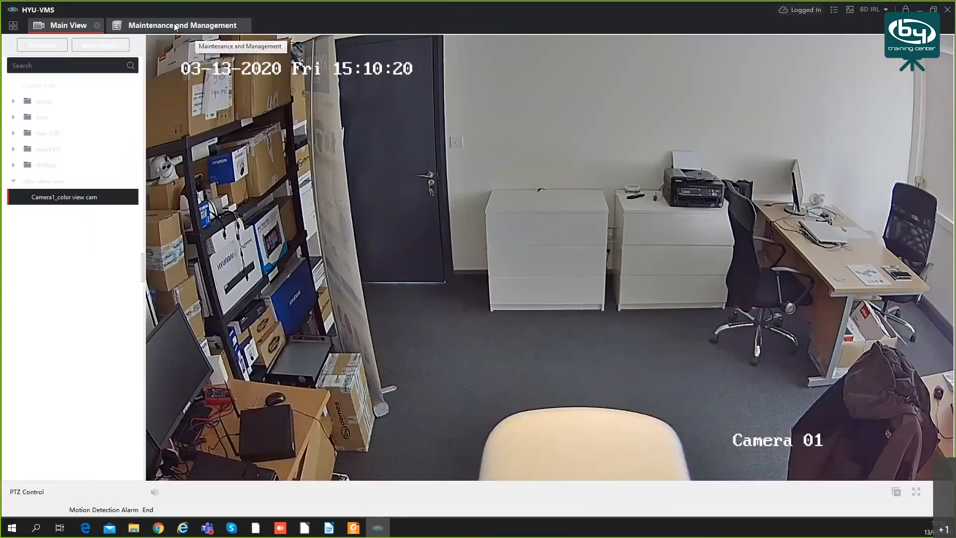
left_click(182, 25)
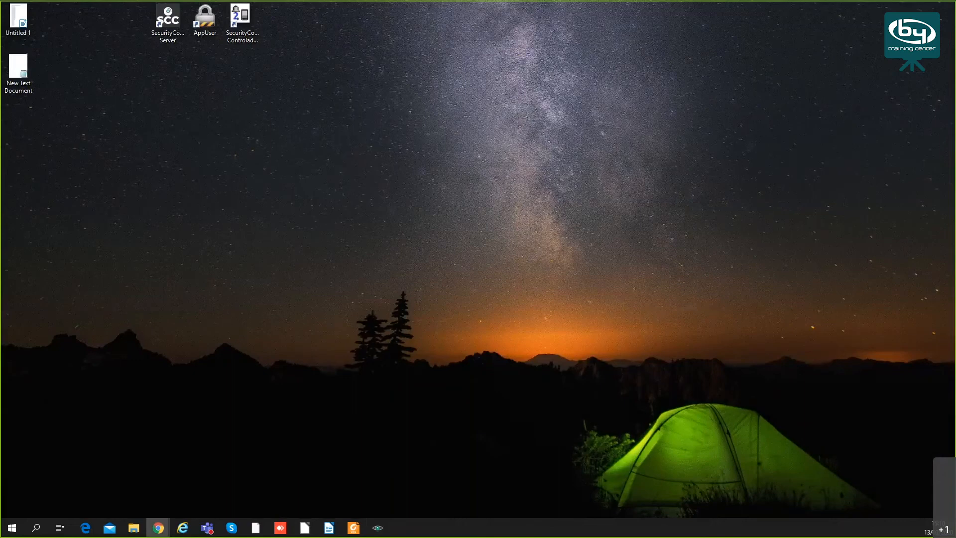
mouse_move(124, 80)
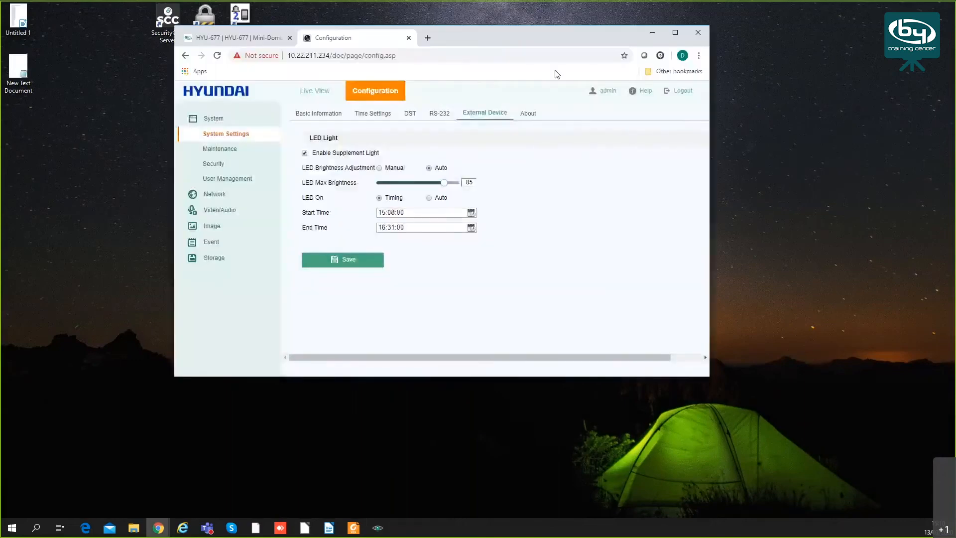
left_click(674, 33)
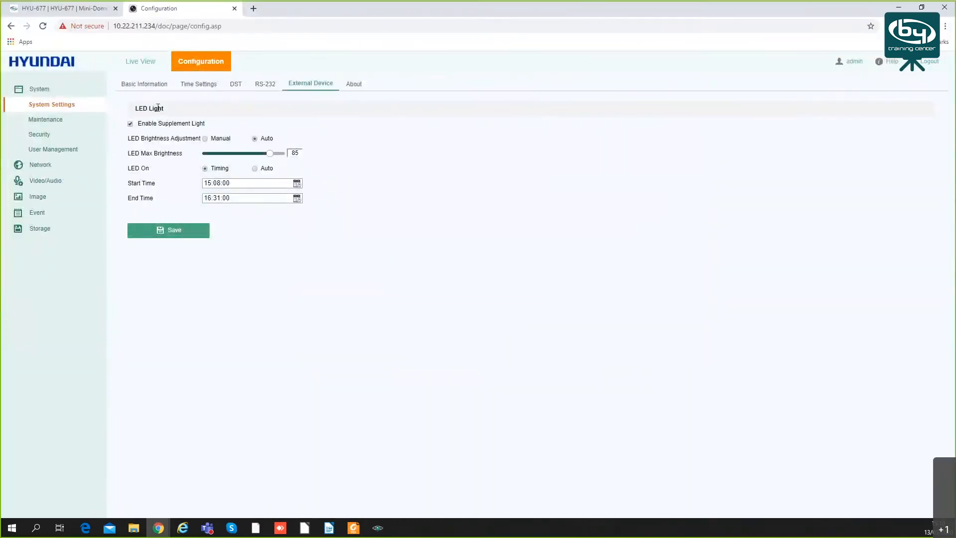
mouse_move(63, 141)
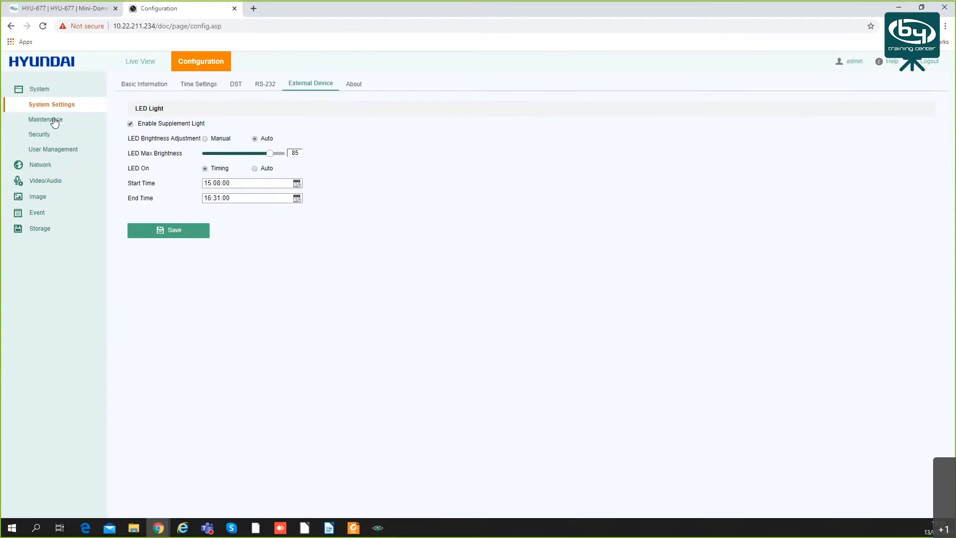
mouse_move(264, 83)
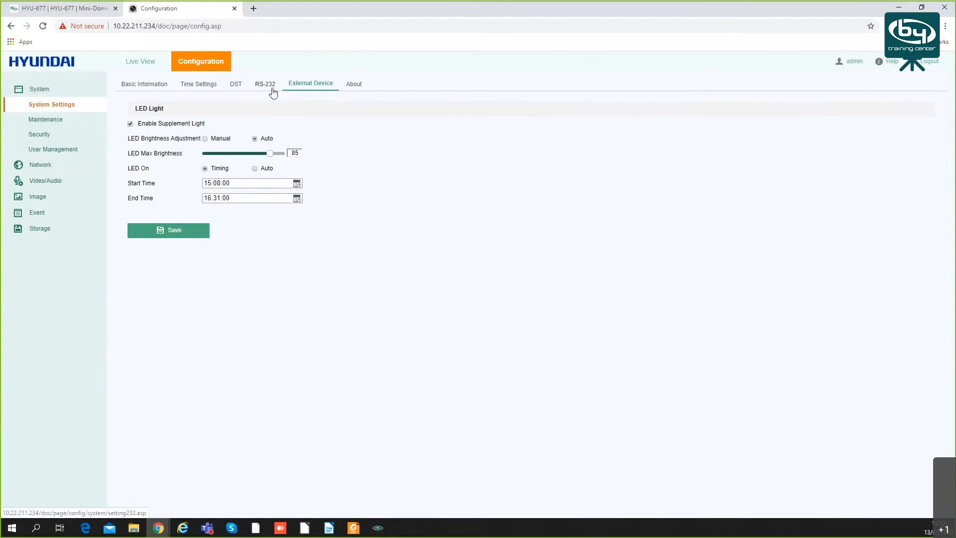
mouse_move(267, 86)
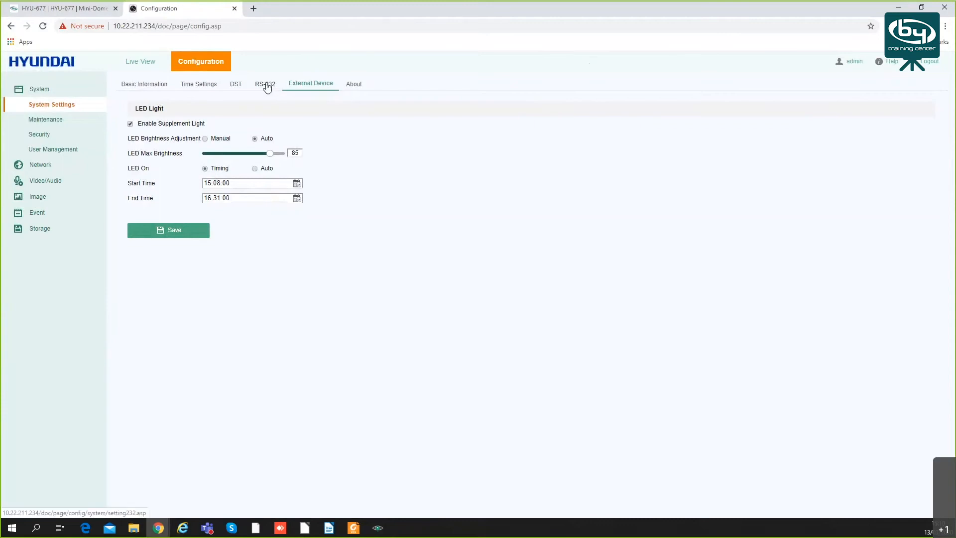
mouse_move(44, 149)
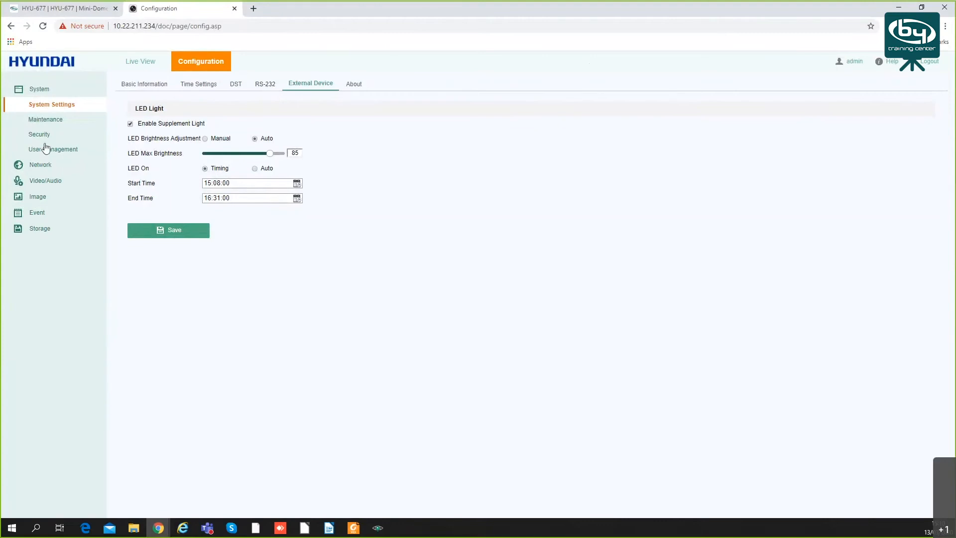
mouse_move(78, 194)
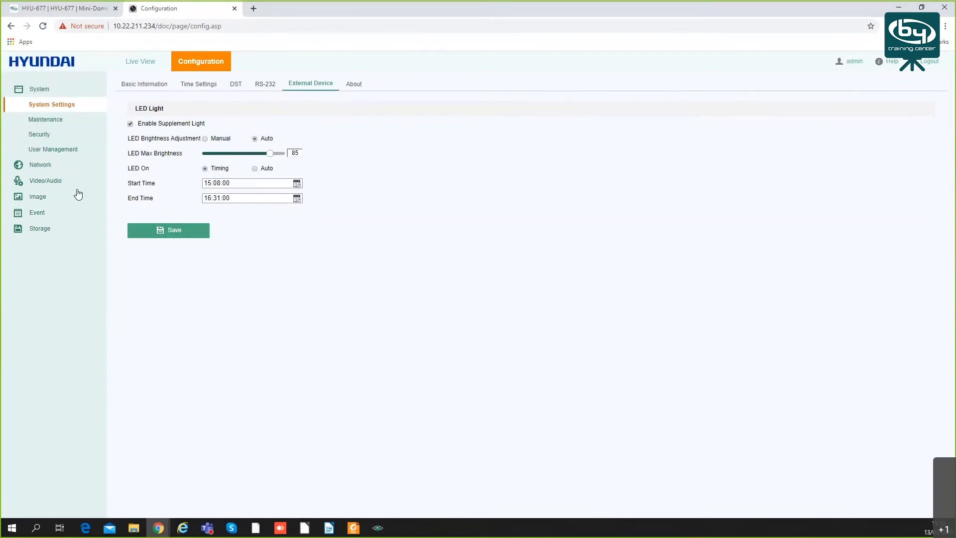
Review the Video/Audio and Image settings, collapsing Day/Night Switch, then view the HYU-677 page
left_click(45, 180)
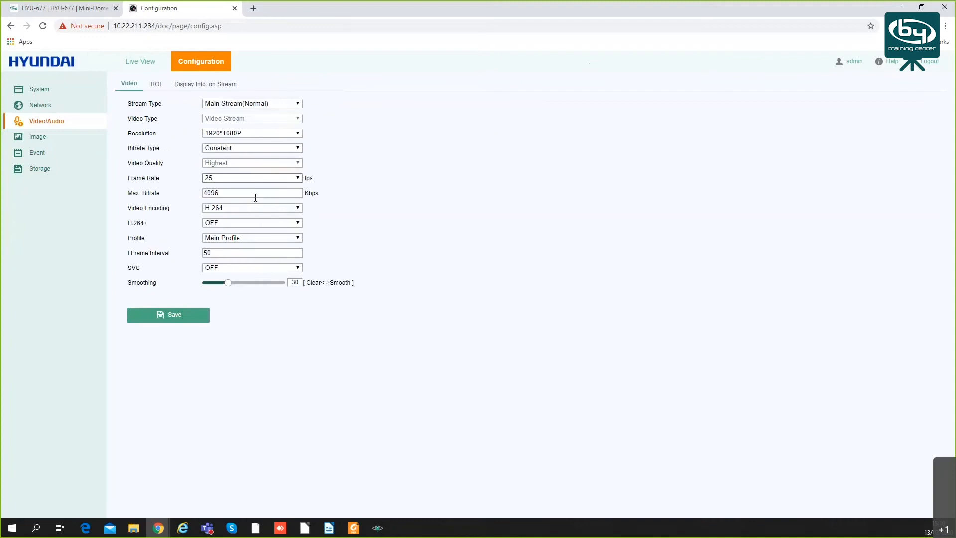
left_click(40, 104)
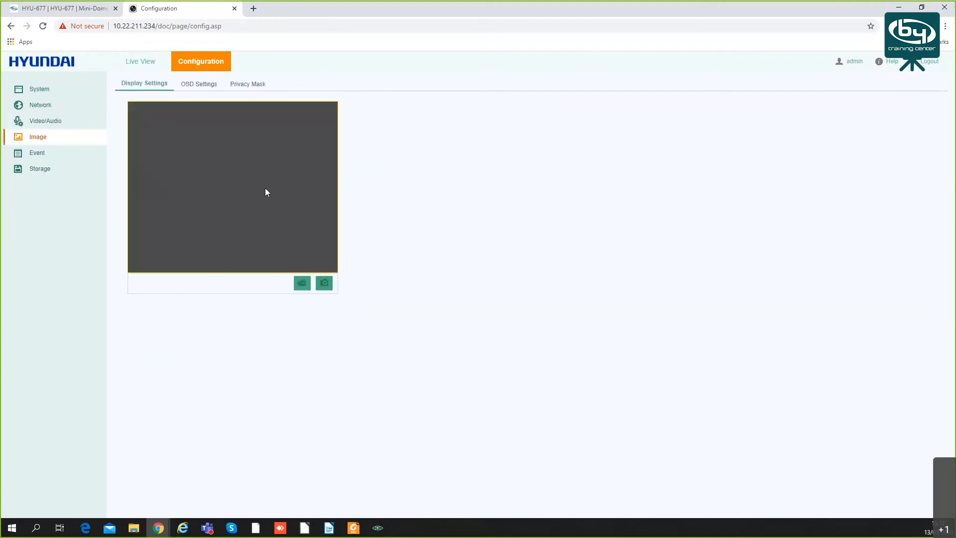
left_click(144, 83)
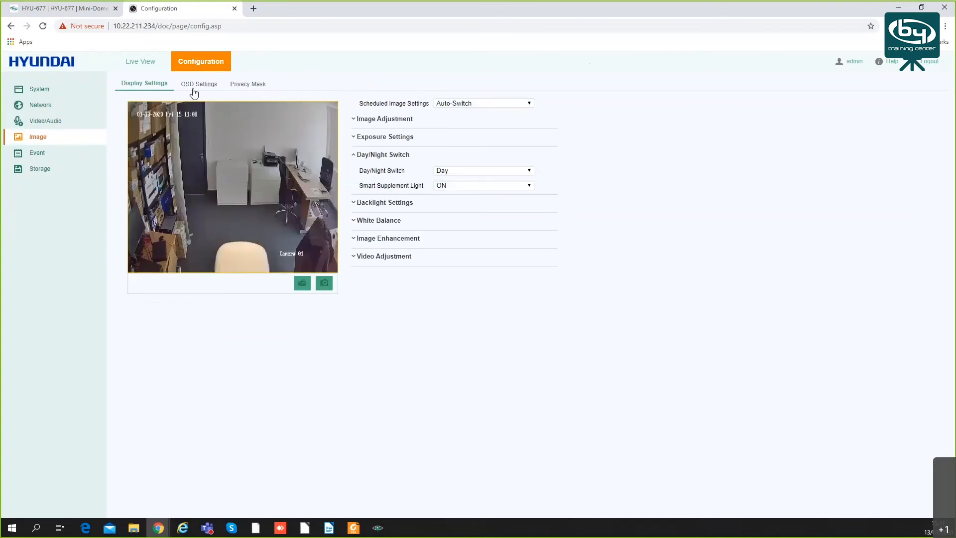
mouse_move(45, 121)
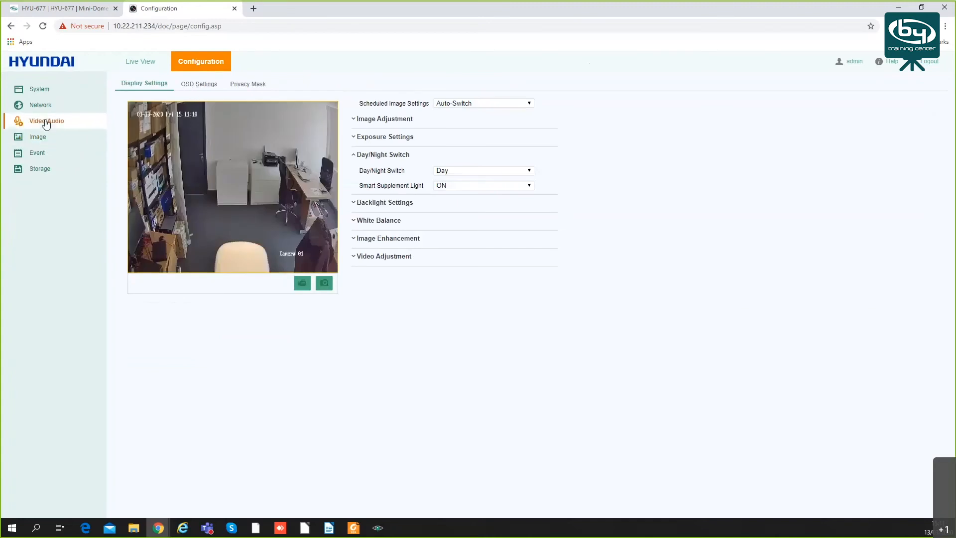
left_click(46, 120)
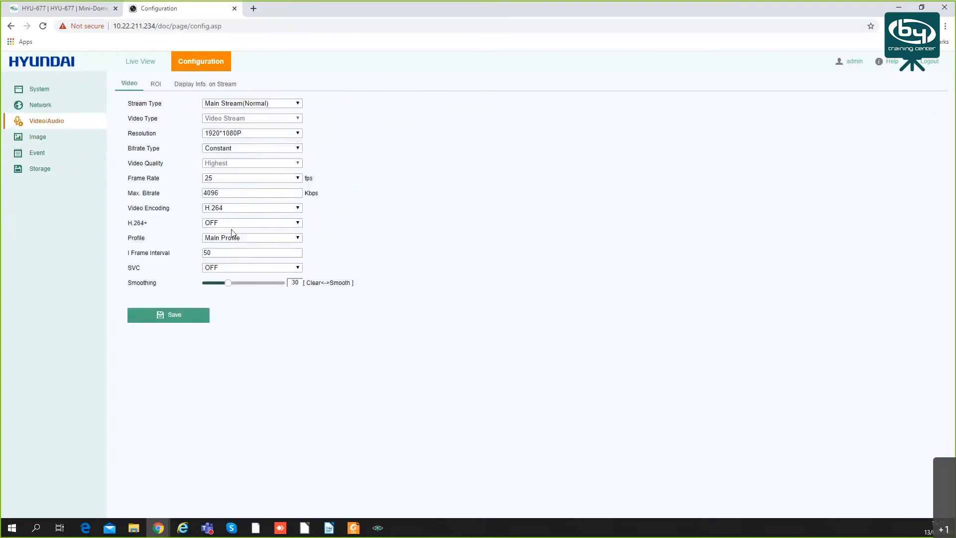
mouse_move(102, 109)
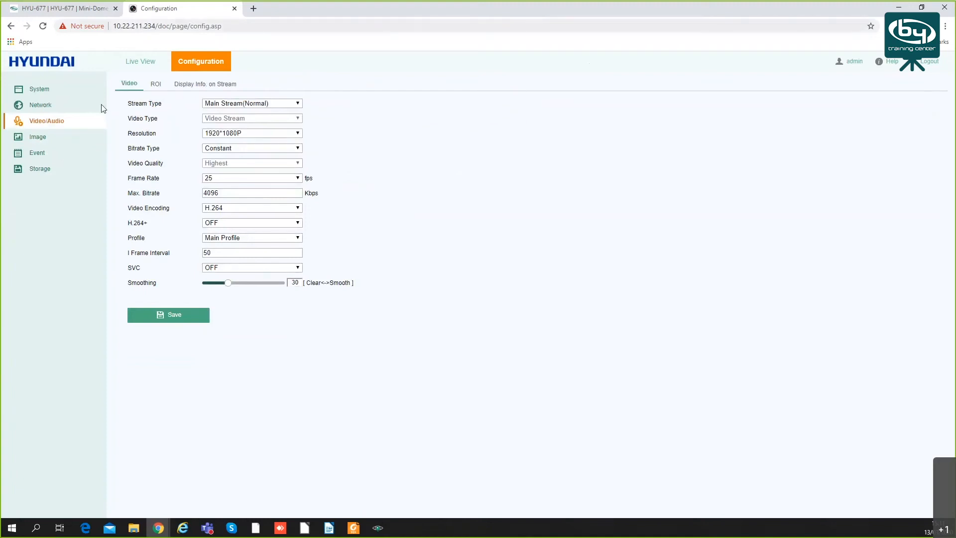
left_click(38, 137)
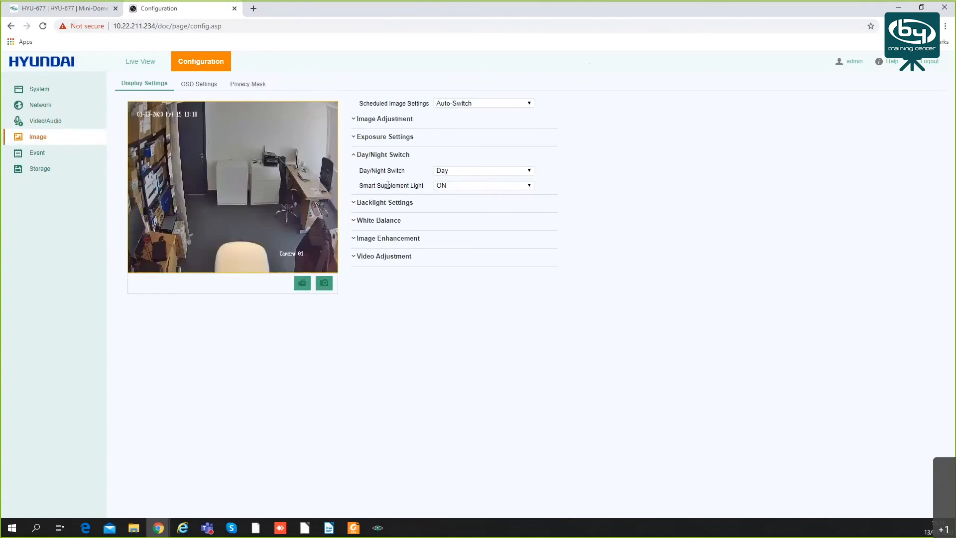
mouse_move(402, 207)
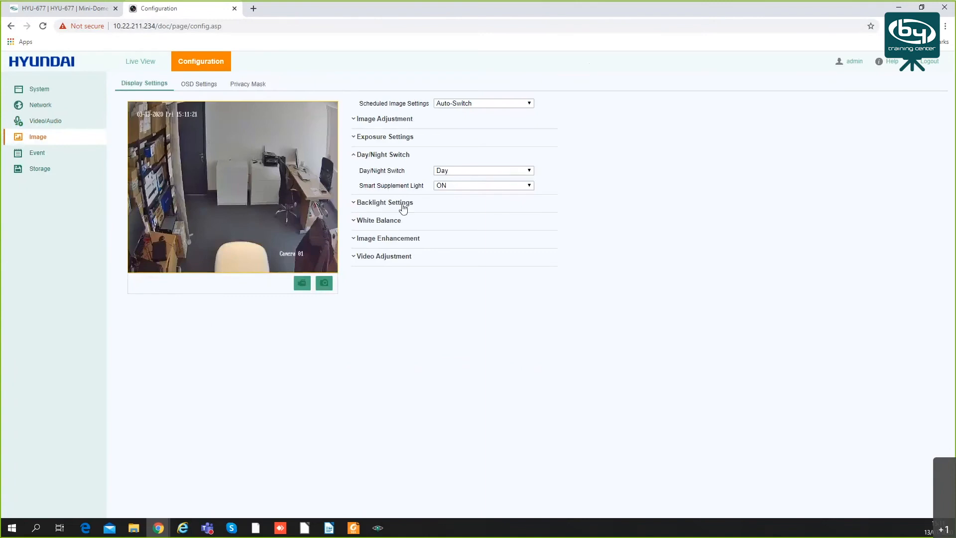
left_click(381, 154)
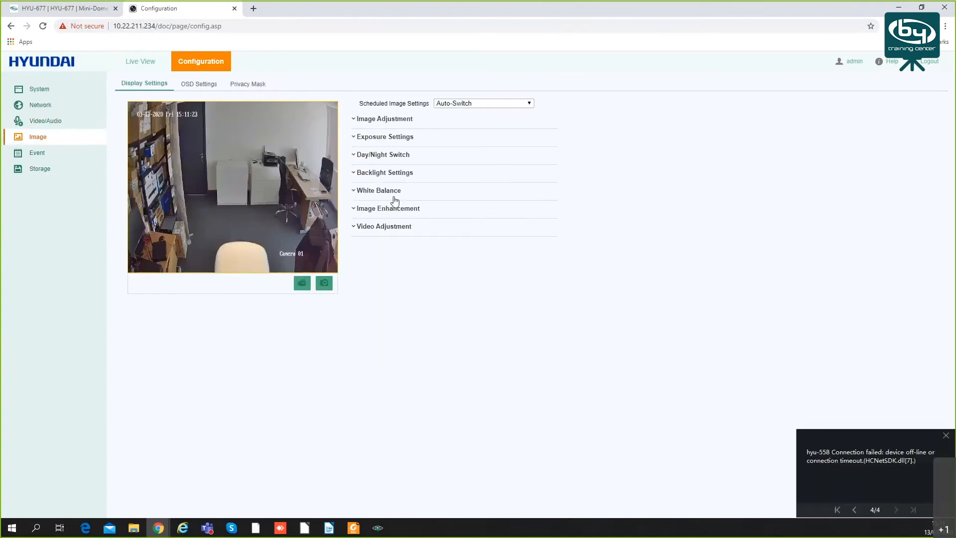
left_click(60, 8)
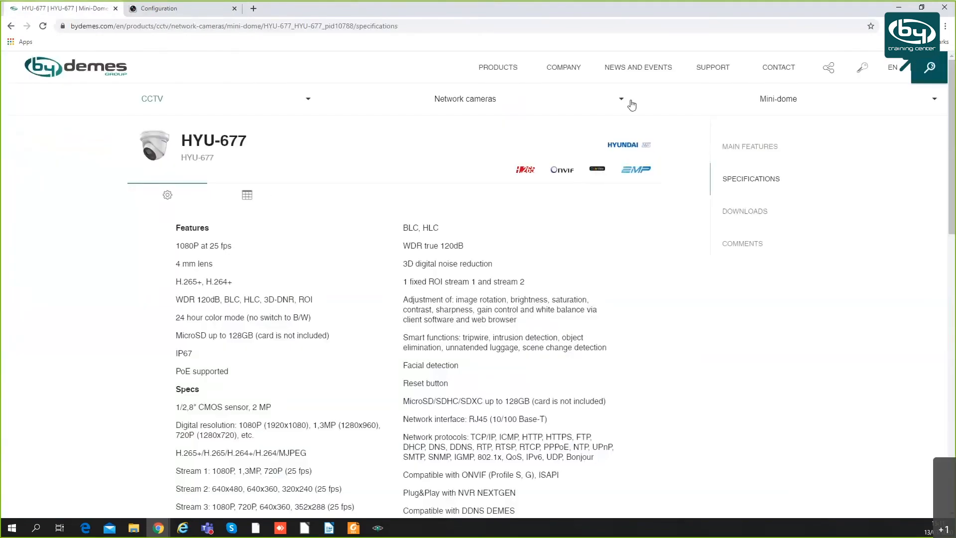
Go through PRODUCTS > CCTV > Network Cameras to the Mini-Dome catalogue
left_click(498, 67)
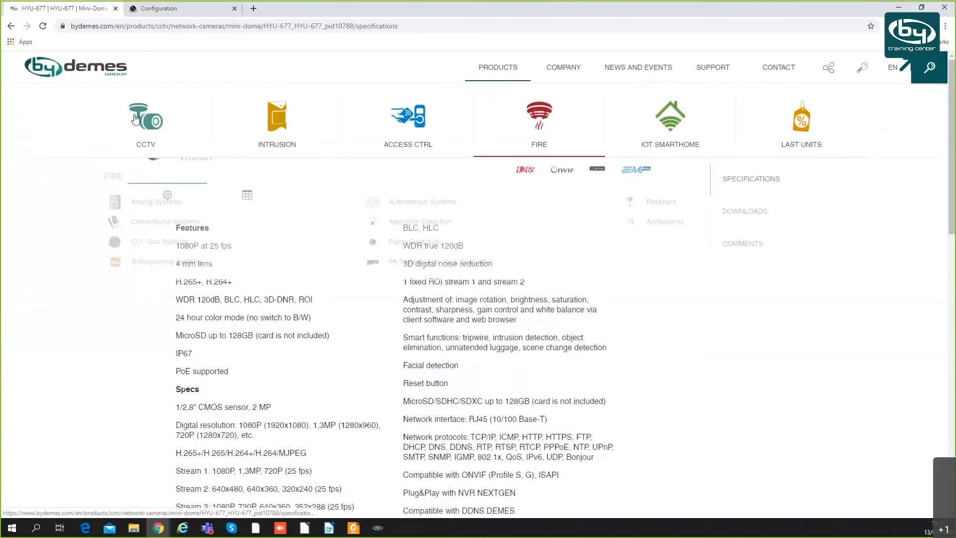
left_click(145, 122)
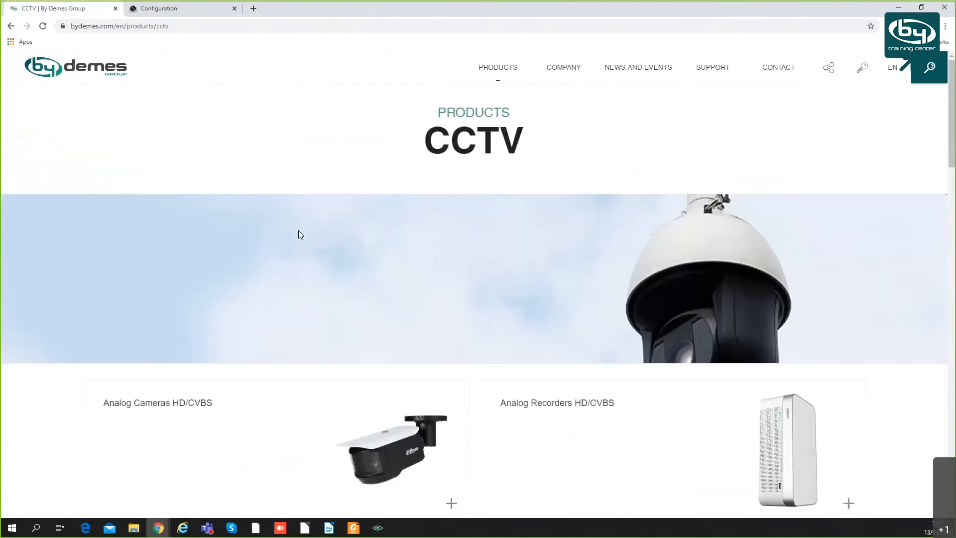
scroll("down", 3)
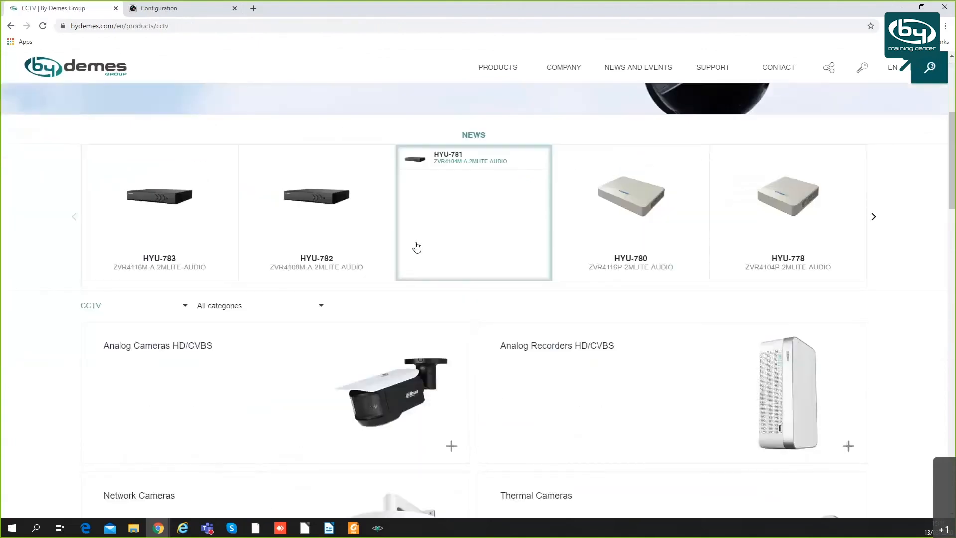
scroll("down", 3)
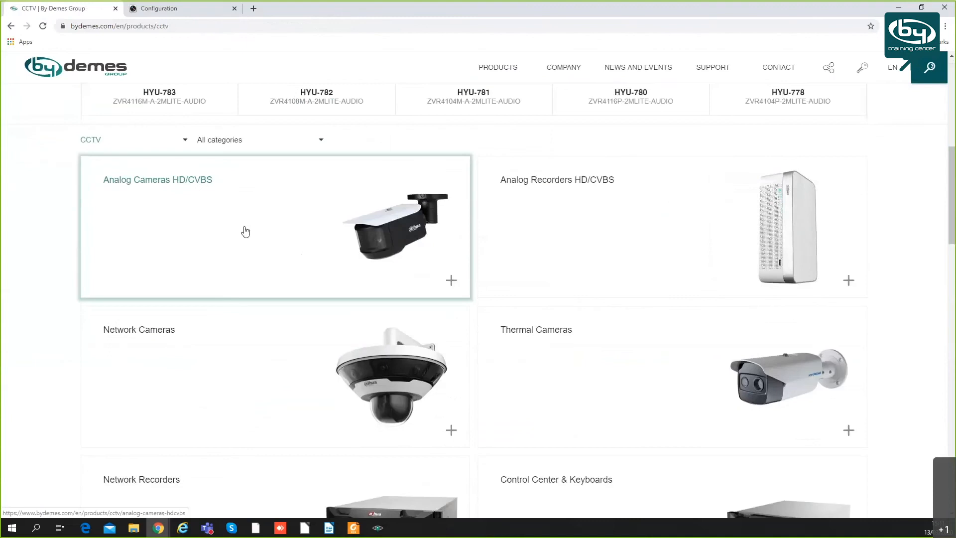
mouse_move(396, 301)
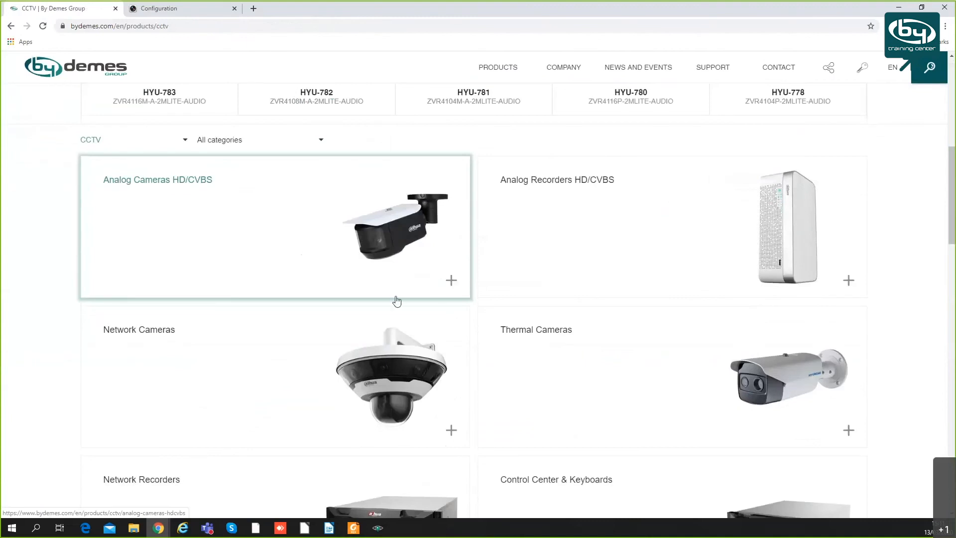
scroll("down", 3)
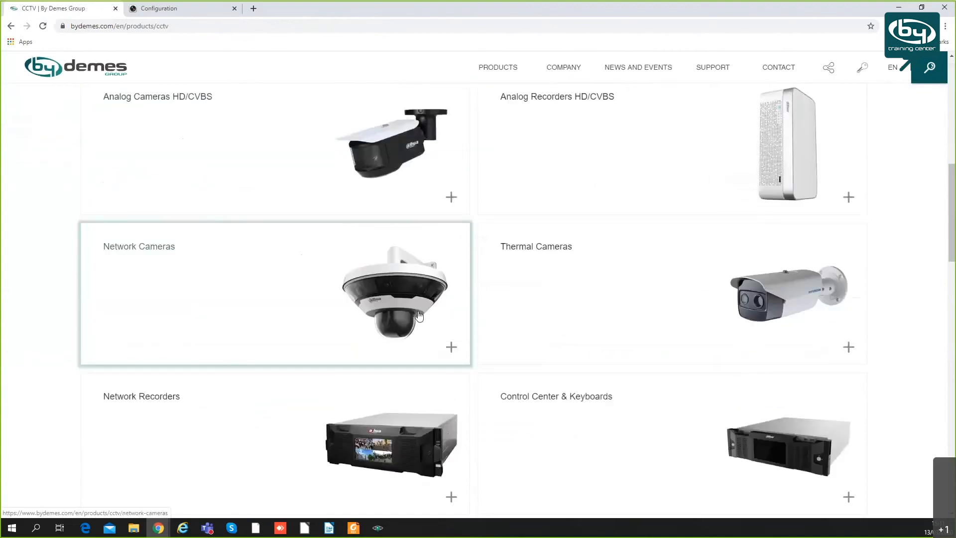
left_click(451, 348)
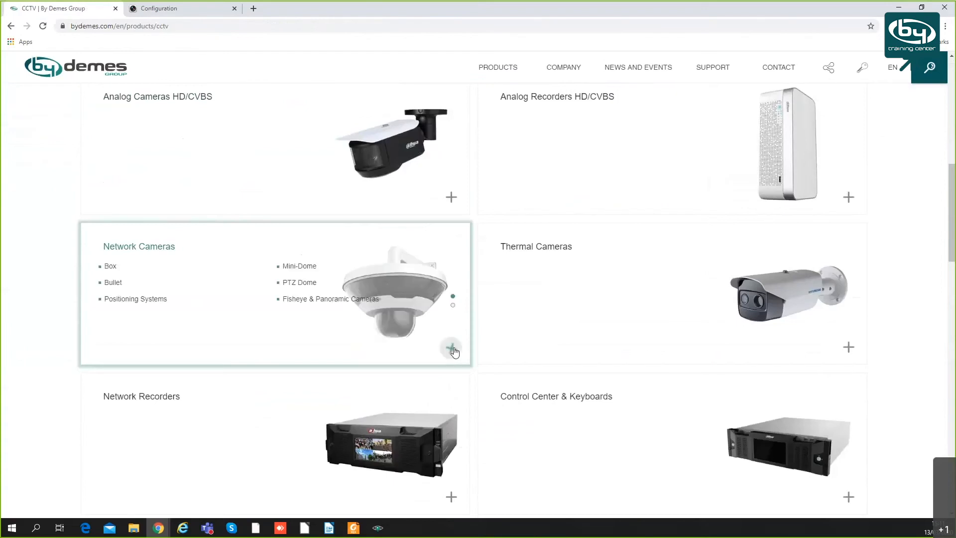
left_click(451, 348)
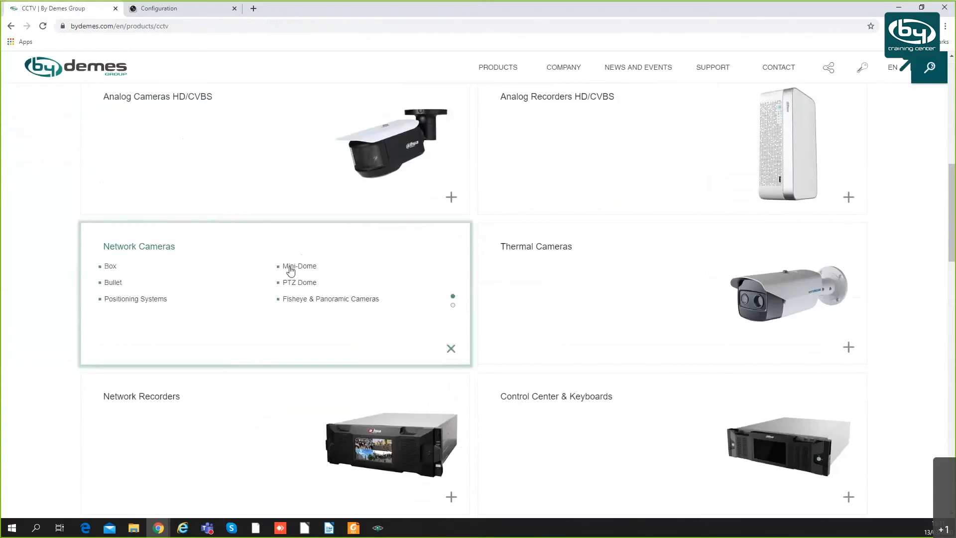
left_click(299, 266)
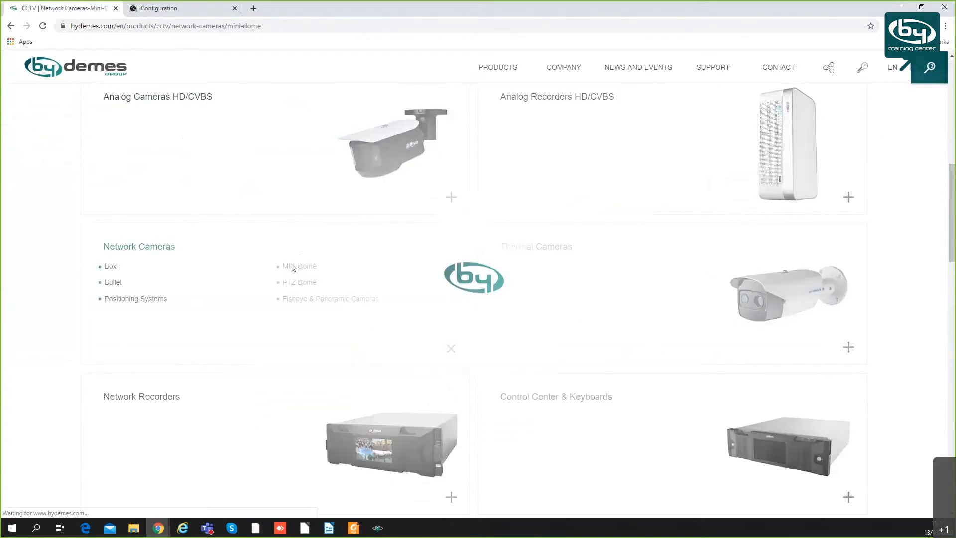
left_click(298, 266)
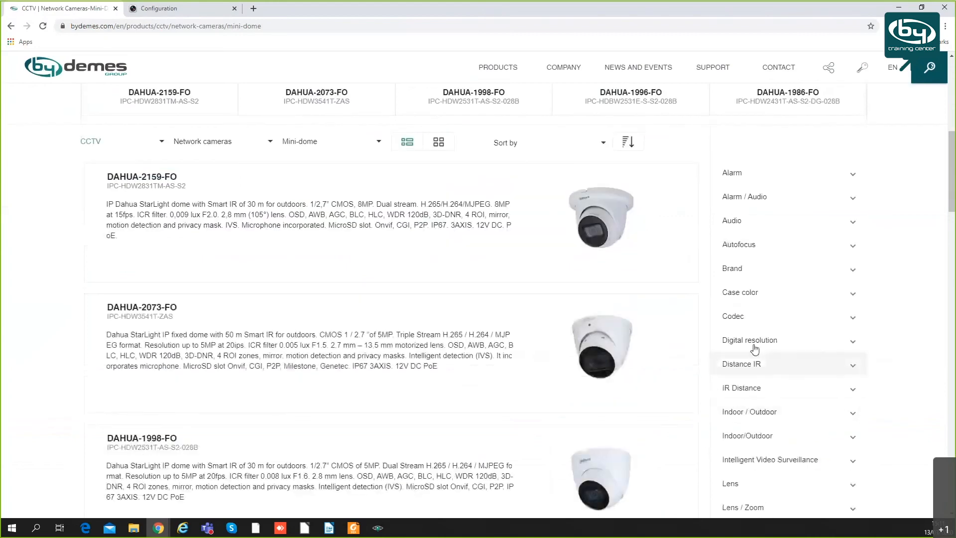
Apply the StarLight FullColor filter, giving five results including HYU-677 and HYU-676
scroll("down", 3)
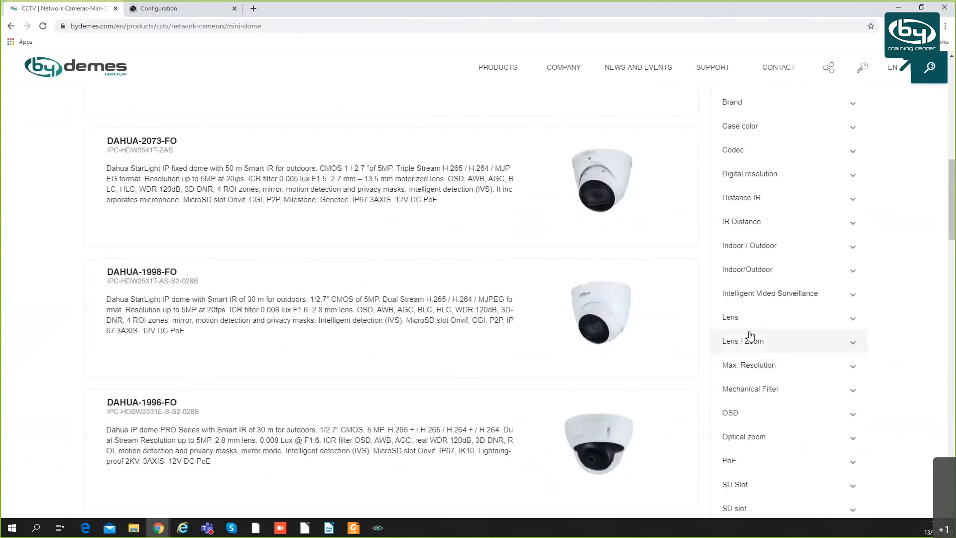
left_click(730, 317)
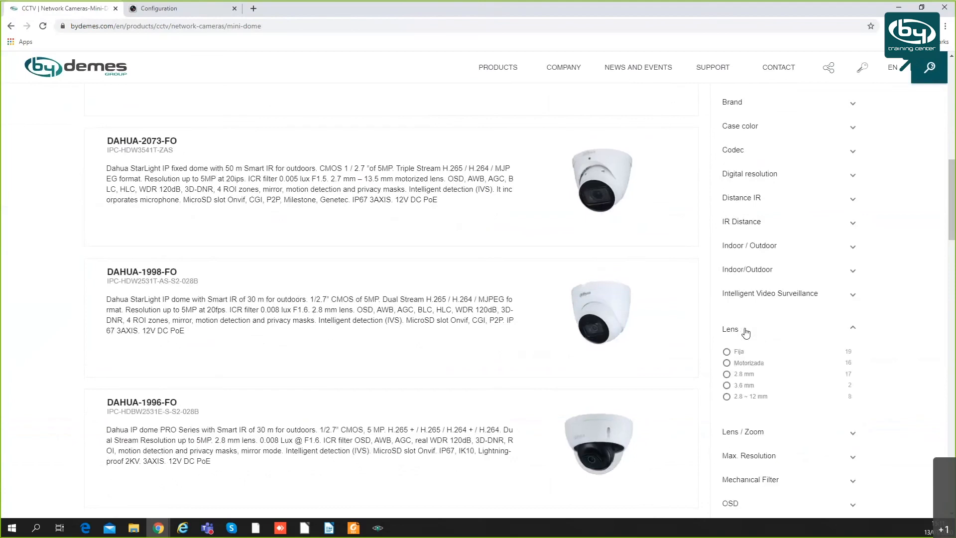
left_click(729, 329)
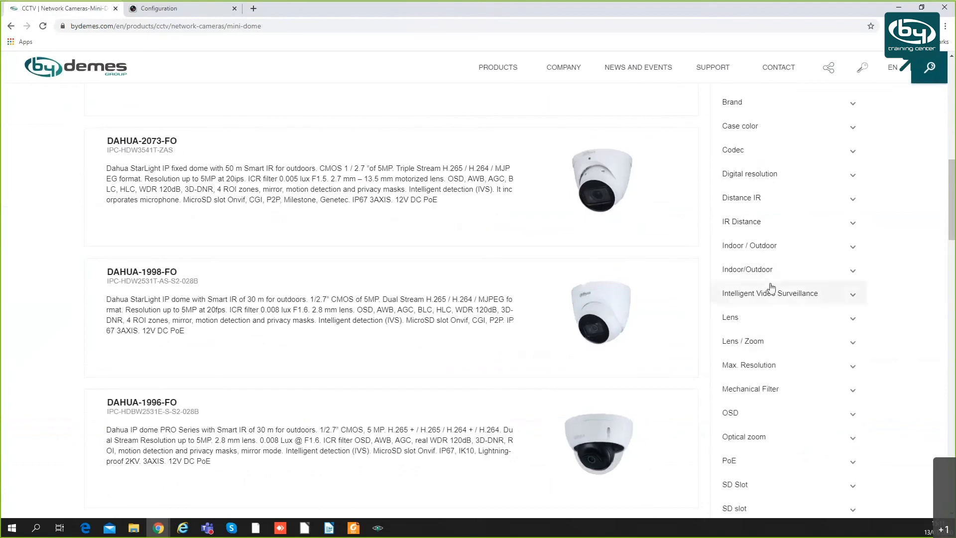
scroll("down", 3)
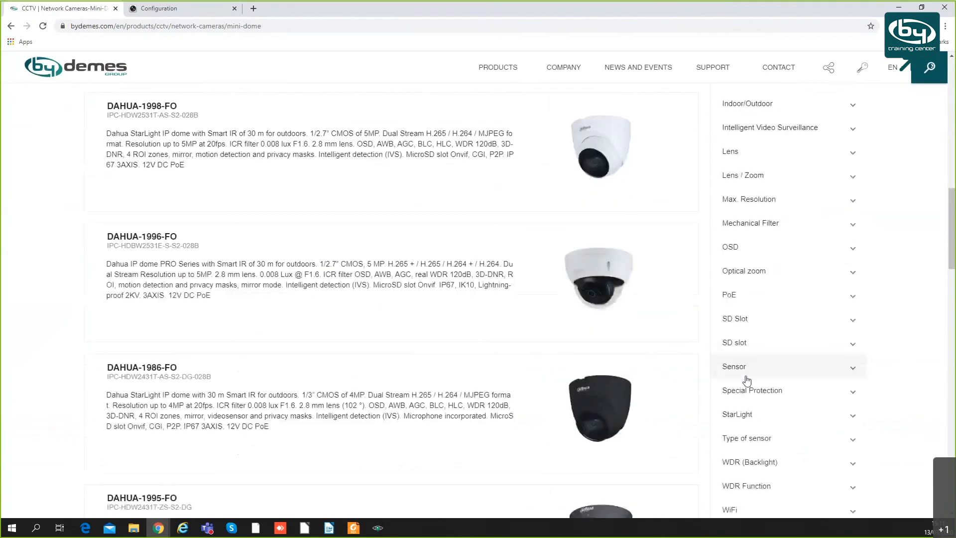
left_click(737, 413)
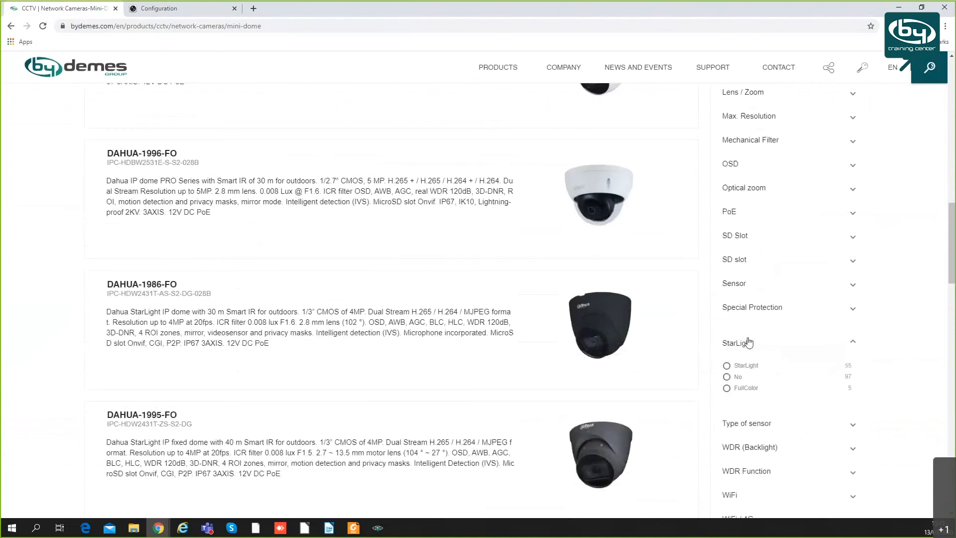
left_click(726, 387)
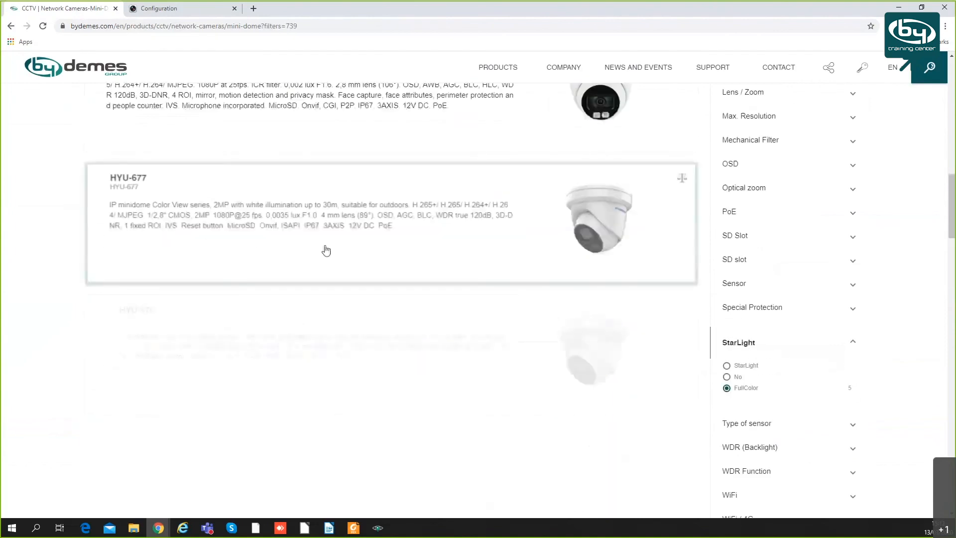
scroll("down", 3)
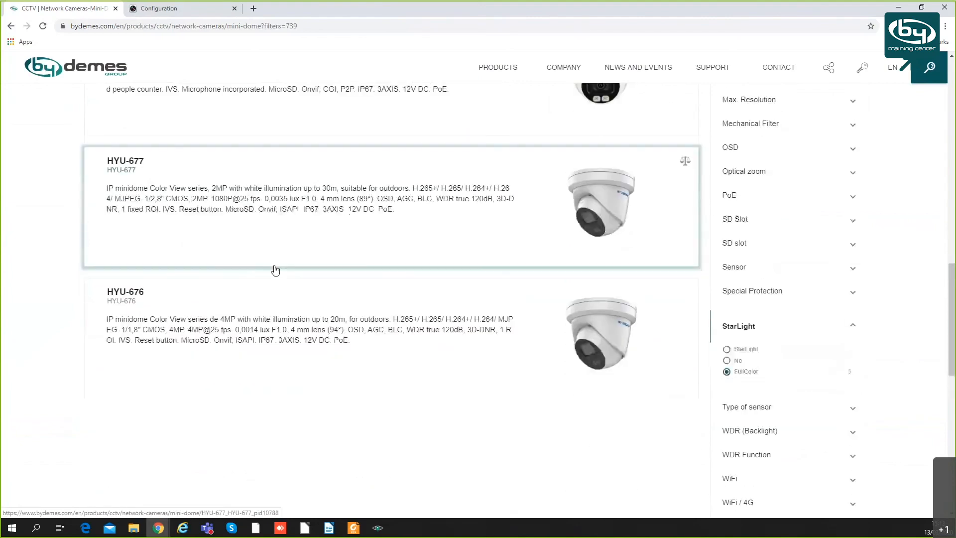
scroll("down", 3)
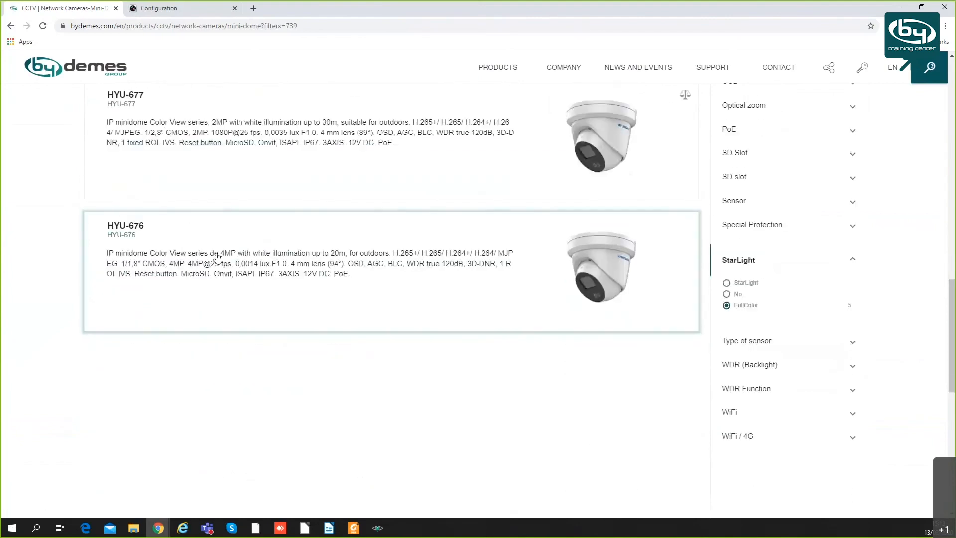
mouse_move(262, 258)
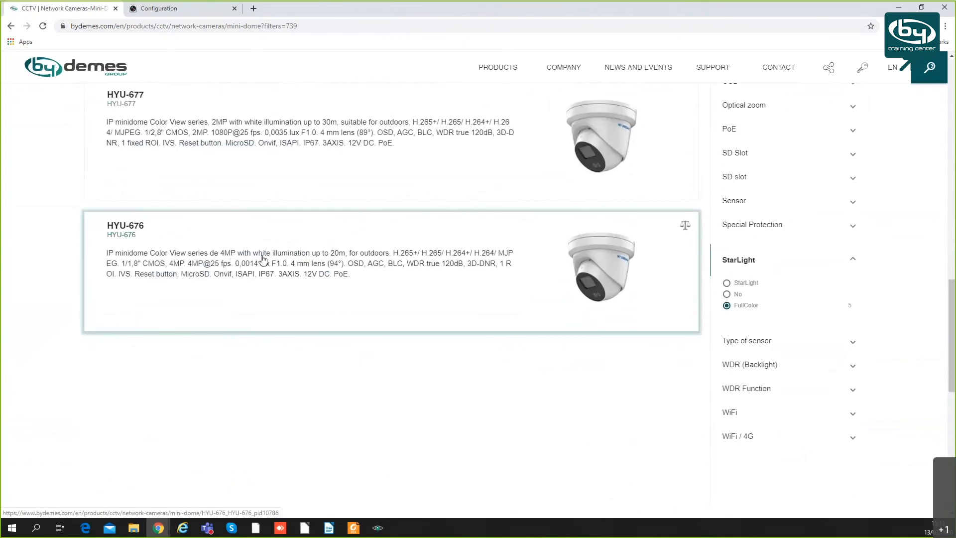
mouse_move(228, 258)
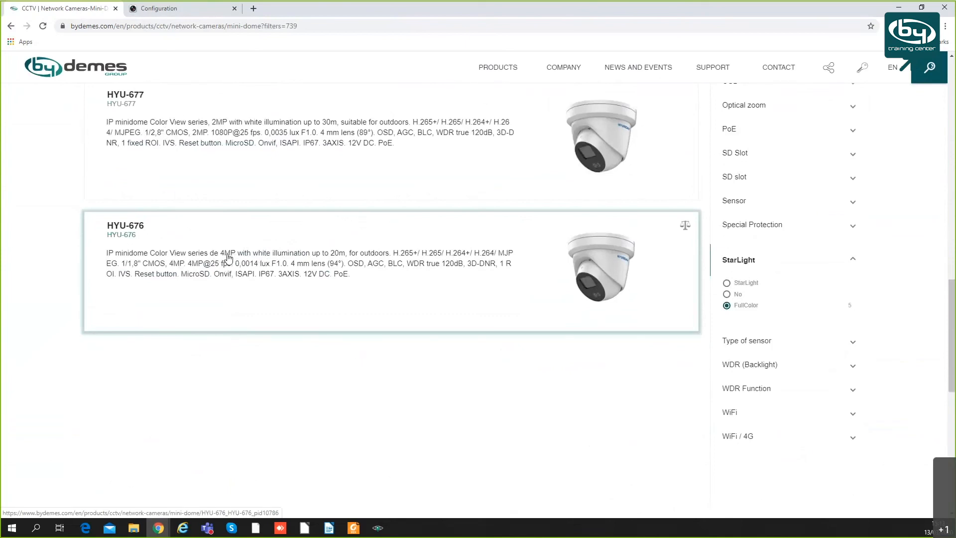
mouse_move(230, 258)
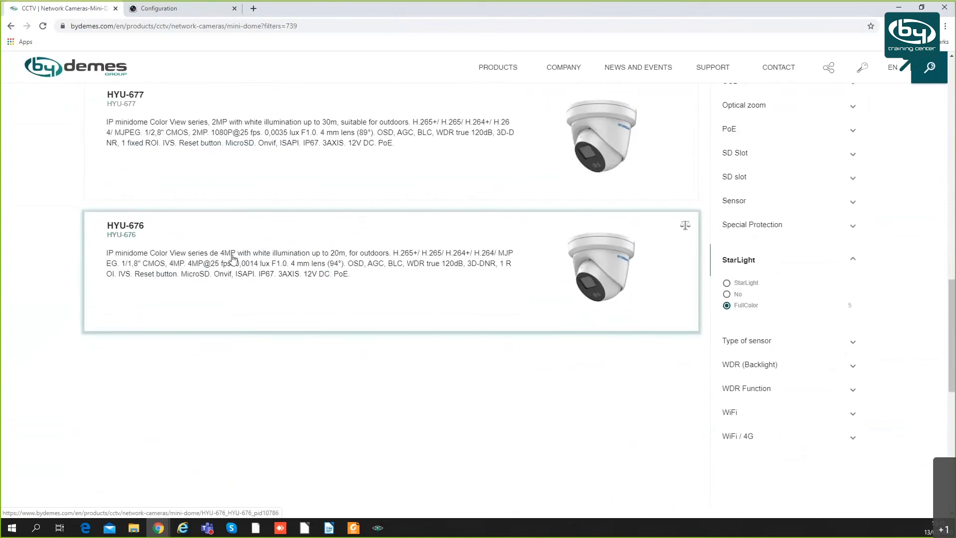
mouse_move(294, 259)
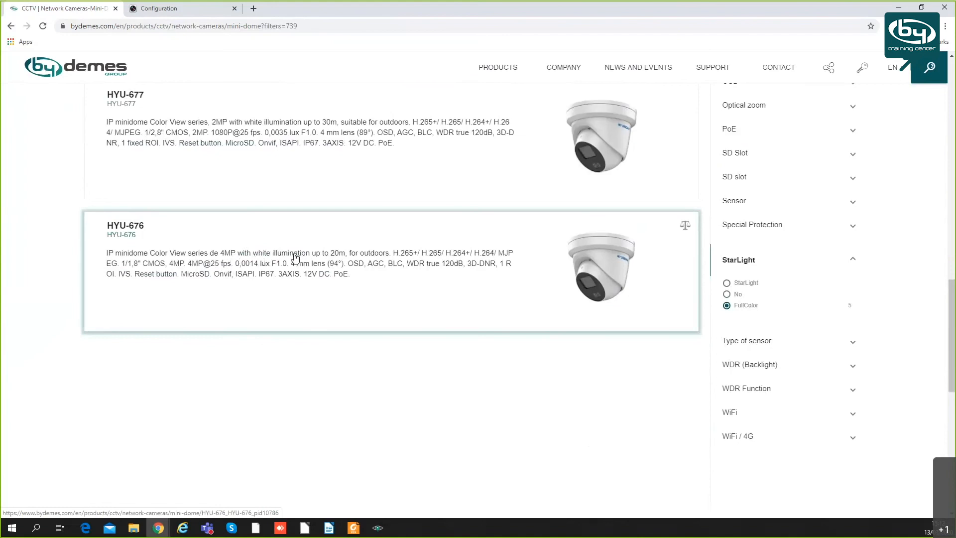
mouse_move(332, 258)
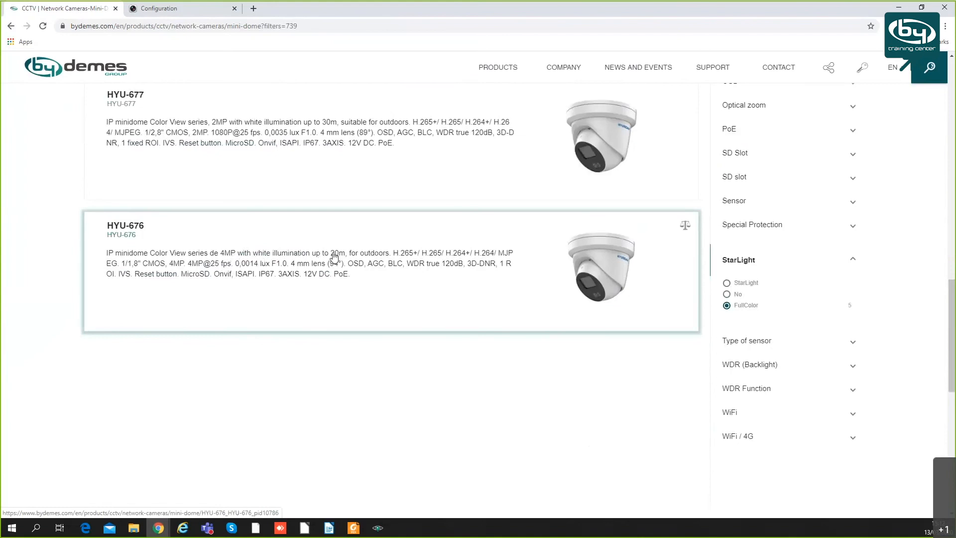
mouse_move(305, 264)
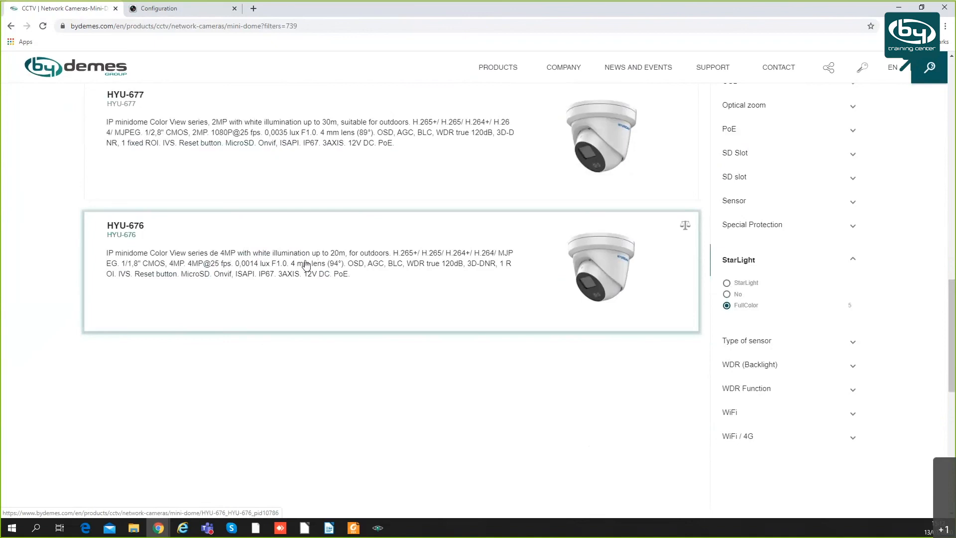
mouse_move(692, 276)
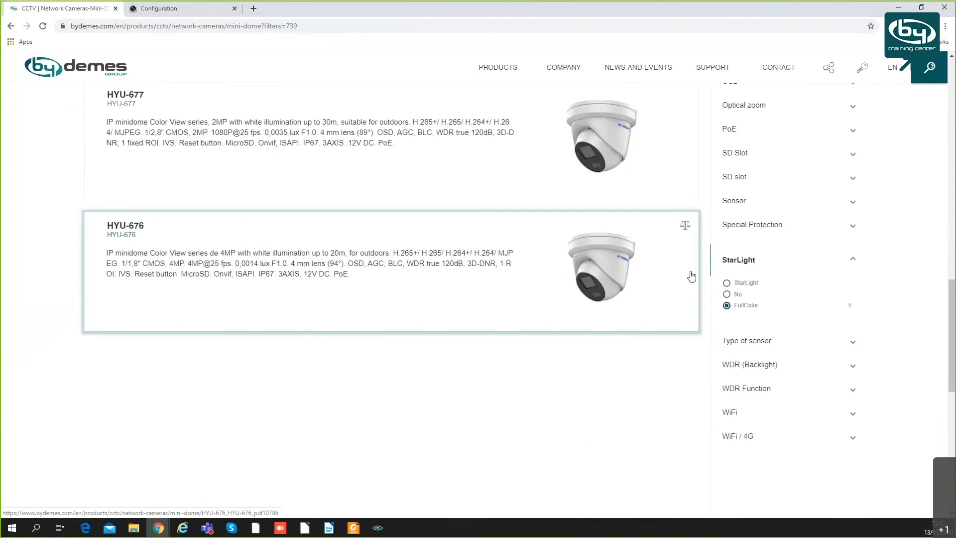
mouse_move(565, 253)
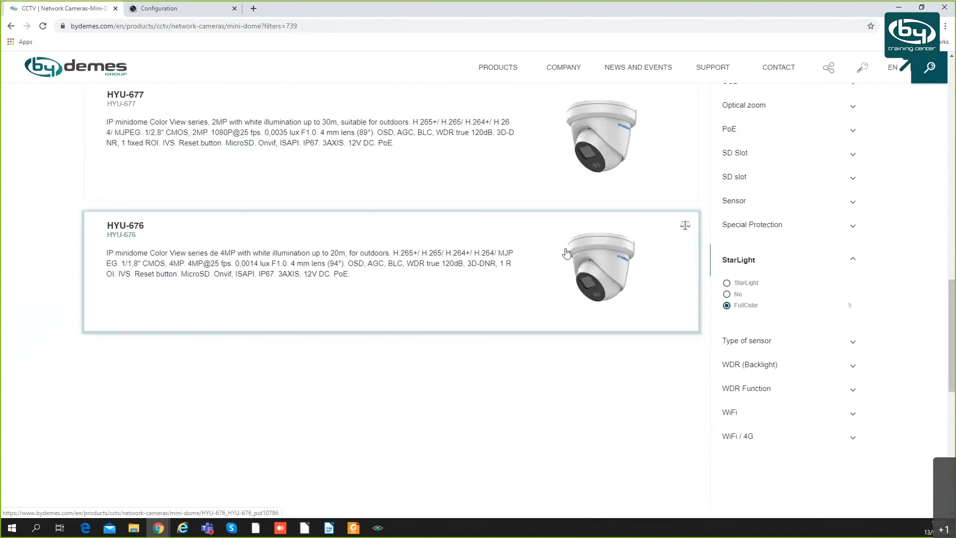
mouse_move(207, 274)
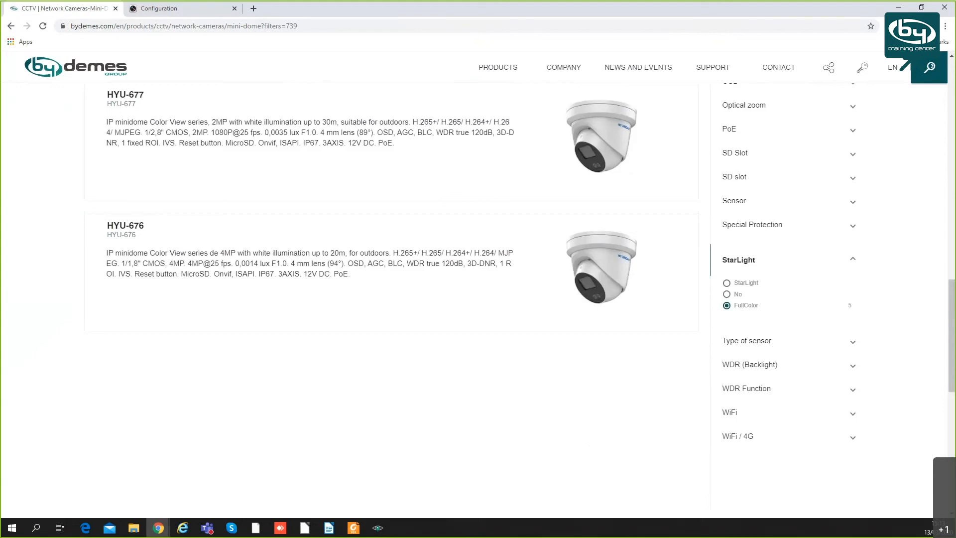
mouse_move(475, 203)
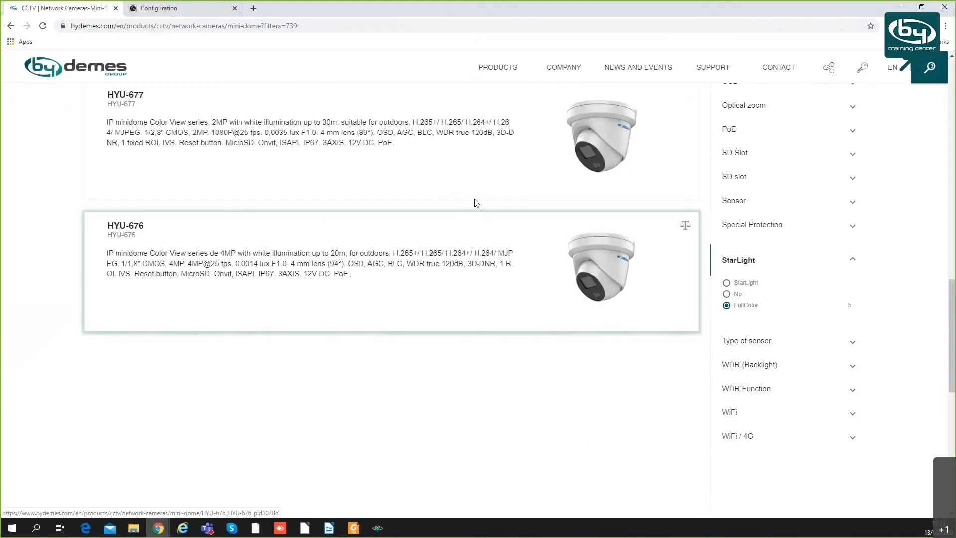
Open the PRODUCTS menu listing CCTV, Intrusion, Access Control and Fire
left_click(498, 67)
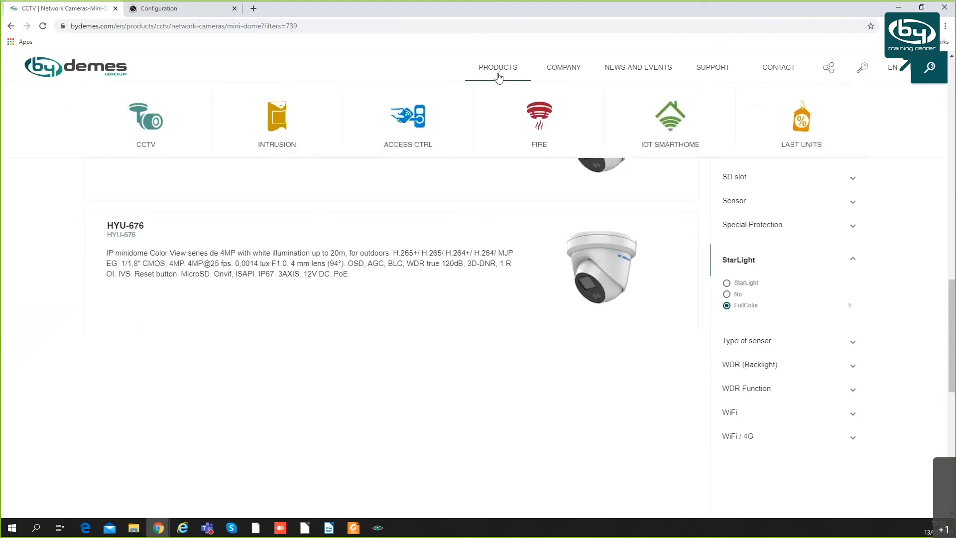